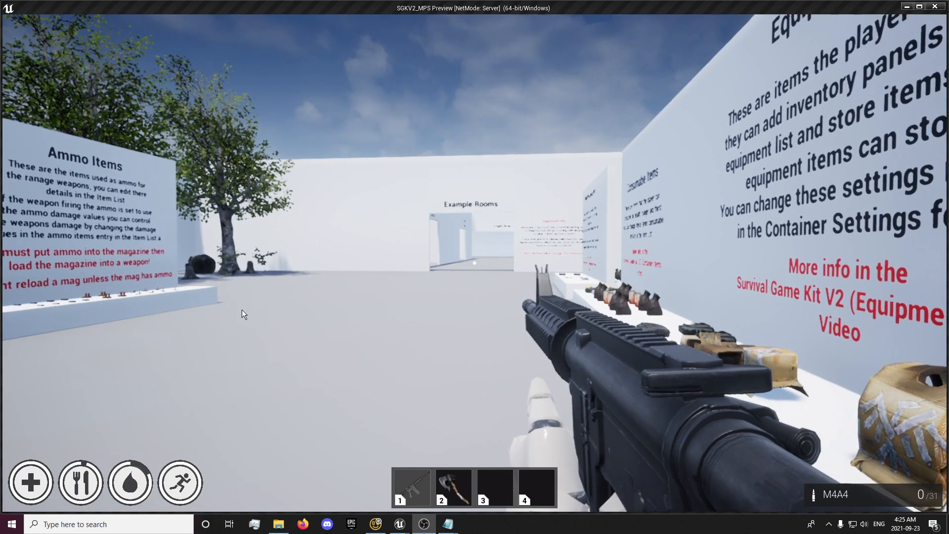
{"action": "mouse_move", "coordinate": [487, 278]}
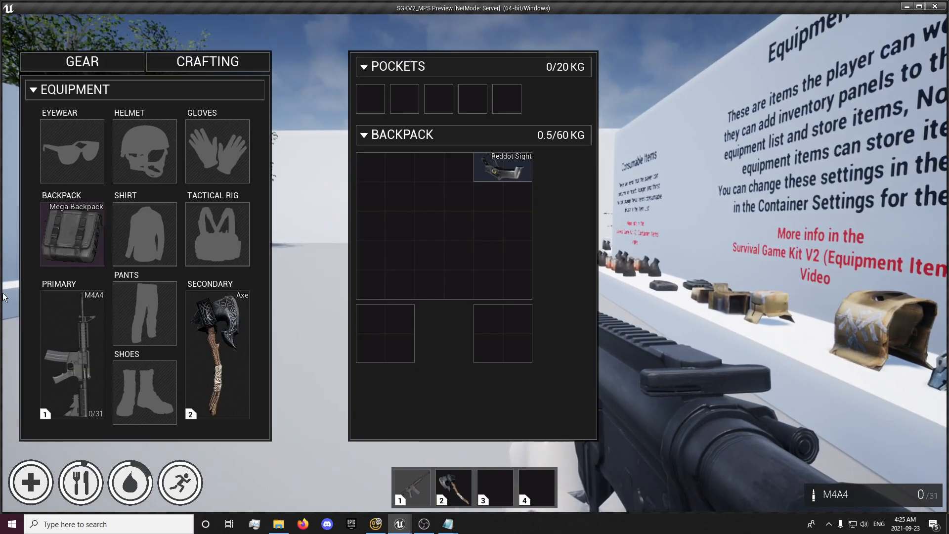
{"action": "mouse_move", "coordinate": [515, 171]}
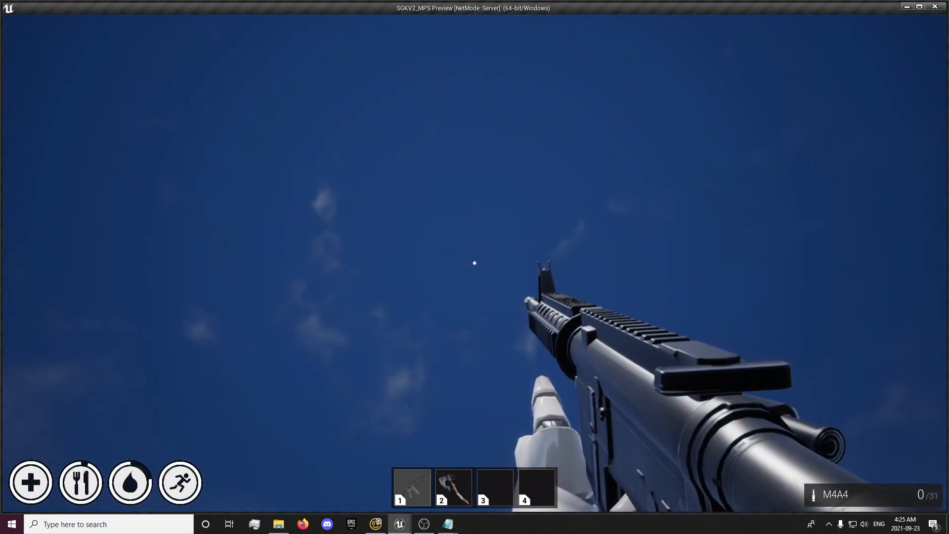
{"action": "mouse_move", "coordinate": [474, 262]}
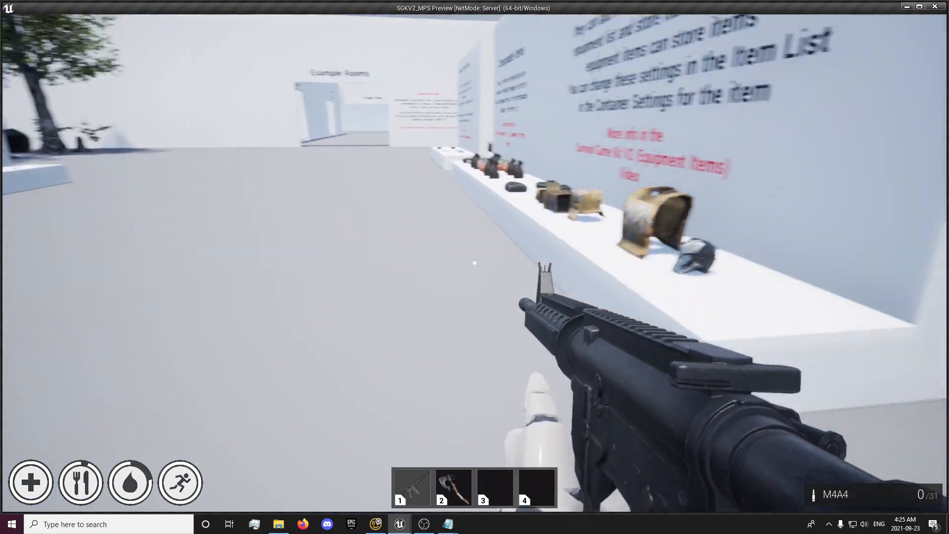
{"action": "mouse_move", "coordinate": [474, 267]}
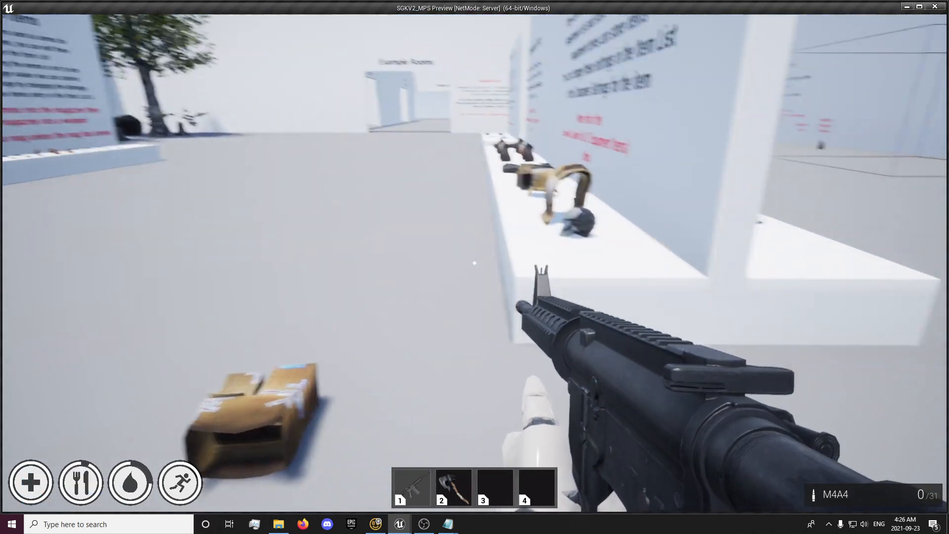
{"action": "mouse_move", "coordinate": [474, 267]}
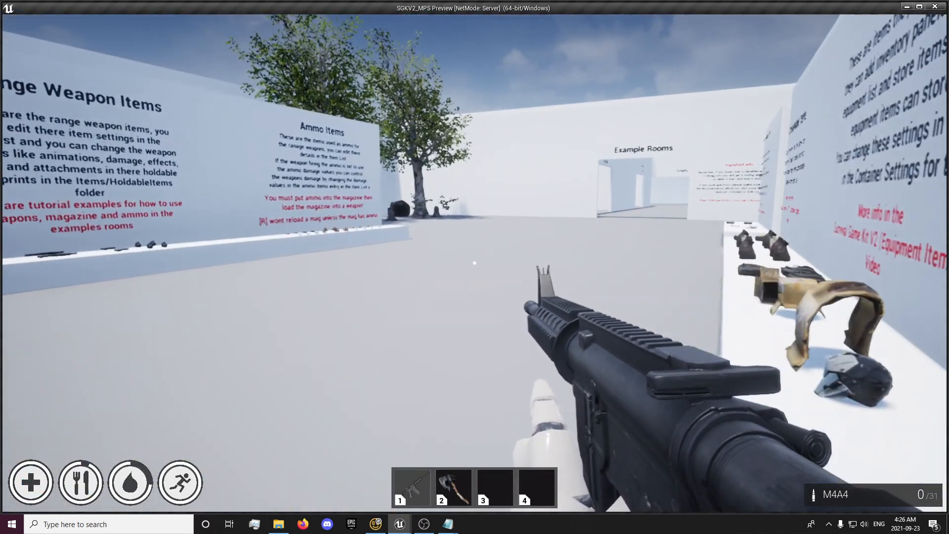
{"action": "mouse_move", "coordinate": [474, 267]}
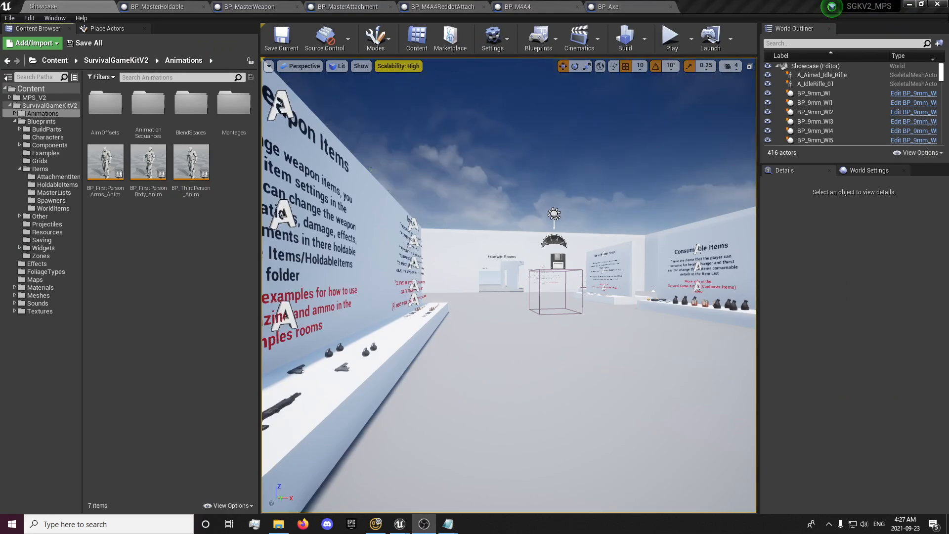
{"action": "mouse_move", "coordinate": [533, 67]}
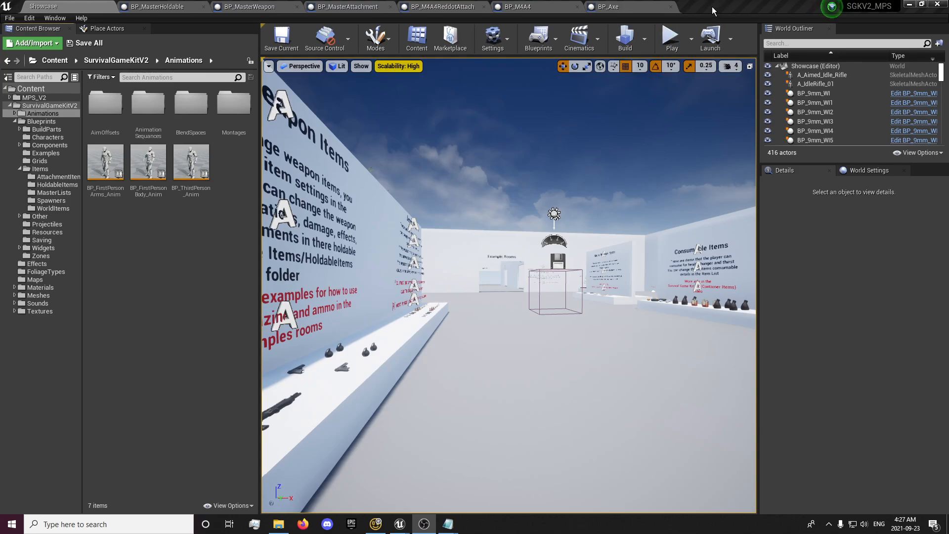
{"action": "mouse_move", "coordinate": [660, 16]}
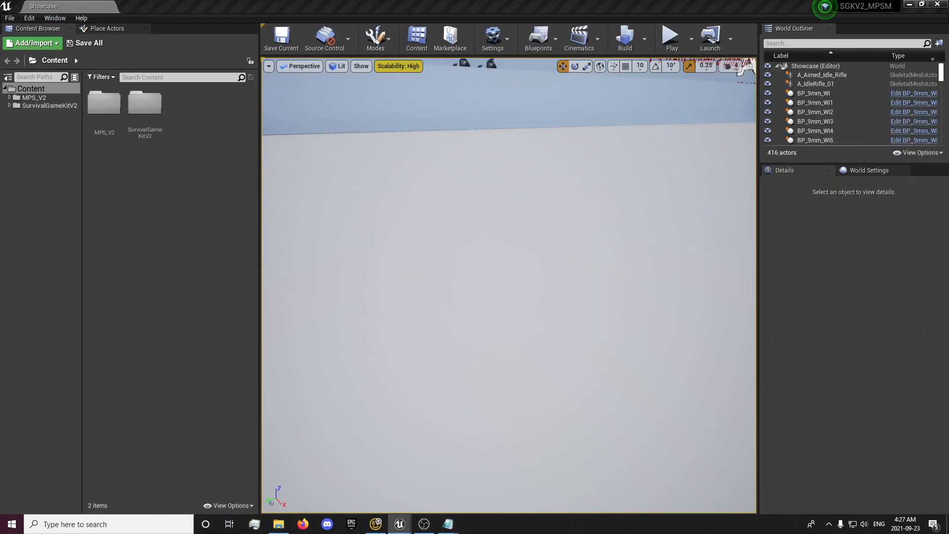
{"action": "mouse_move", "coordinate": [150, 249]}
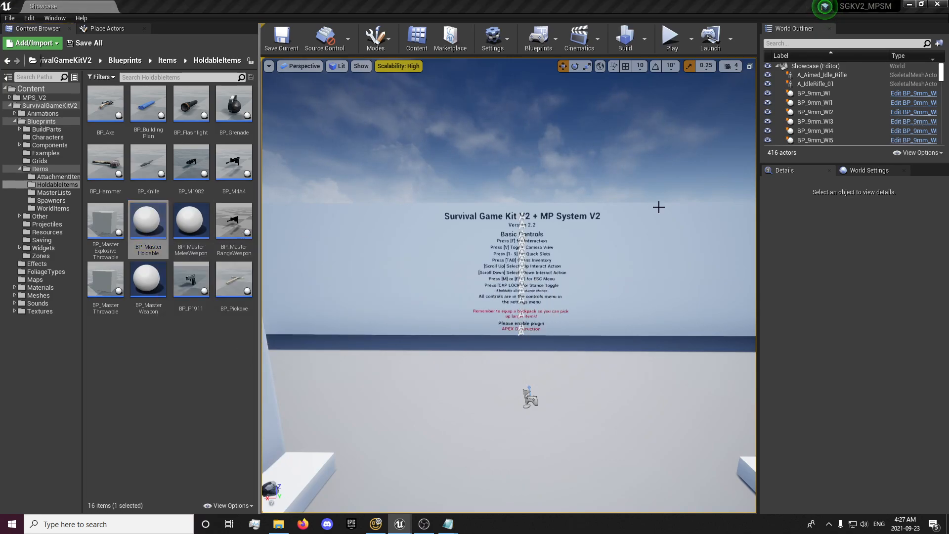
Step: Open BP_MasterHoldable from the HoldableItems folder
{"action": "double_click", "coordinate": [148, 219]}
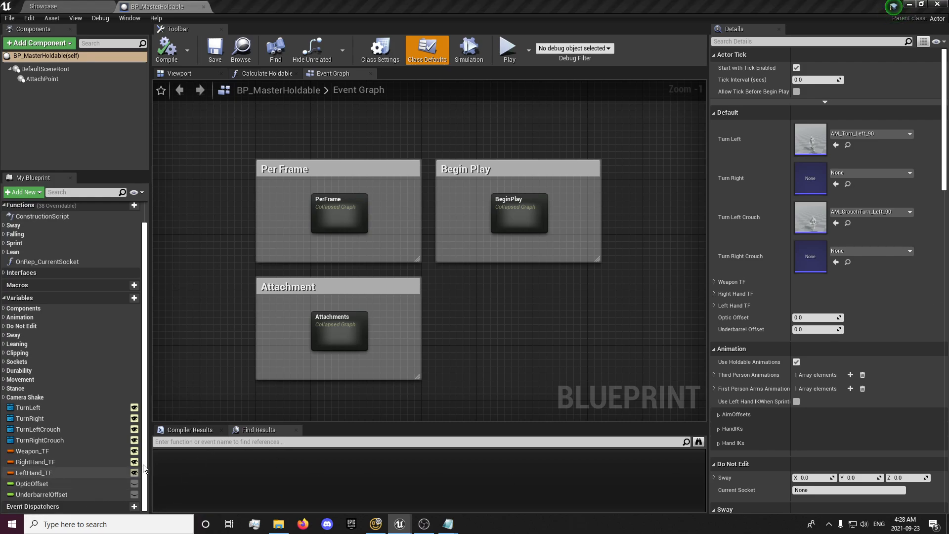
{"action": "mouse_move", "coordinate": [135, 472]}
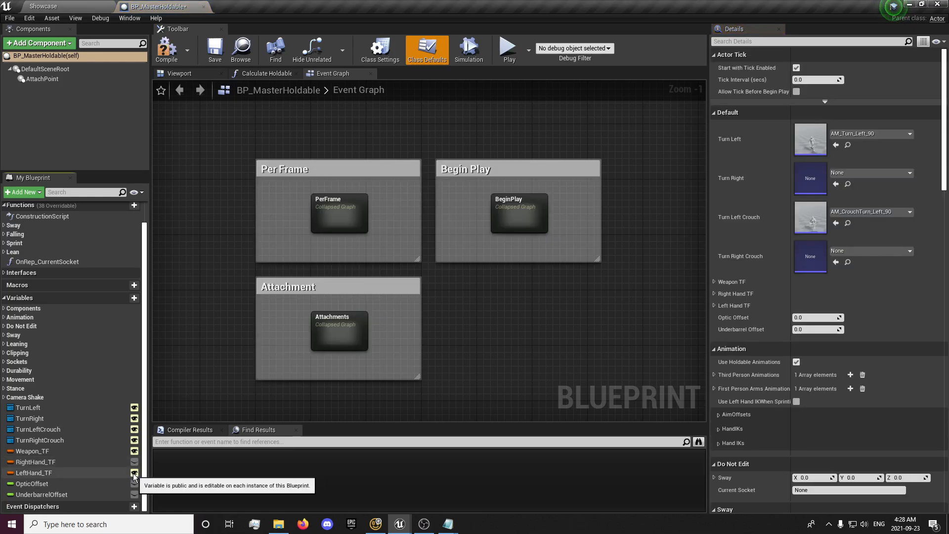
Step: Make LeftHand_TF and RightHand_TF private under Do Not Edit, then recompile
{"action": "left_click", "coordinate": [133, 473]}
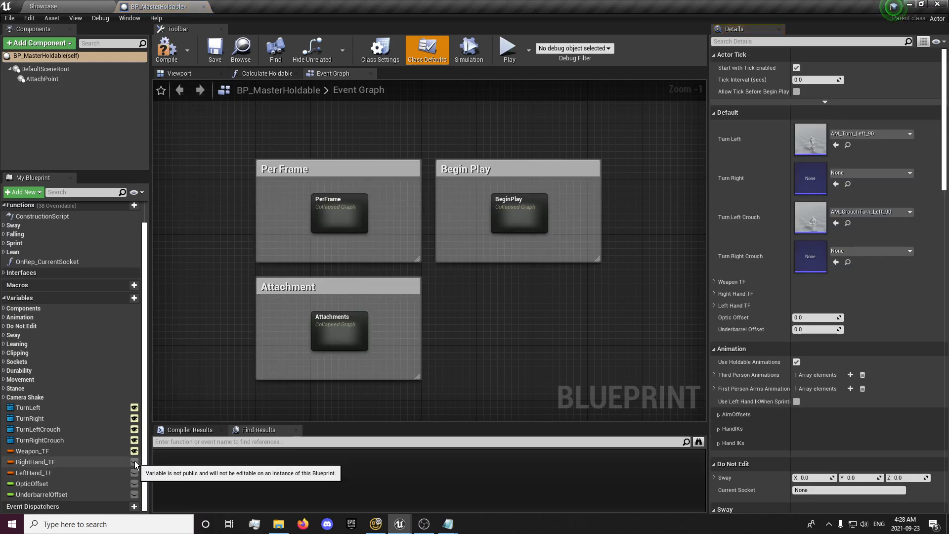
{"action": "left_click", "coordinate": [35, 461]}
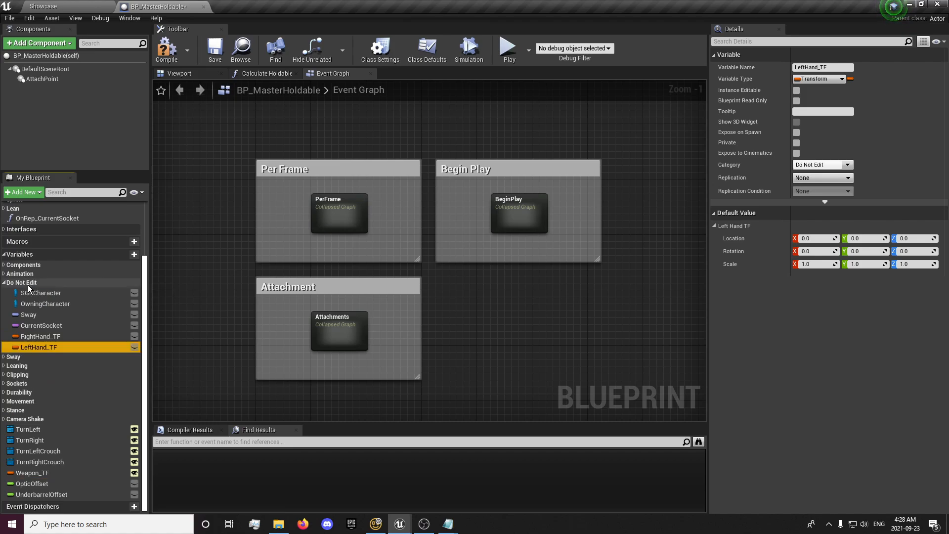
{"action": "mouse_move", "coordinate": [38, 347]}
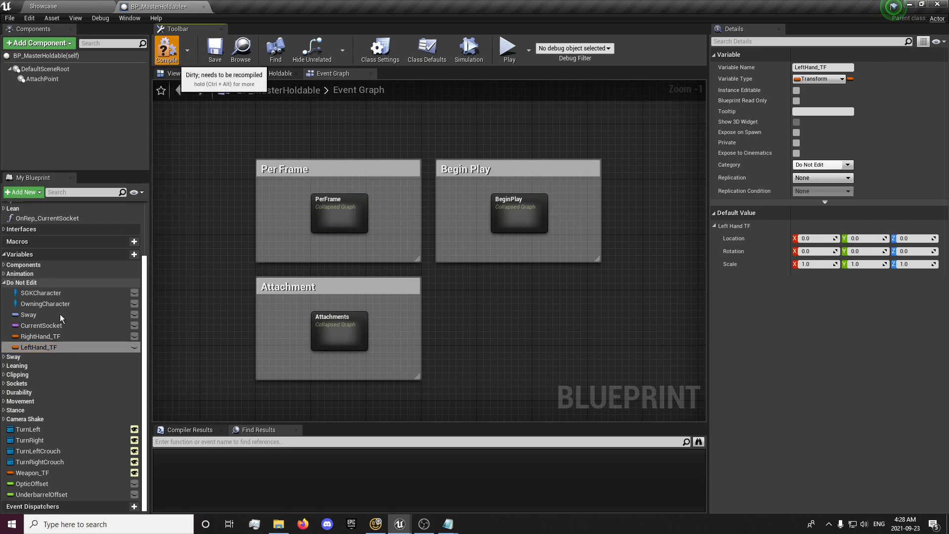
{"action": "left_click", "coordinate": [38, 336]}
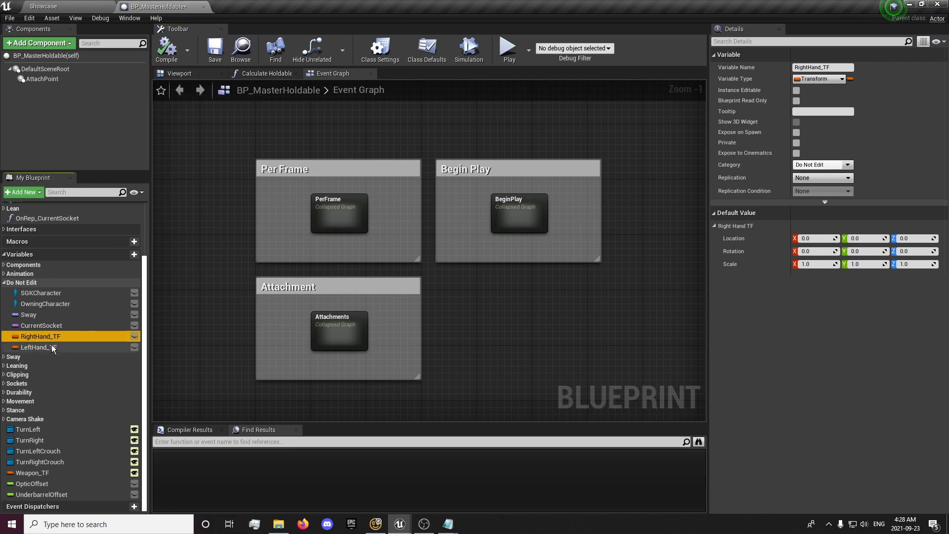
{"action": "left_click", "coordinate": [39, 347]}
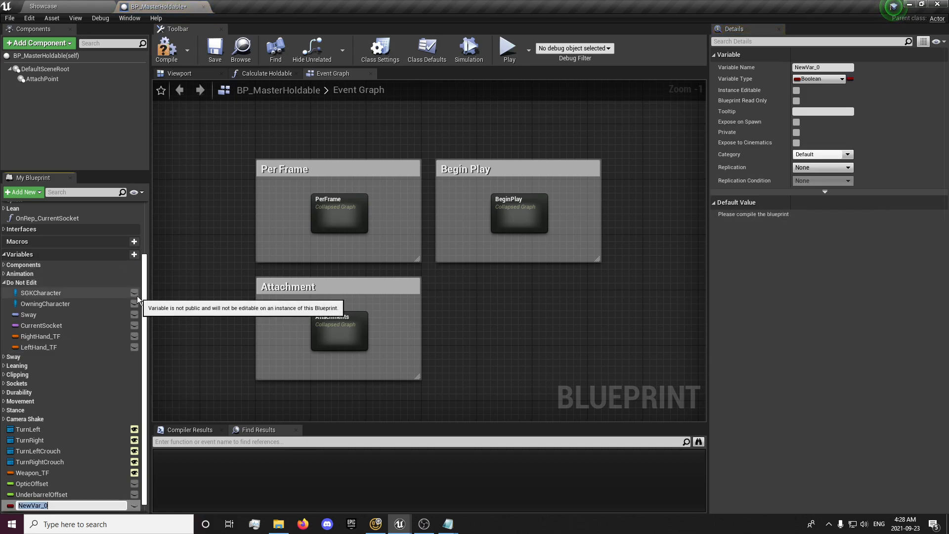
Step: Create DefaultRightHandTF and DefaultLeftHandTF as instance-editable Transform variables and compile
{"action": "type", "text": "DefaultLeftHand"}
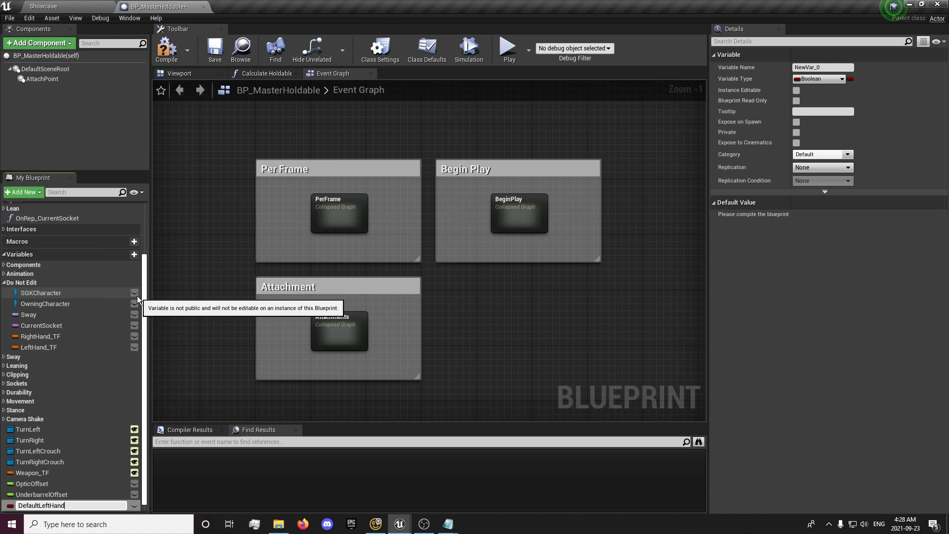
{"action": "type", "text": "DefaultLeftHandTF"}
{"action": "type", "text": "DefaultRightHandTF"}
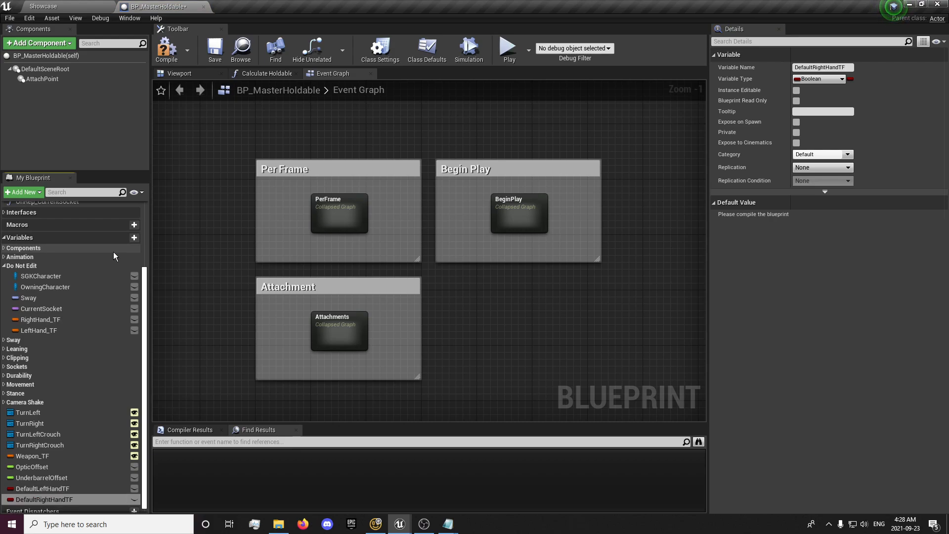
{"action": "mouse_move", "coordinate": [43, 498]}
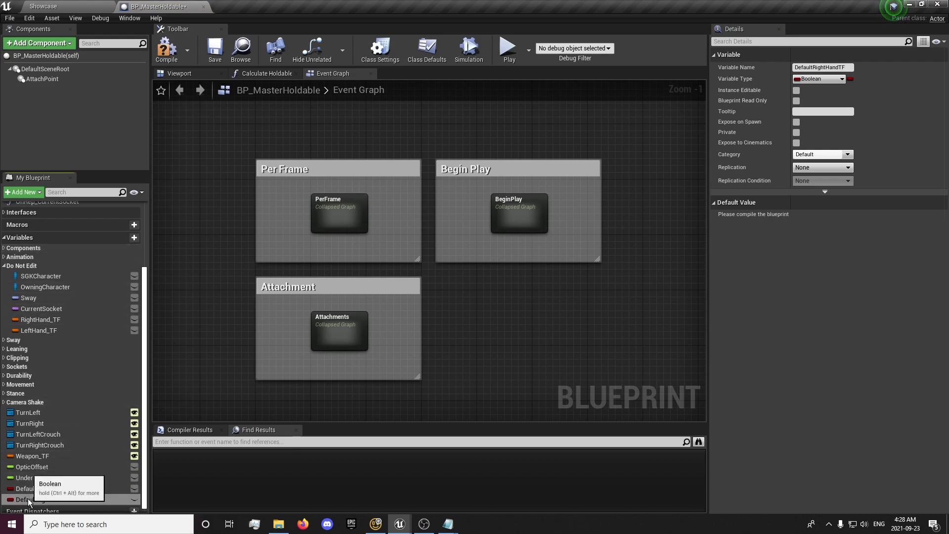
{"action": "left_click", "coordinate": [43, 488]}
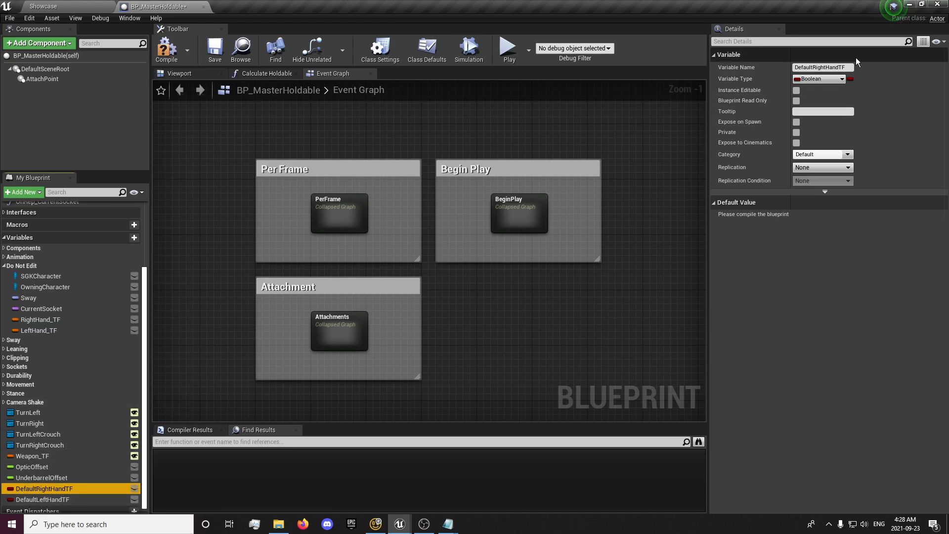
{"action": "left_click", "coordinate": [817, 79]}
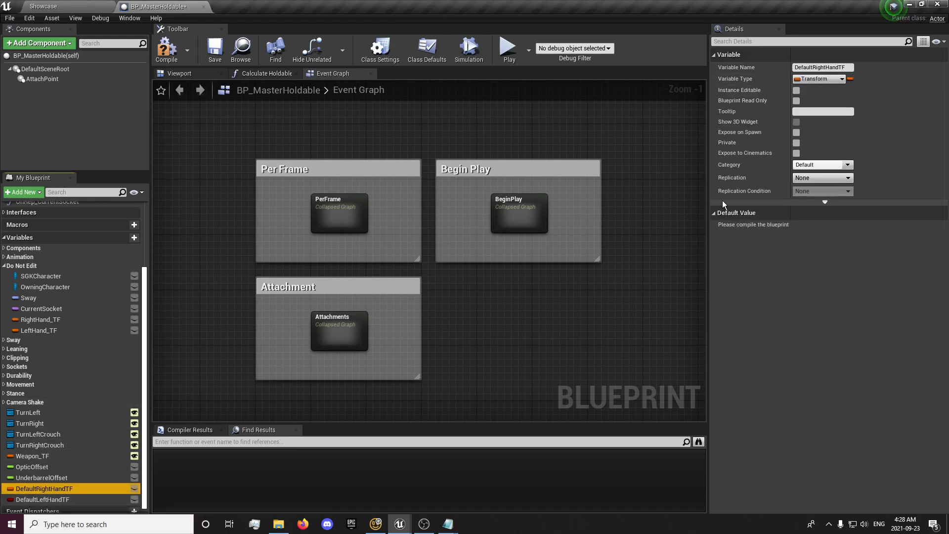
{"action": "left_click", "coordinate": [44, 499]}
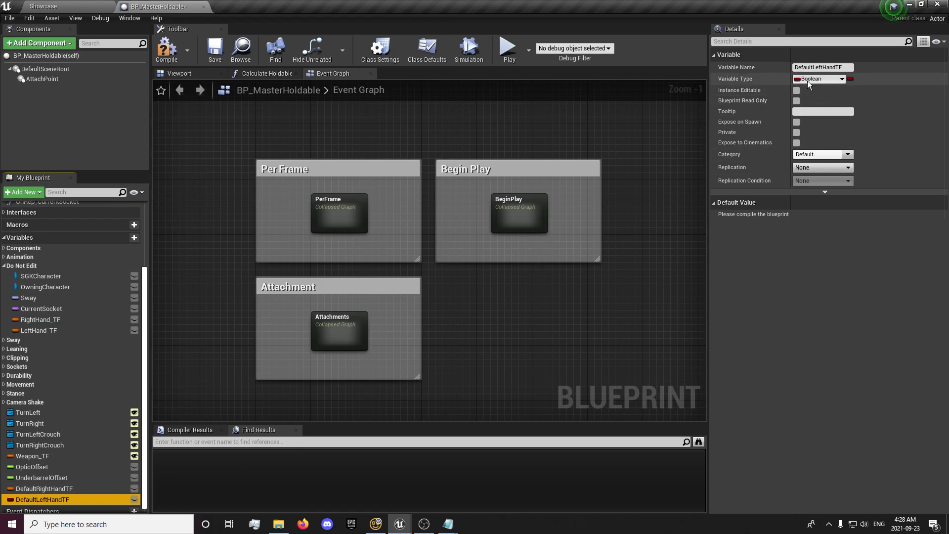
{"action": "left_click", "coordinate": [819, 78]}
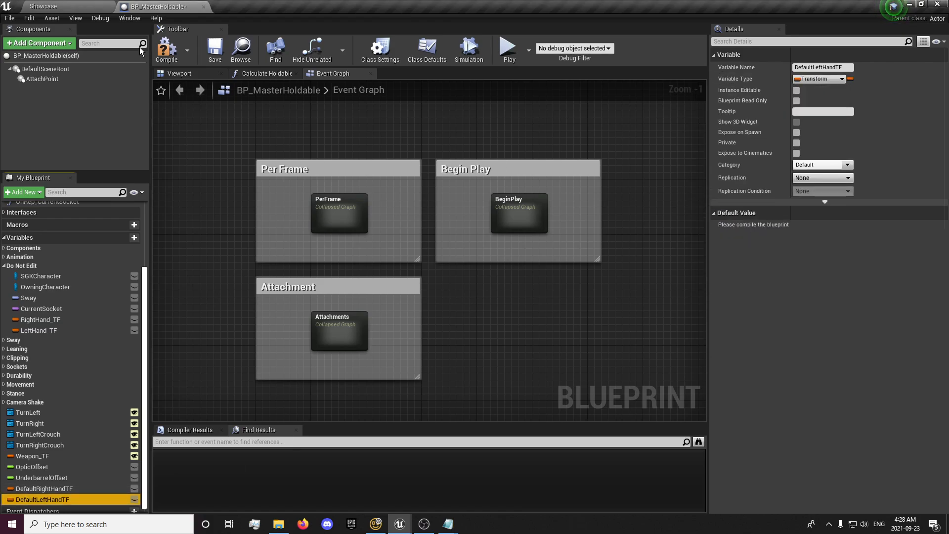
{"action": "left_click", "coordinate": [166, 49]}
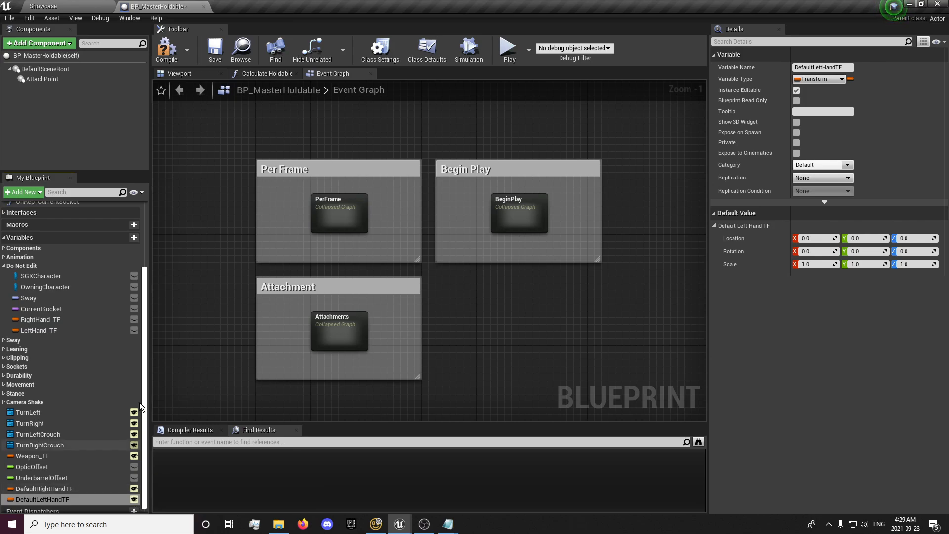
{"action": "mouse_move", "coordinate": [166, 50]}
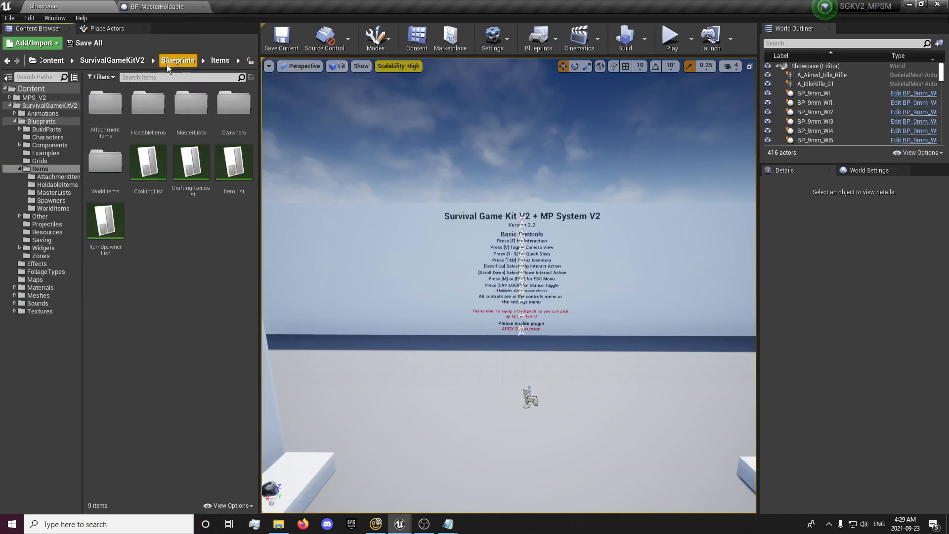
Step: Go up to the Blueprints folder to reach BP_MasterAttachment
{"action": "left_click", "coordinate": [58, 176]}
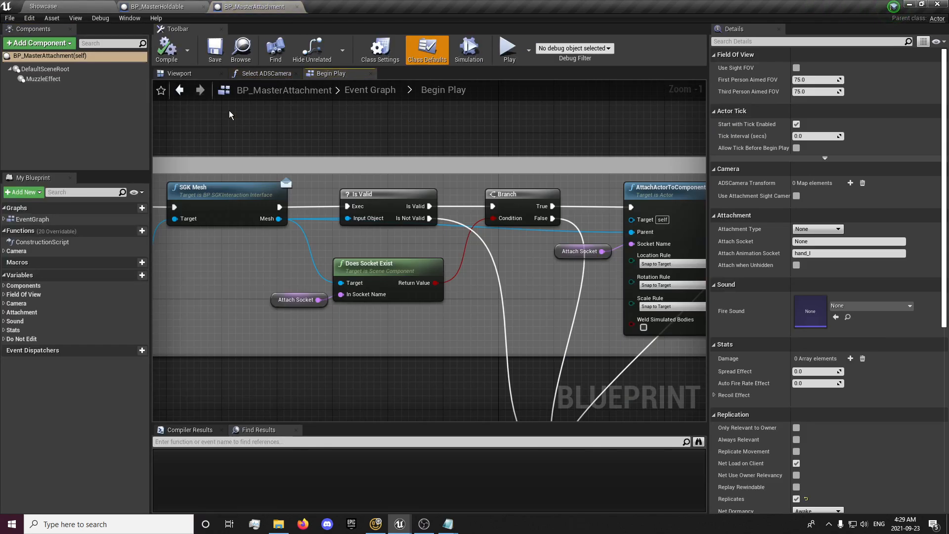
{"action": "mouse_move", "coordinate": [128, 287]}
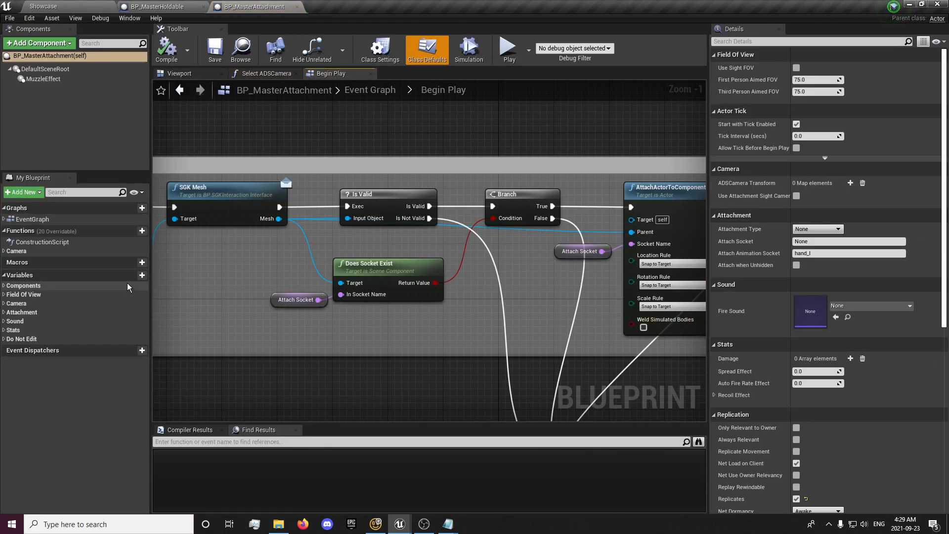
Step: Add instance-editable Transform variables RightHandTF and LeftHandTF to BP_MasterAttachment
{"action": "left_click", "coordinate": [142, 275]}
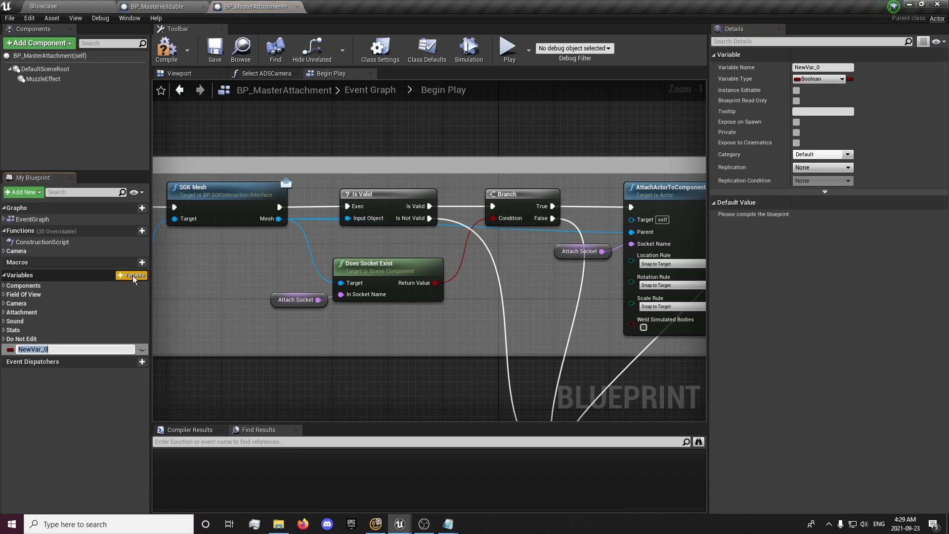
{"action": "type", "text": "RightHand"}
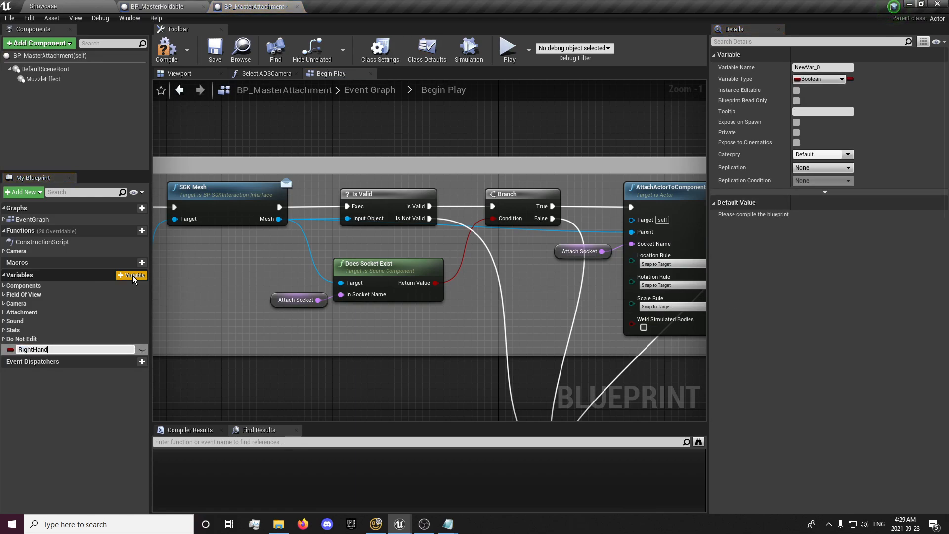
{"action": "type", "text": "TF"}
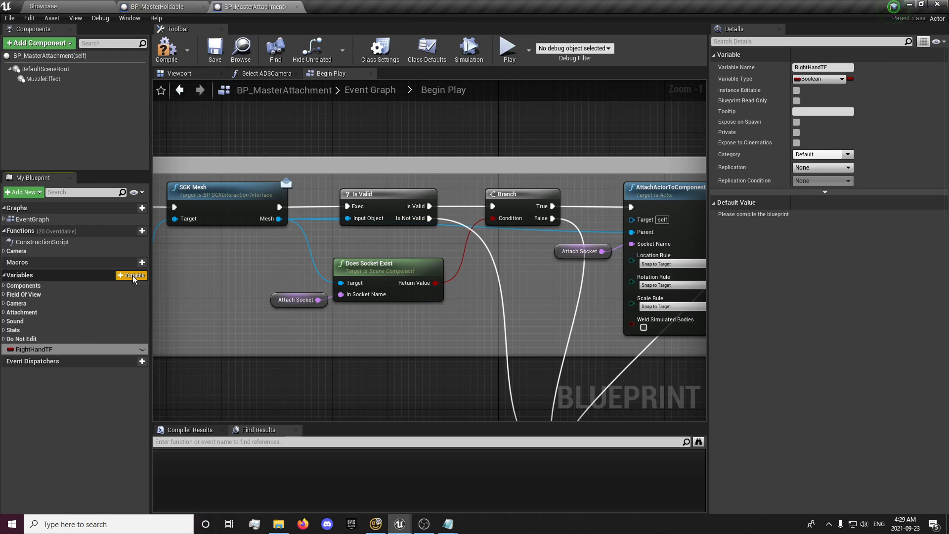
{"action": "left_click", "coordinate": [131, 275]}
{"action": "type", "text": "LeftHandTF"}
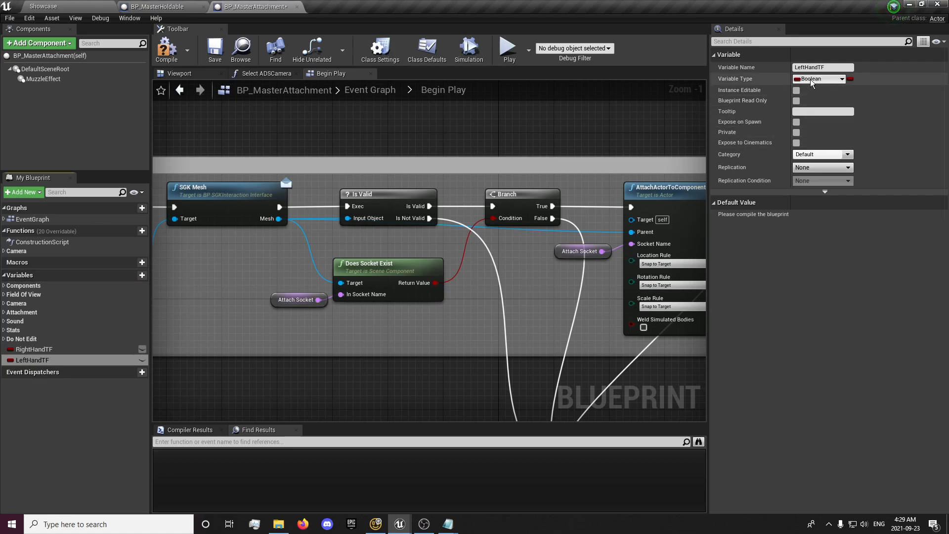
{"action": "left_click", "coordinate": [819, 78]}
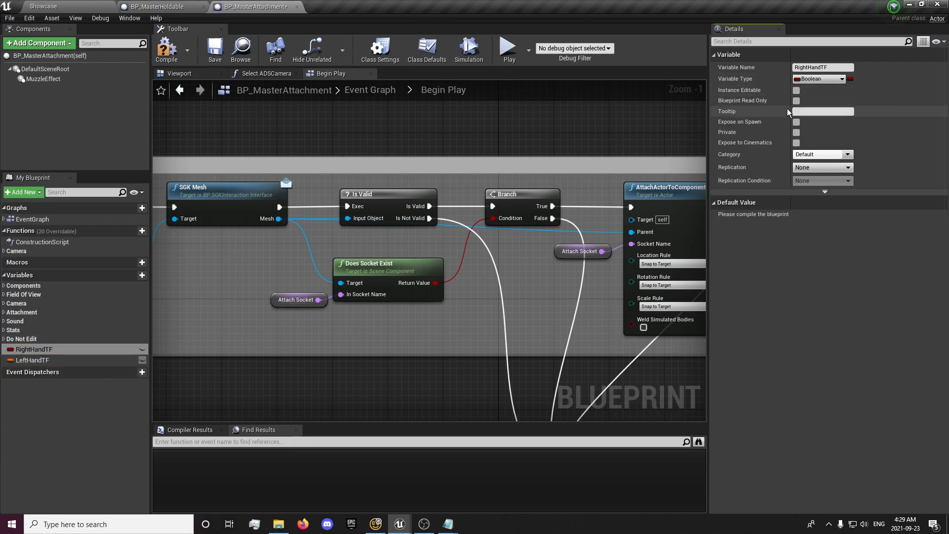
{"action": "left_click", "coordinate": [818, 78]}
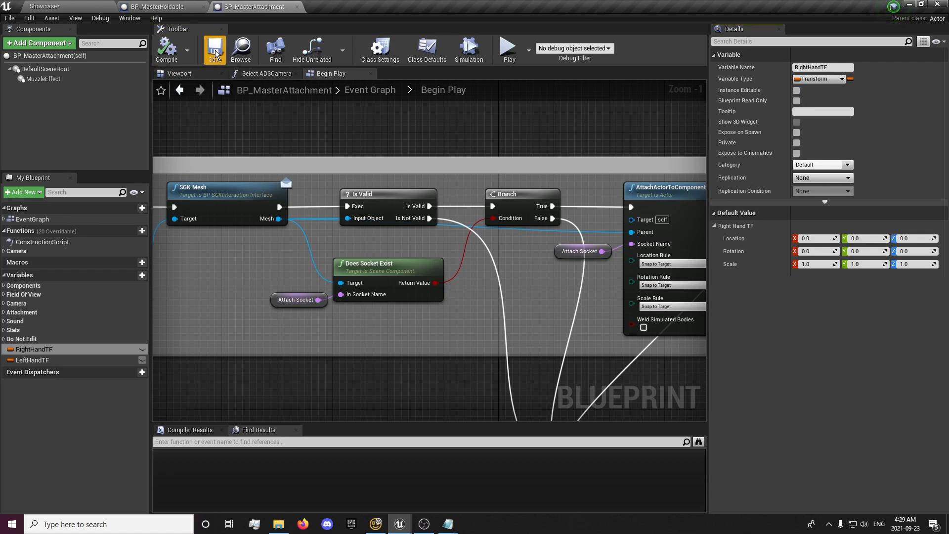
{"action": "mouse_move", "coordinate": [215, 49]}
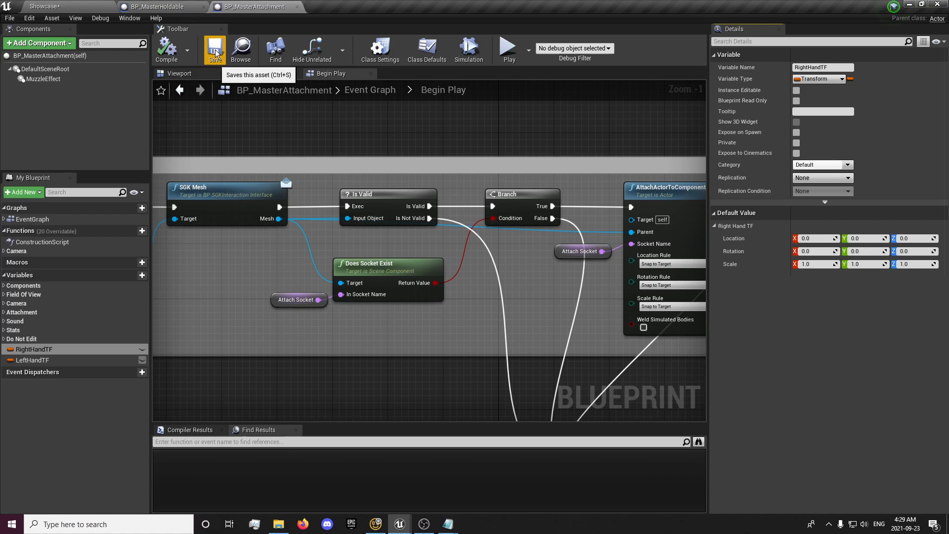
{"action": "mouse_move", "coordinate": [80, 344]}
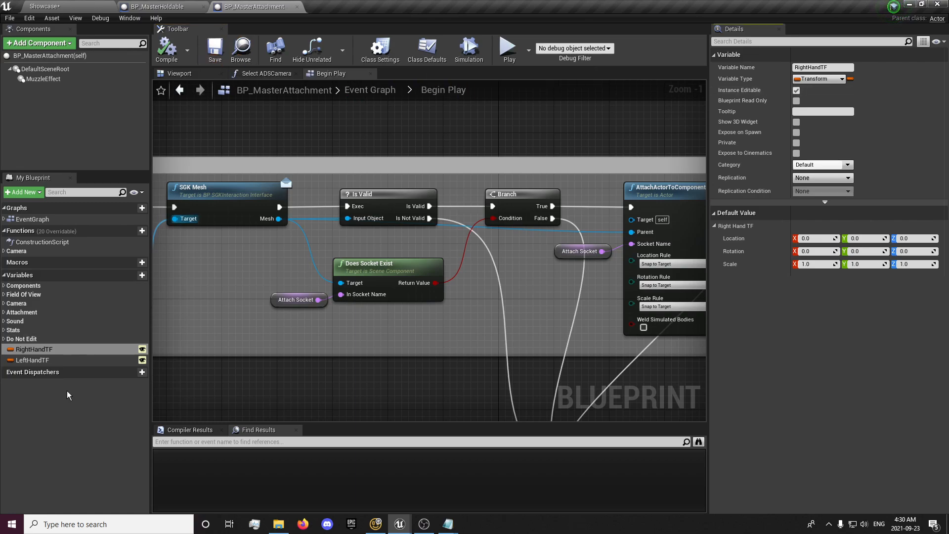
{"action": "left_click", "coordinate": [35, 359]}
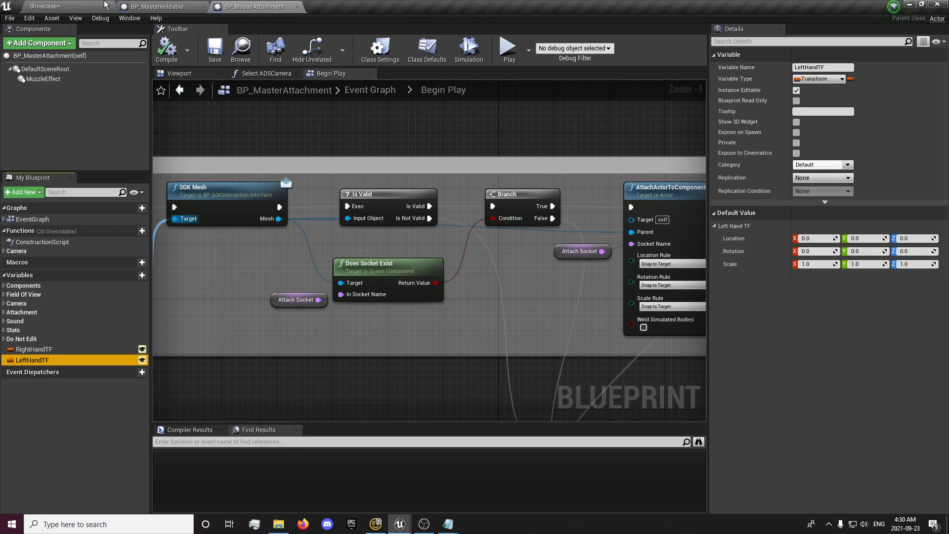
{"action": "mouse_move", "coordinate": [149, 6]}
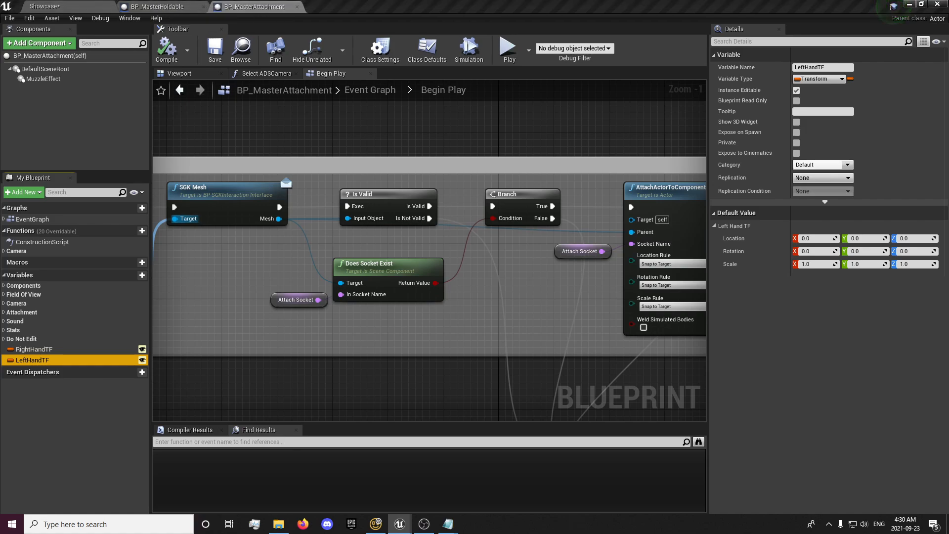
{"action": "left_click", "coordinate": [157, 6]}
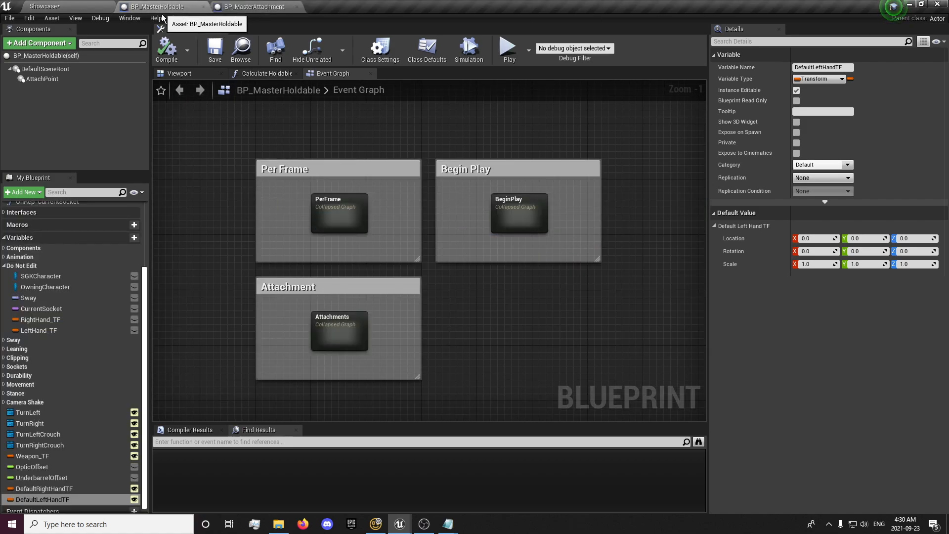
Step: Go back to the level editor and open BP_MasterWeapon
{"action": "left_click", "coordinate": [42, 6]}
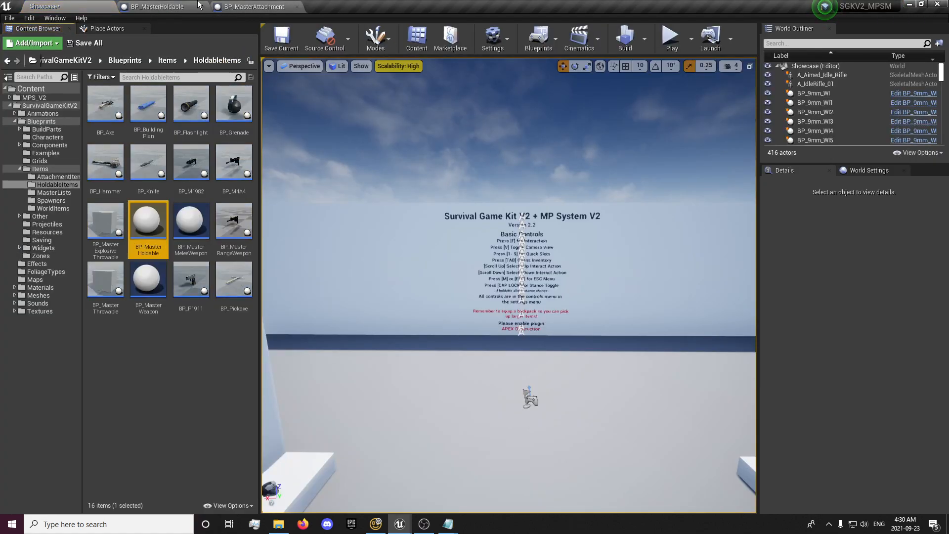
{"action": "mouse_move", "coordinate": [191, 221]}
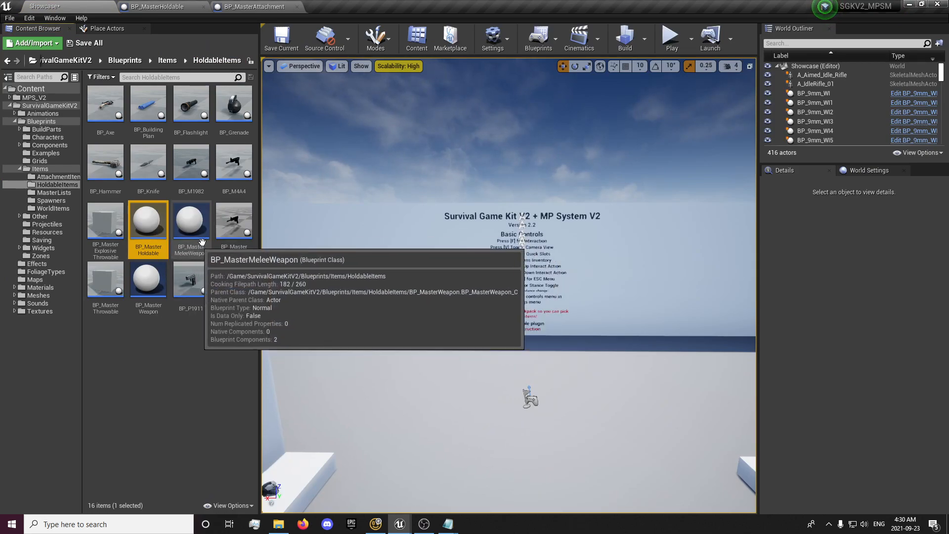
{"action": "mouse_move", "coordinate": [148, 278]}
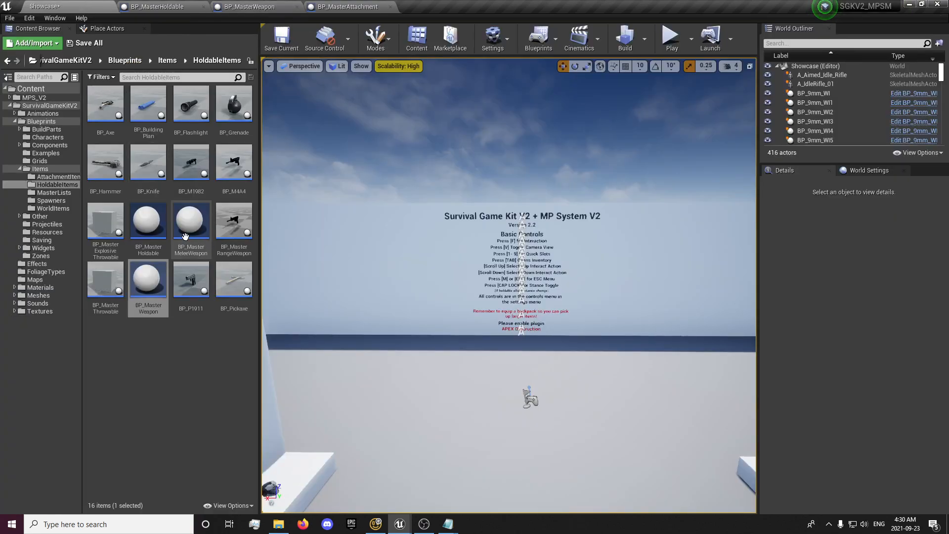
{"action": "left_click", "coordinate": [249, 6]}
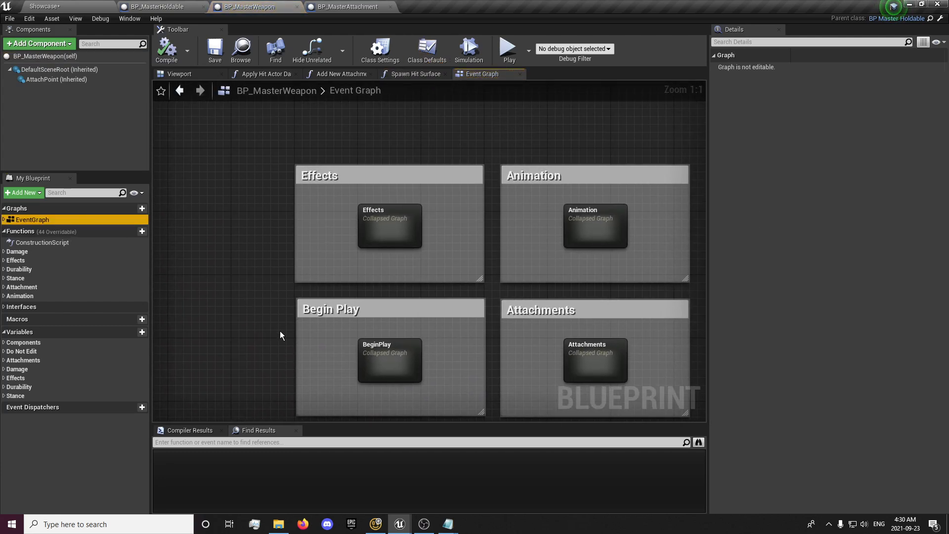
Step: Add a function named HandTransforms to BP_MasterWeapon and compile
{"action": "scroll", "scroll_direction": "down", "scroll_amount": 3}
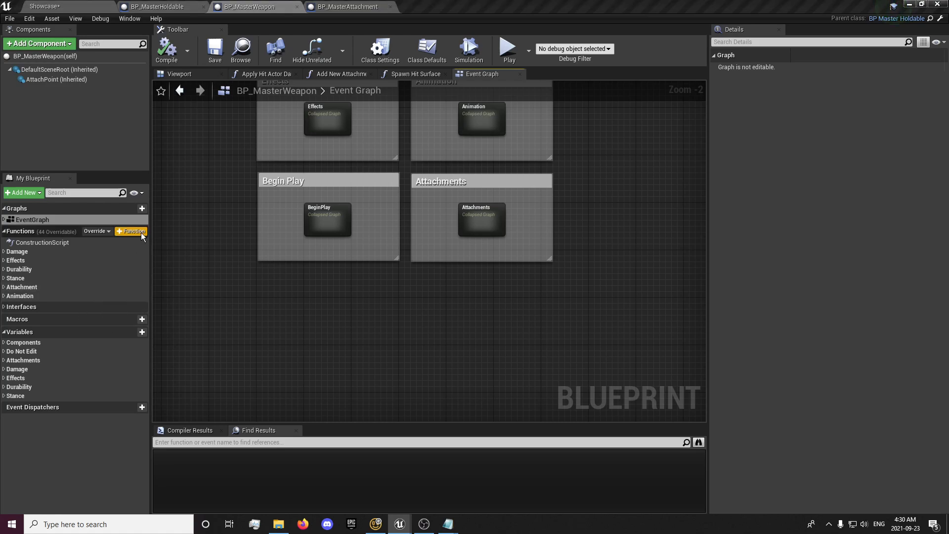
{"action": "left_click", "coordinate": [132, 230]}
{"action": "type", "text": "HandTransforms"}
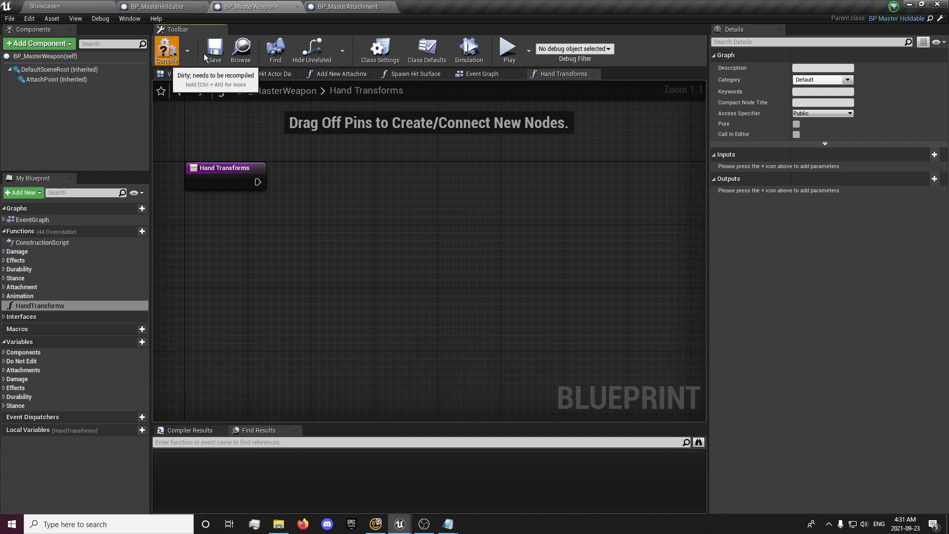
{"action": "left_click", "coordinate": [167, 50]}
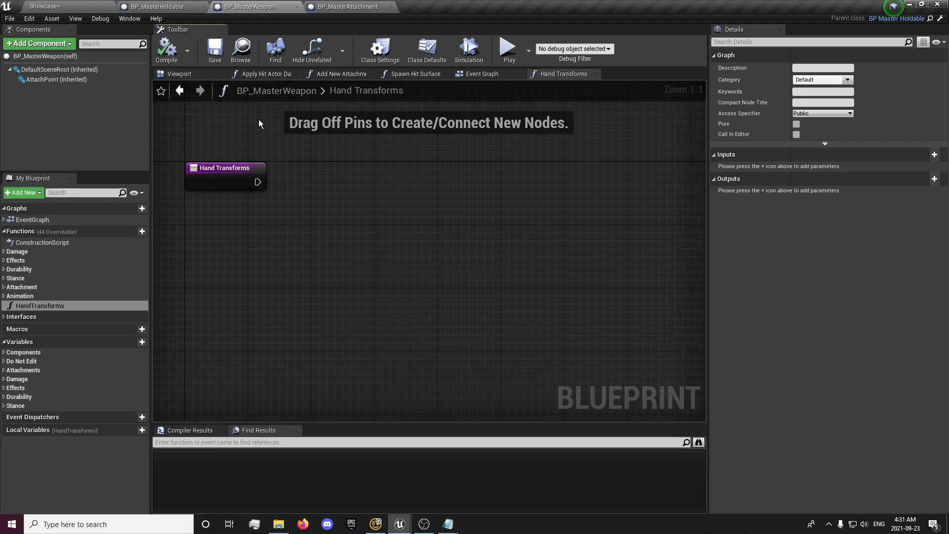
{"action": "left_click_drag", "start_coordinate": [224, 167], "coordinate": [254, 232]}
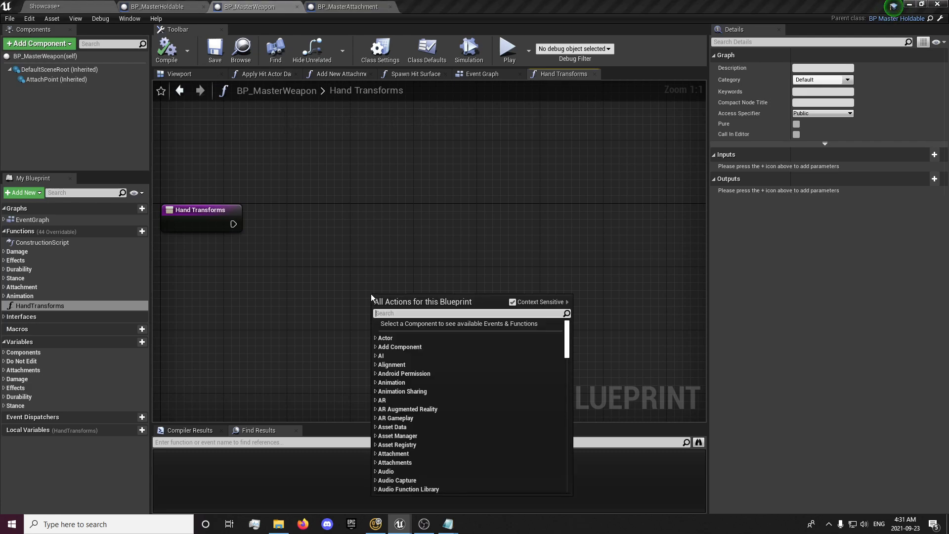
Step: Add a Weapon Inventory getter and convert it to a validated get
{"action": "type", "text": "weapon inv"}
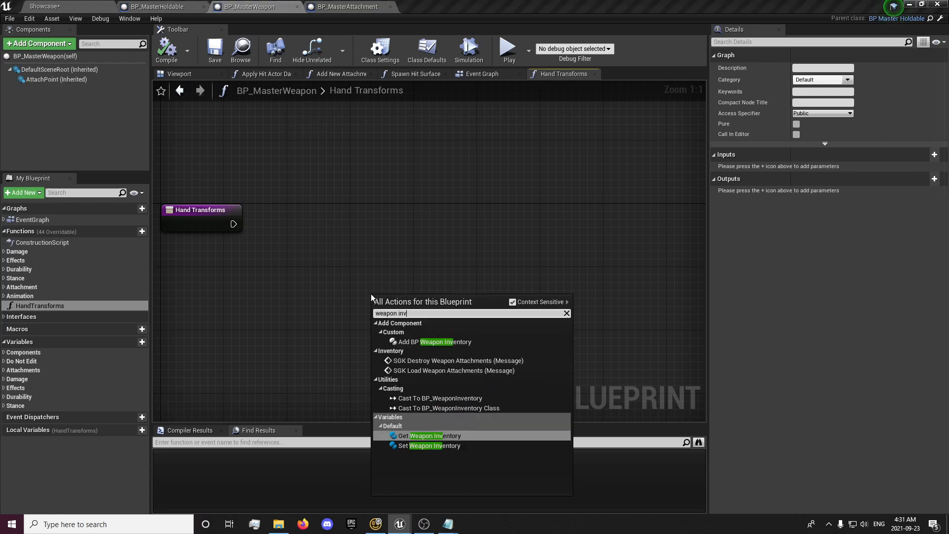
{"action": "left_click", "coordinate": [433, 435]}
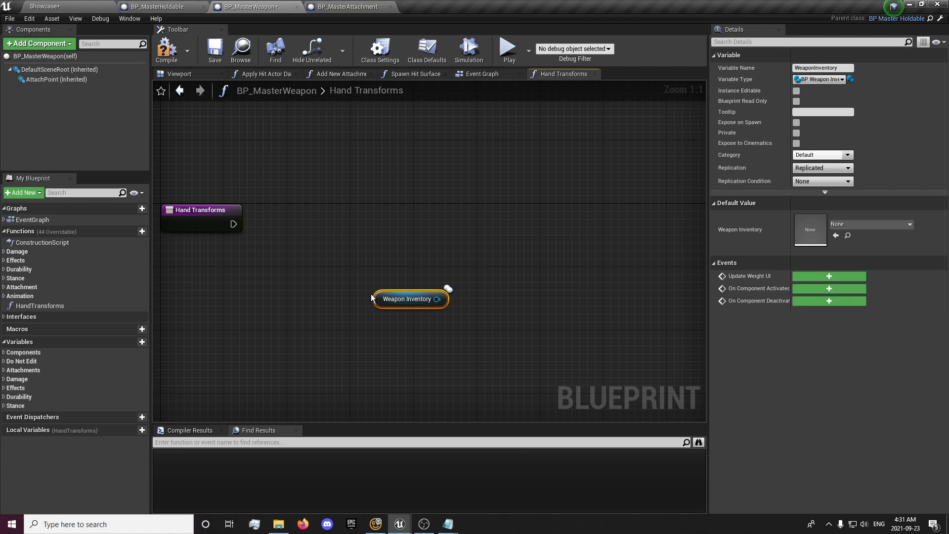
{"action": "right_click", "coordinate": [411, 299]}
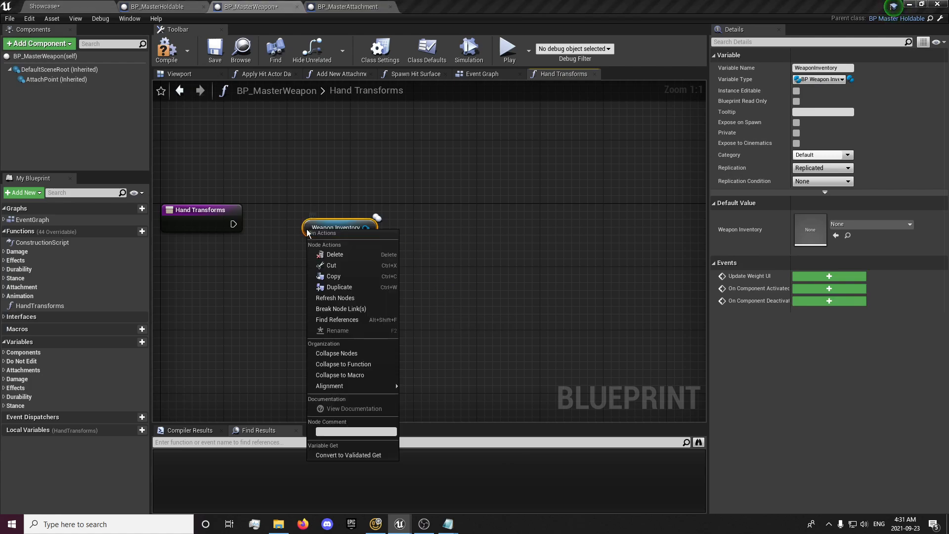
{"action": "left_click", "coordinate": [348, 454]}
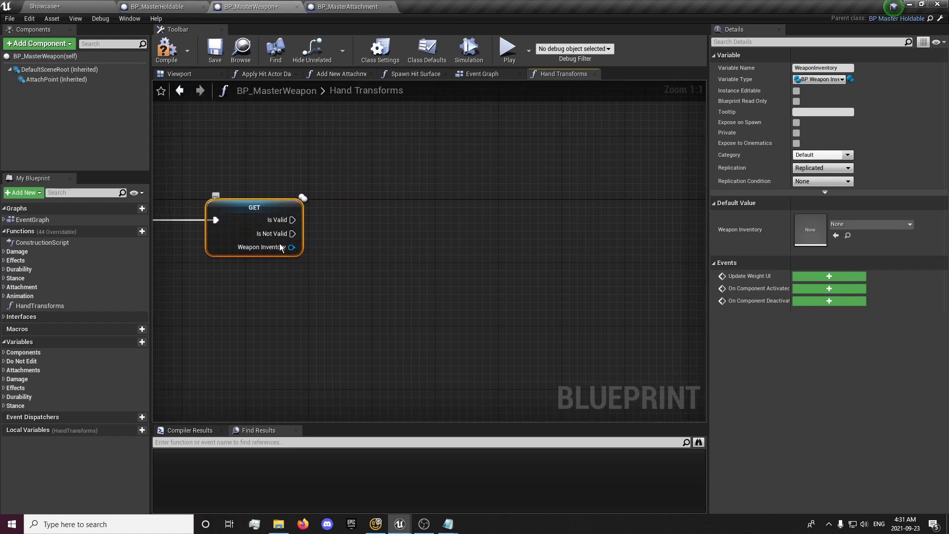
{"action": "mouse_move", "coordinate": [291, 219]}
{"action": "type", "text": "d"}
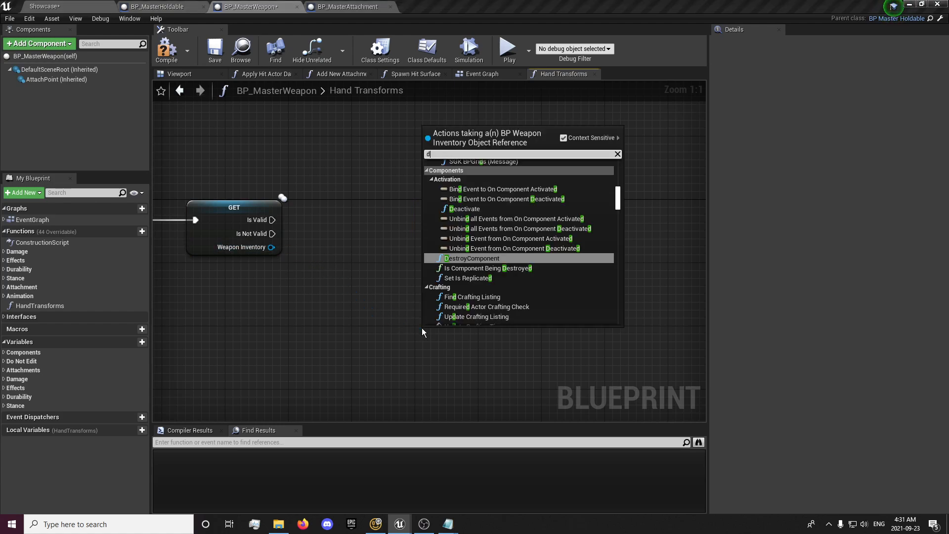
Step: Add Select Attachment Item with the Sight slot selected
{"action": "type", "text": "select"}
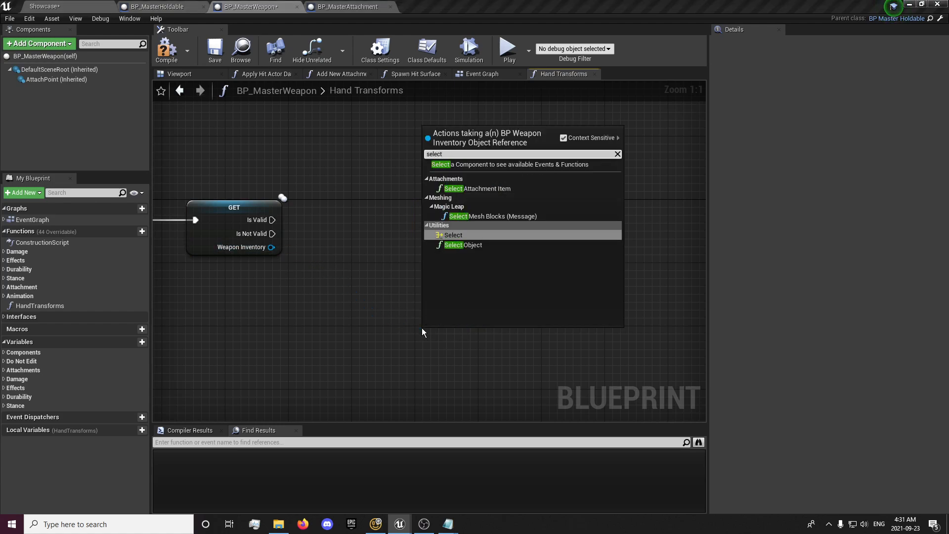
{"action": "left_click", "coordinate": [477, 188]}
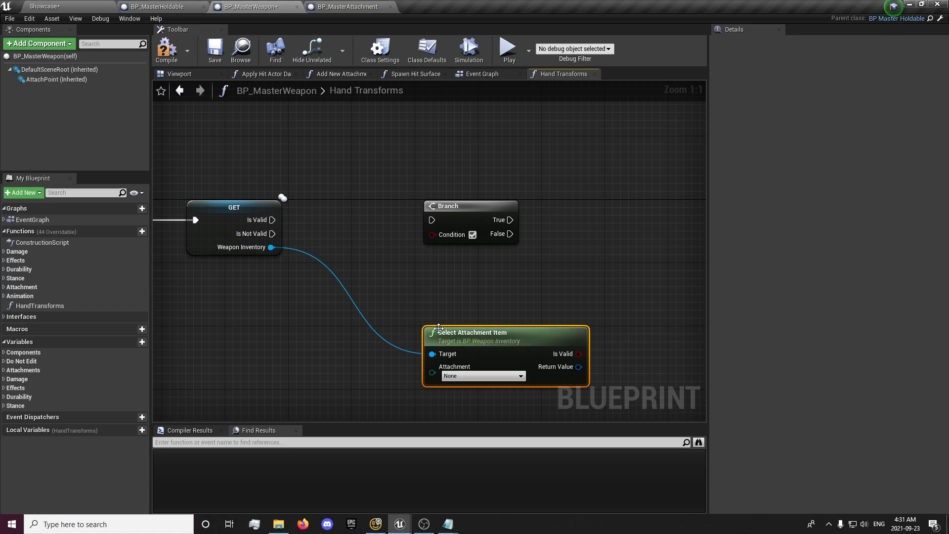
{"action": "left_click", "coordinate": [482, 375]}
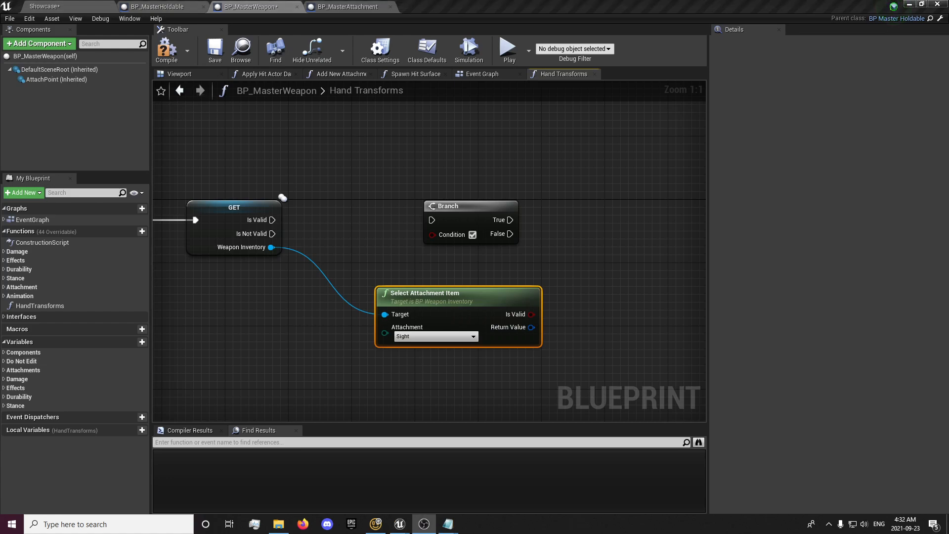
{"action": "mouse_move", "coordinate": [530, 315]}
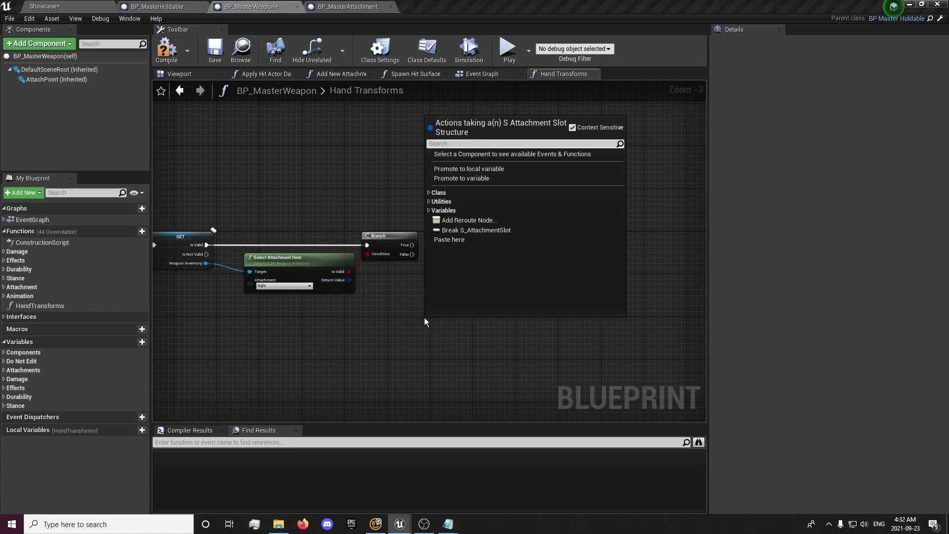
Step: Break the attachment slot and add the 'Sight in Weapon Inv' comment
{"action": "left_click", "coordinate": [475, 230]}
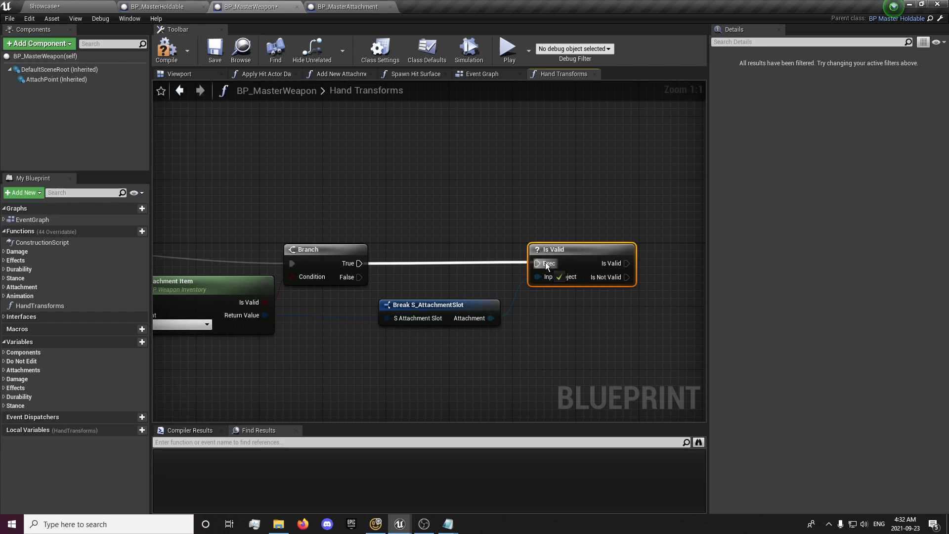
{"action": "scroll", "scroll_direction": "down", "scroll_amount": 3}
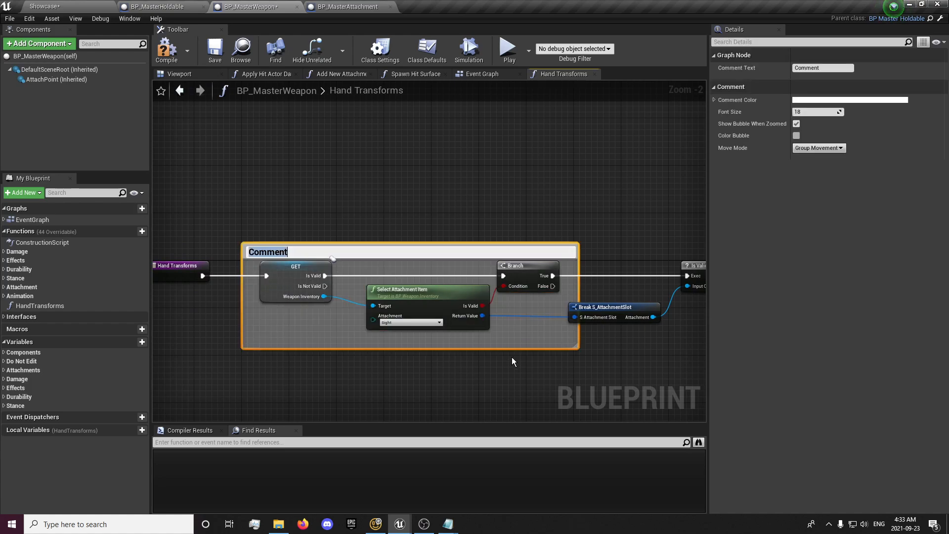
{"action": "type", "text": "Sight in Weapon Inv"}
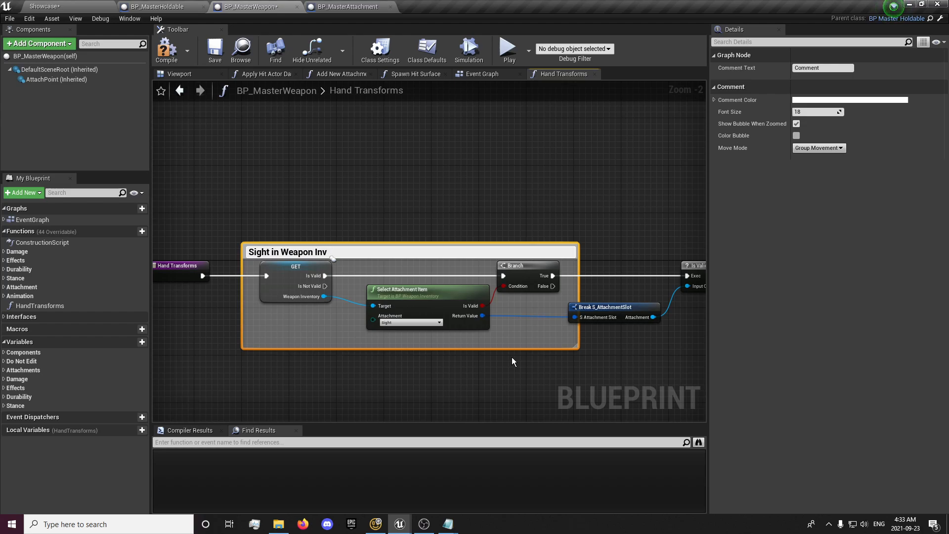
{"action": "key", "text": "Backspace"}
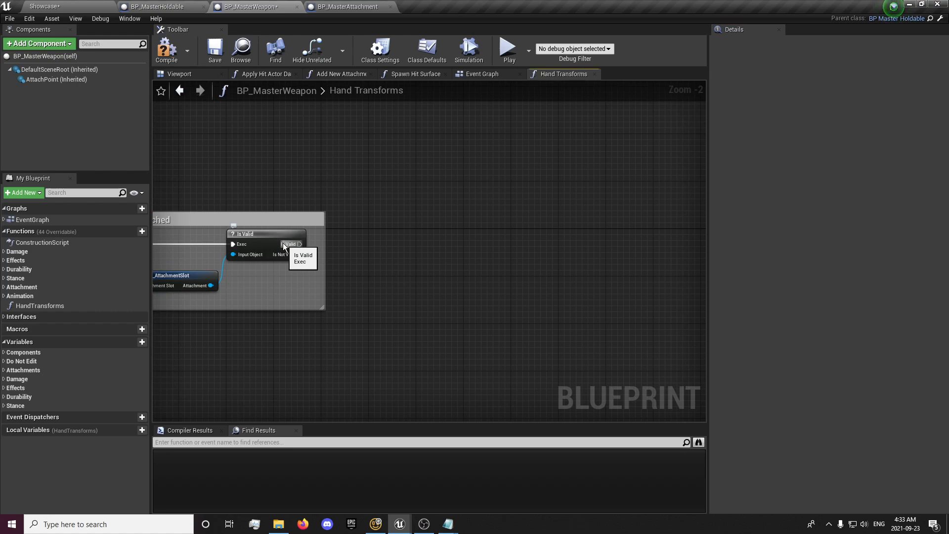
Step: From Is Valid, set Right Hand TF from the attachment's Right Hand TF
{"action": "left_click_drag", "start_coordinate": [300, 244], "coordinate": [466, 237]}
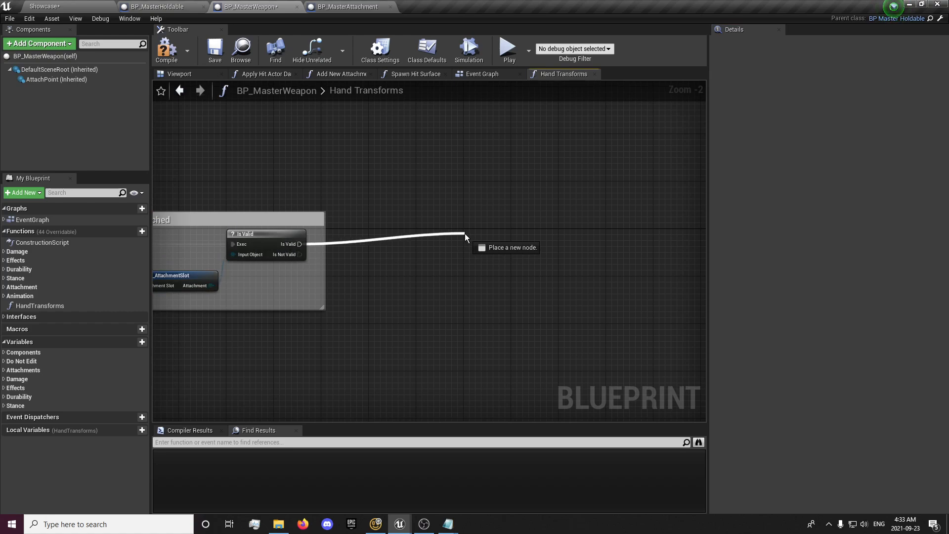
{"action": "type", "text": "right hand"}
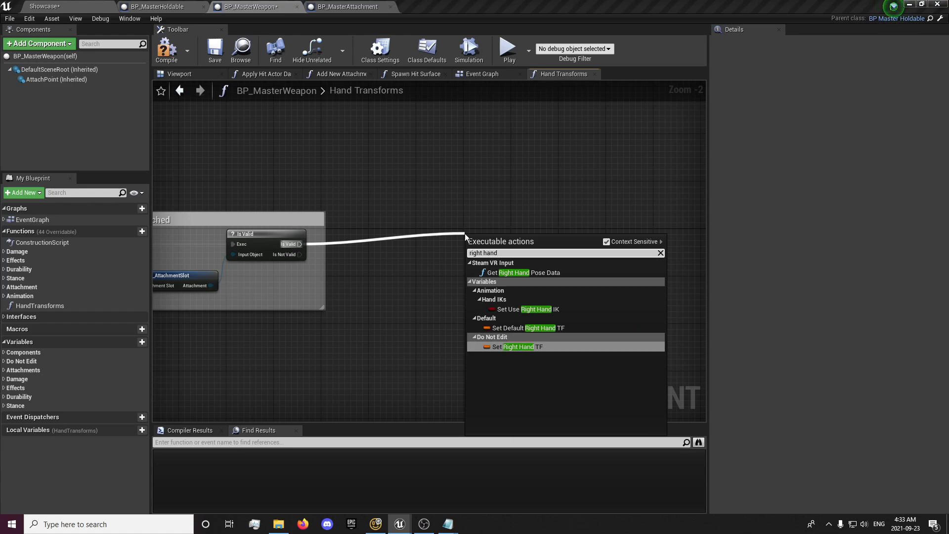
{"action": "left_click", "coordinate": [512, 346]}
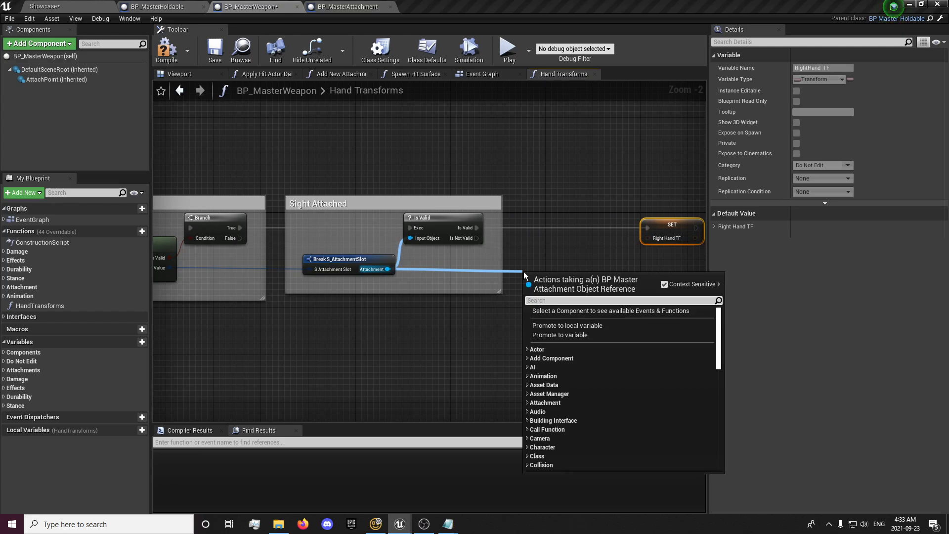
{"action": "type", "text": "right hand tran"}
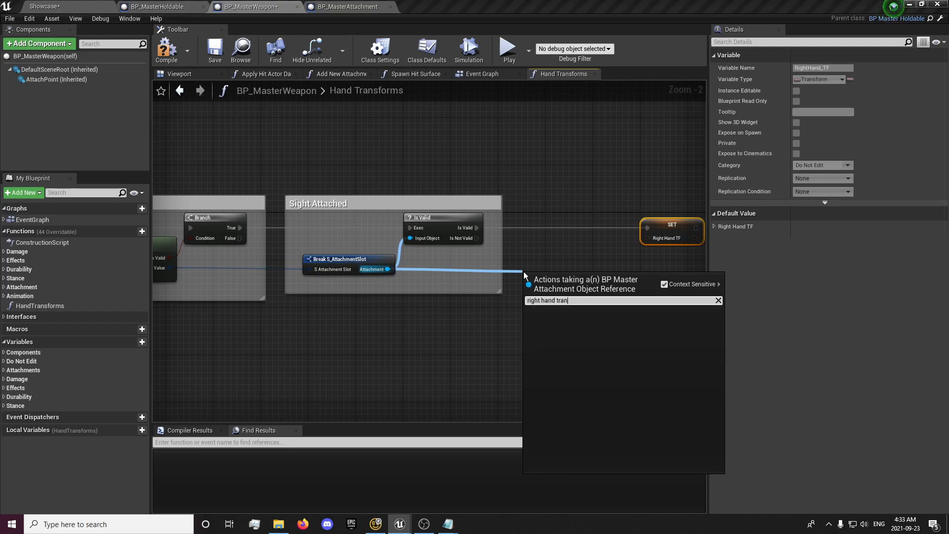
{"action": "key", "text": "BackSpace"}
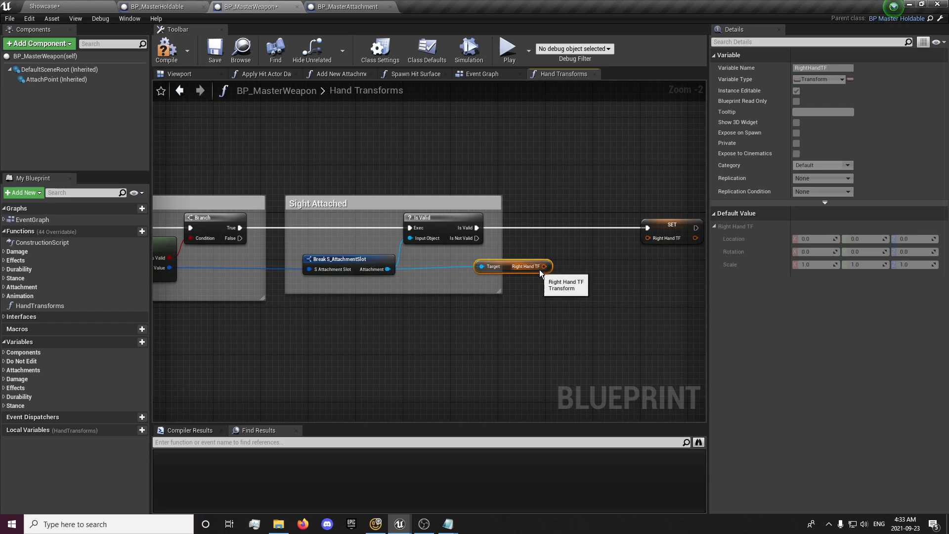
{"action": "left_click_drag", "start_coordinate": [544, 266], "coordinate": [646, 238]}
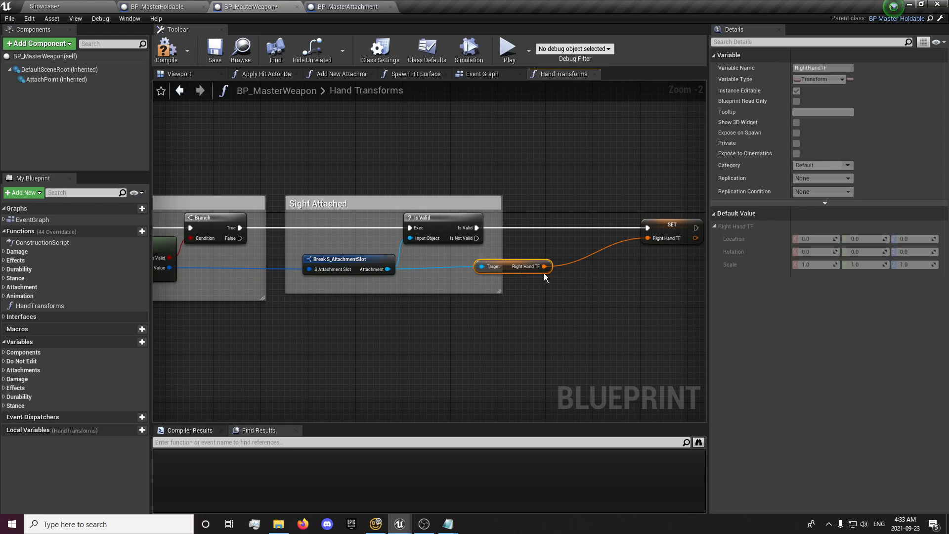
{"action": "left_click_drag", "start_coordinate": [513, 266], "coordinate": [644, 254]}
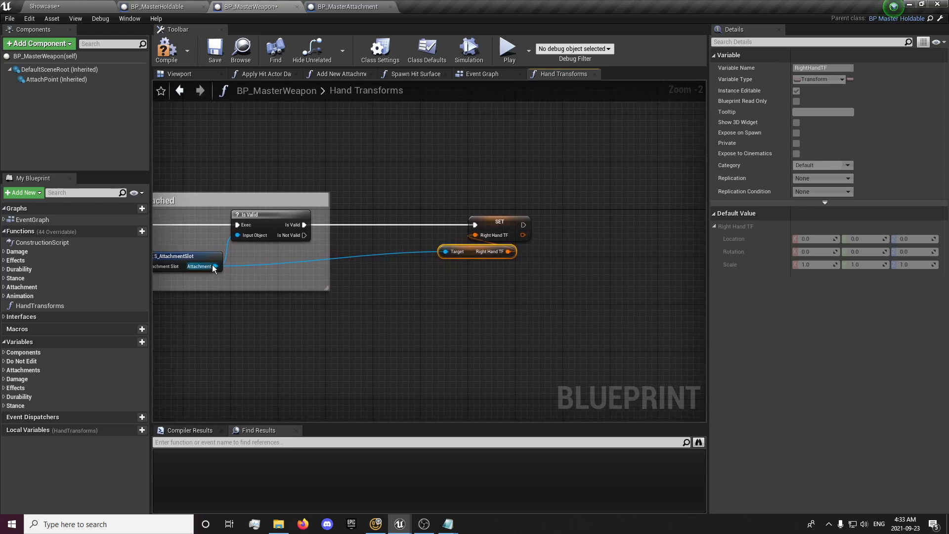
{"action": "left_click_drag", "start_coordinate": [523, 224], "coordinate": [628, 229]}
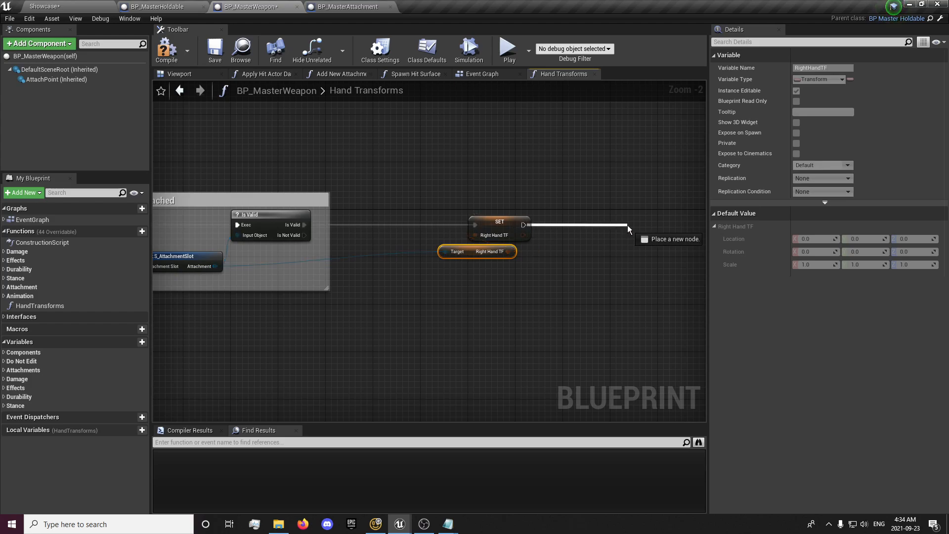
Step: Set Left Hand TF from the attachment's Left Hand TF getter
{"action": "type", "text": "left hnd"}
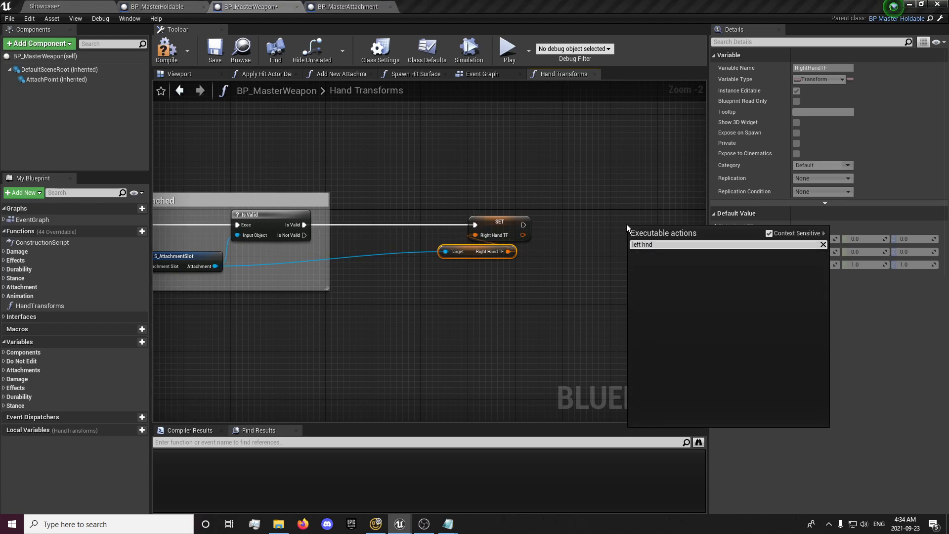
{"action": "type", "text": "left hand tf"}
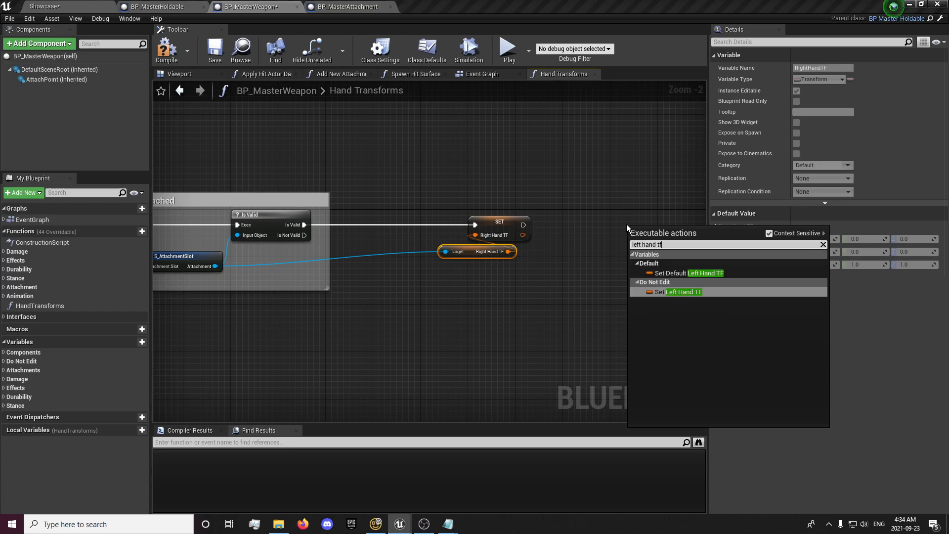
{"action": "left_click", "coordinate": [684, 292]}
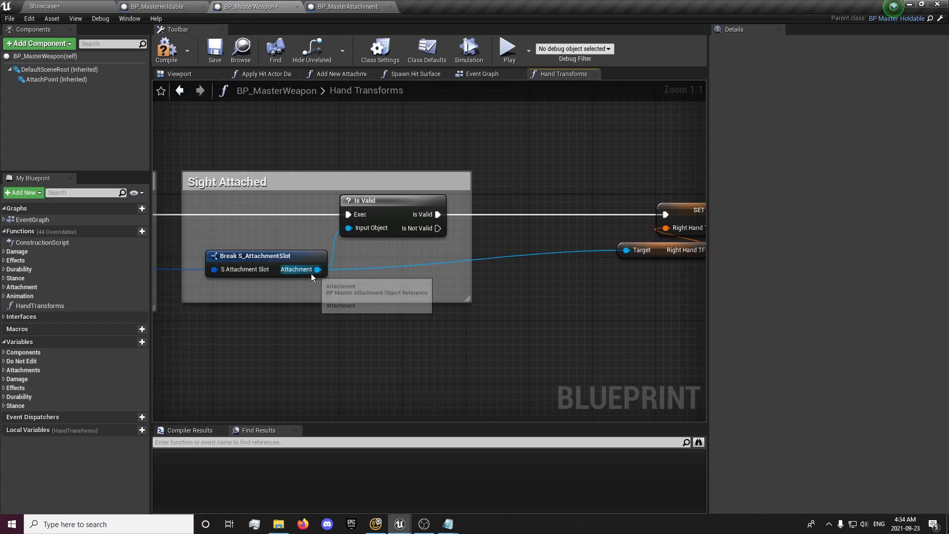
{"action": "left_click_drag", "start_coordinate": [318, 269], "coordinate": [387, 305]}
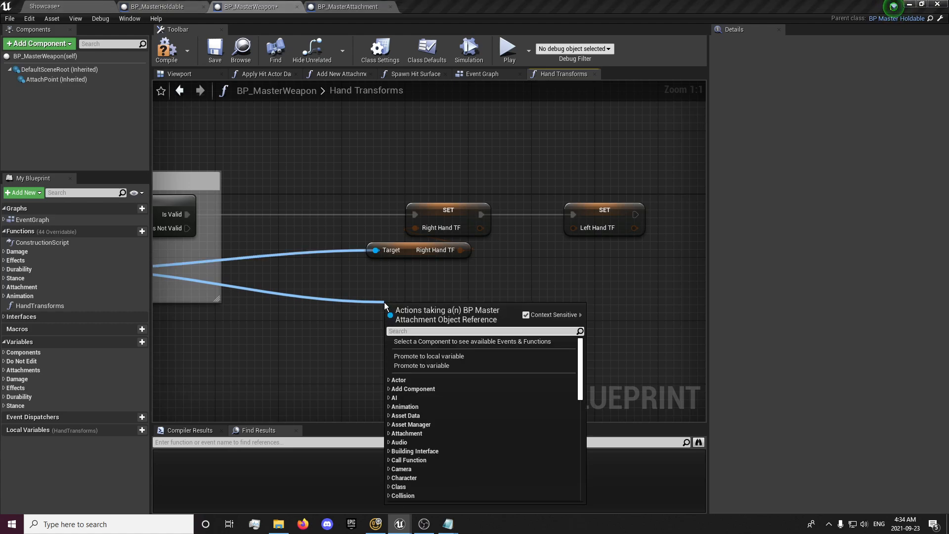
{"action": "type", "text": "left hand trans"}
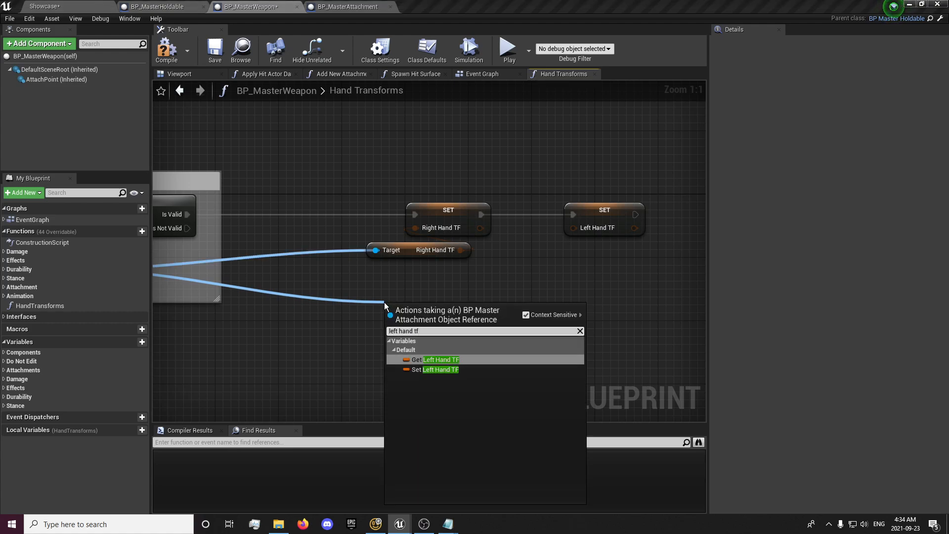
{"action": "left_click", "coordinate": [439, 359]}
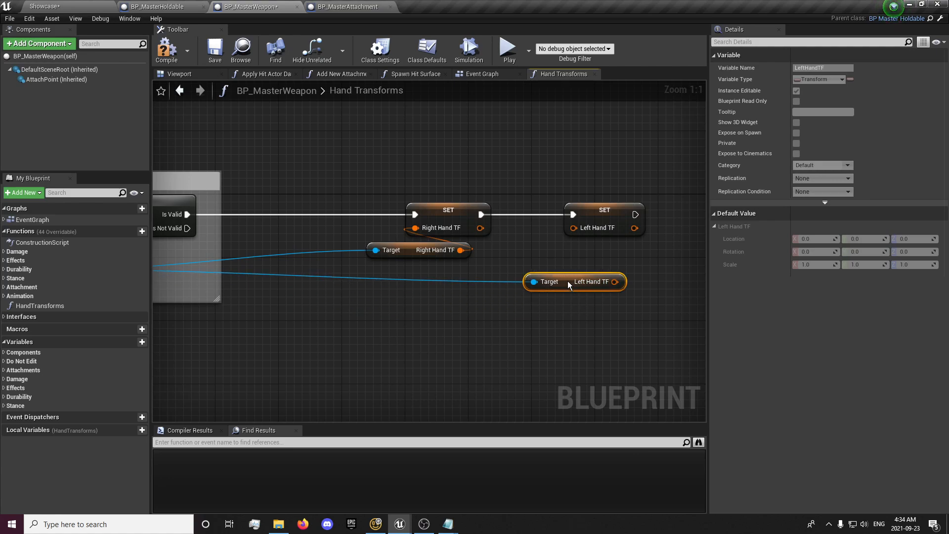
{"action": "left_click_drag", "start_coordinate": [573, 282], "coordinate": [574, 257]}
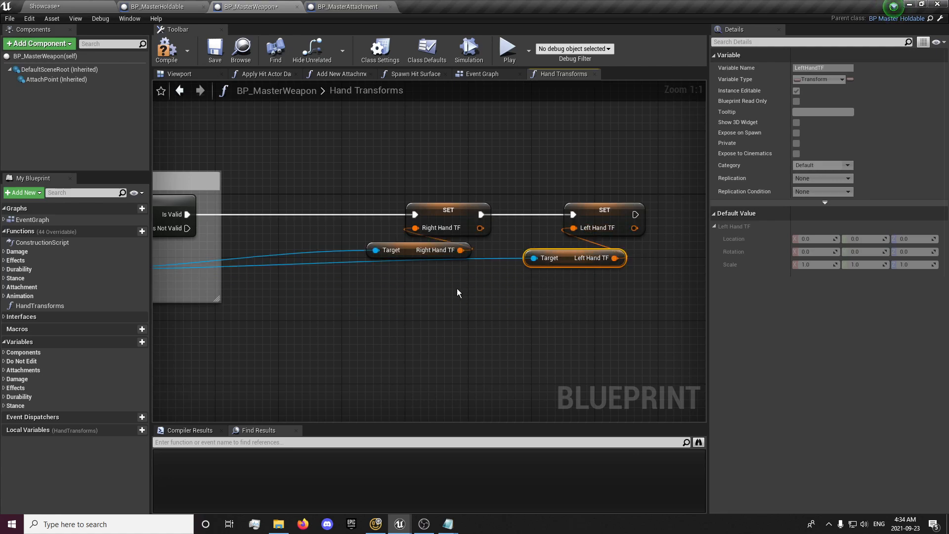
{"action": "scroll", "scroll_direction": "down", "scroll_amount": 3}
{"action": "type", "text": "Sets right/left ha"}
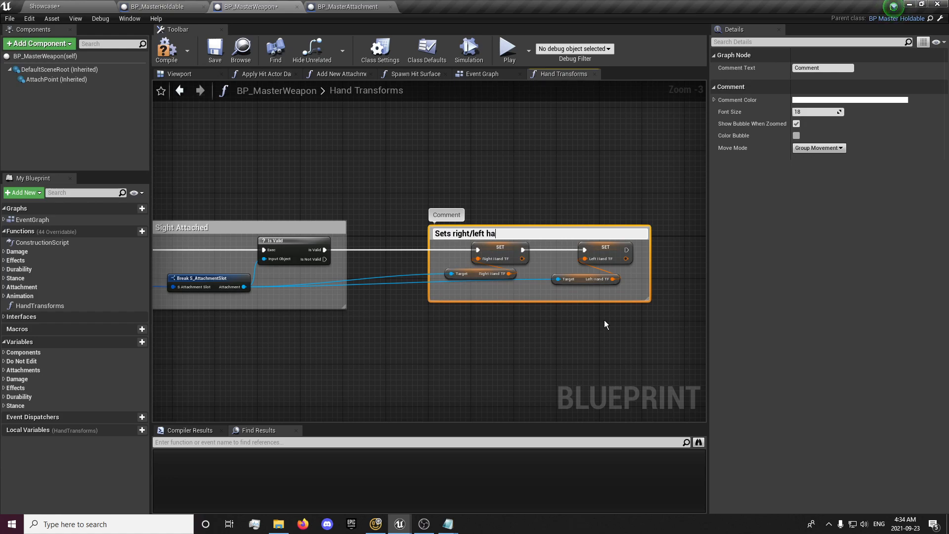
Step: Title the hand-setter comment 'Sets right/left hand Transform to the attachments transform'
{"action": "type", "text": "nd Transform to th"}
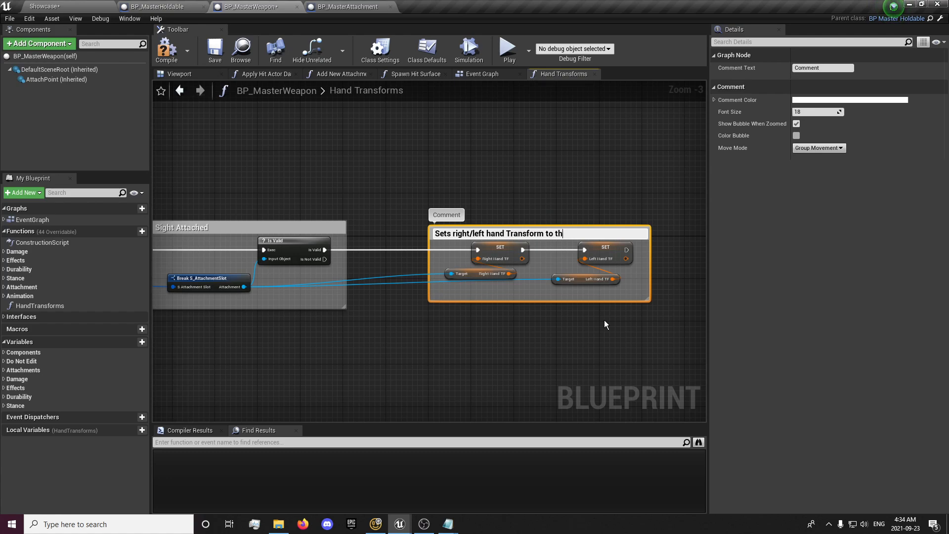
{"action": "type", "text": "e attachments"}
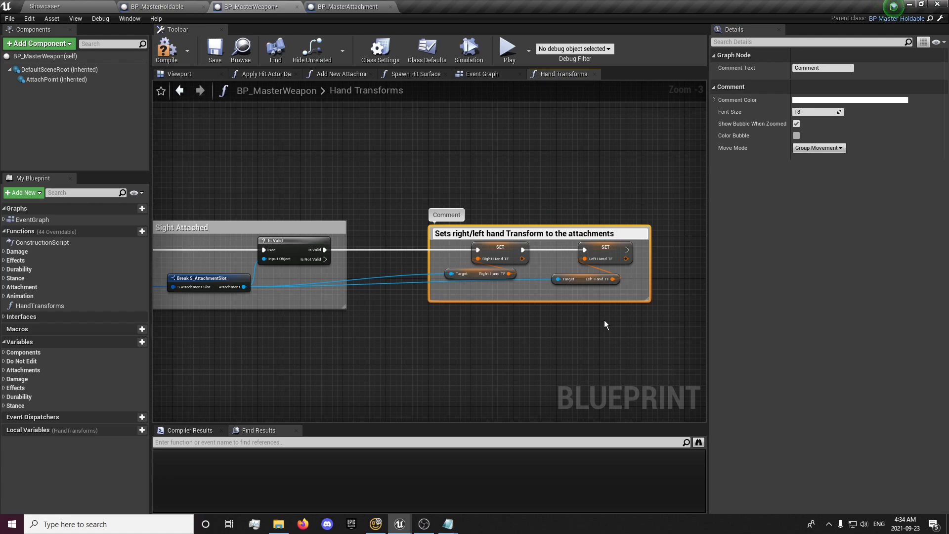
{"action": "type", "text": "transform"}
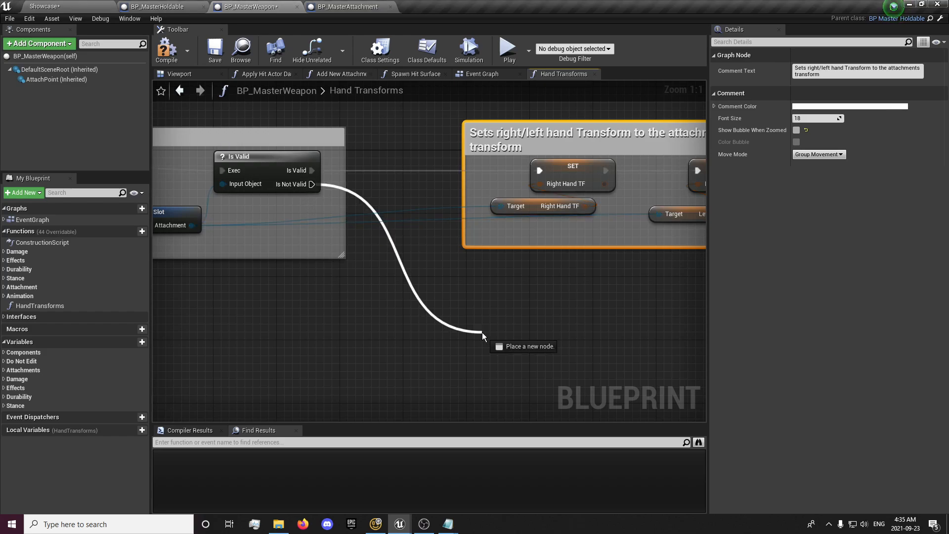
Step: Wire the Is Not Valid branch into the Set Right Hand TF node and select Set Left Hand TF
{"action": "left_click", "coordinate": [483, 336]}
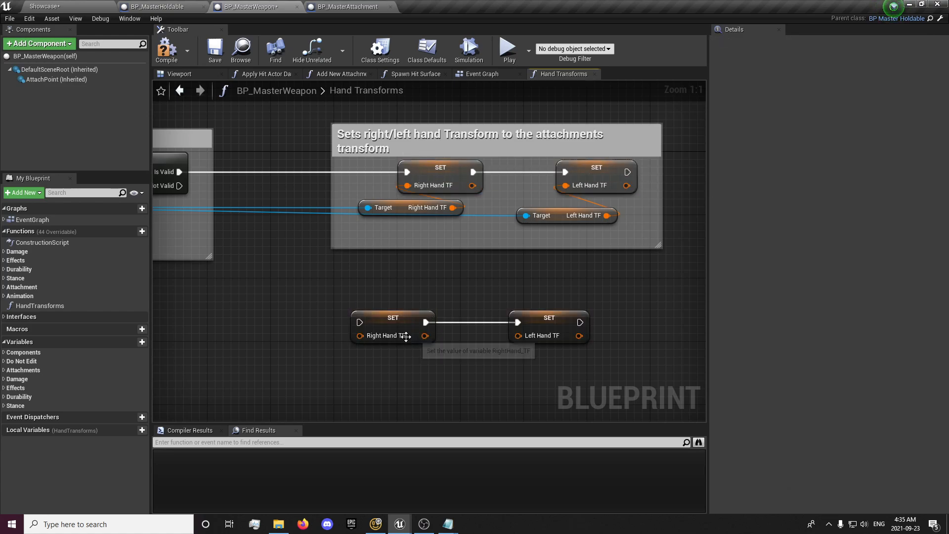
{"action": "left_click_drag", "start_coordinate": [178, 186], "coordinate": [359, 321]}
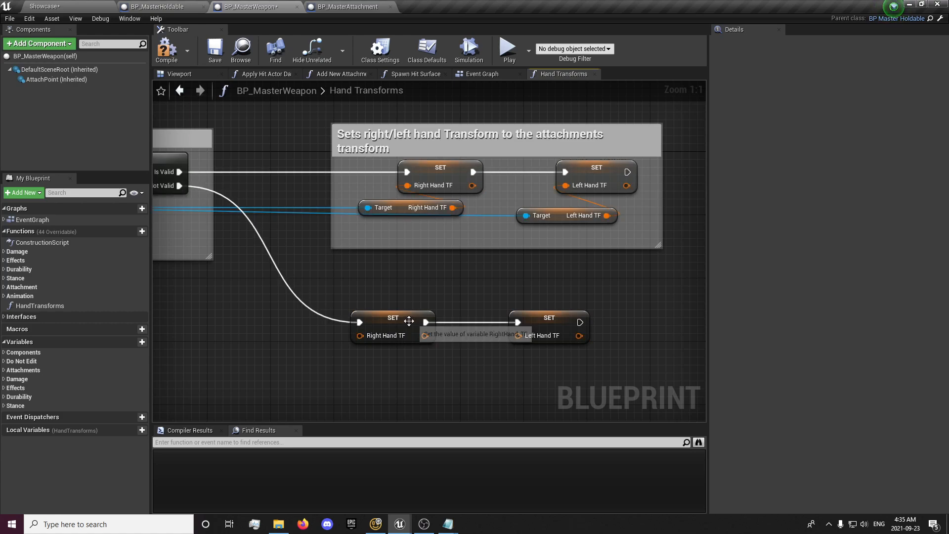
{"action": "left_click", "coordinate": [587, 318]}
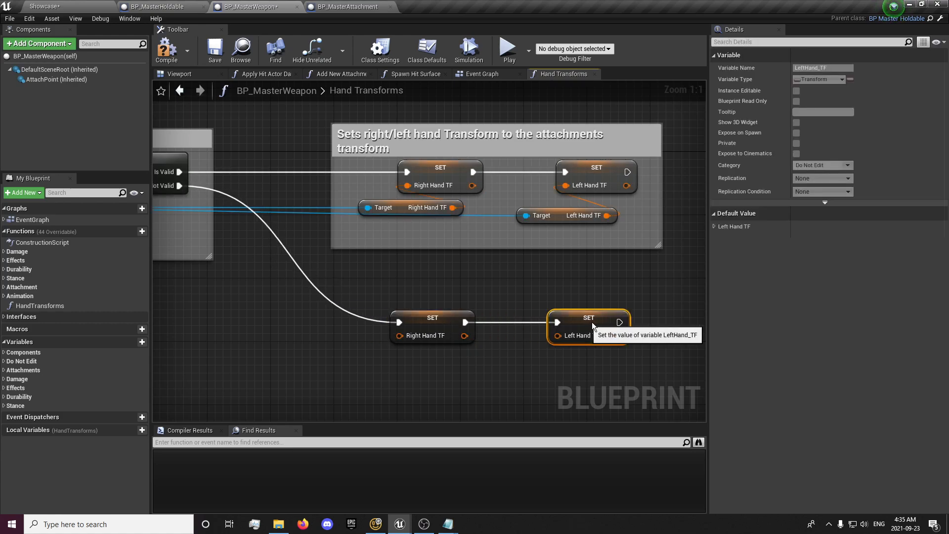
{"action": "mouse_move", "coordinate": [439, 370]}
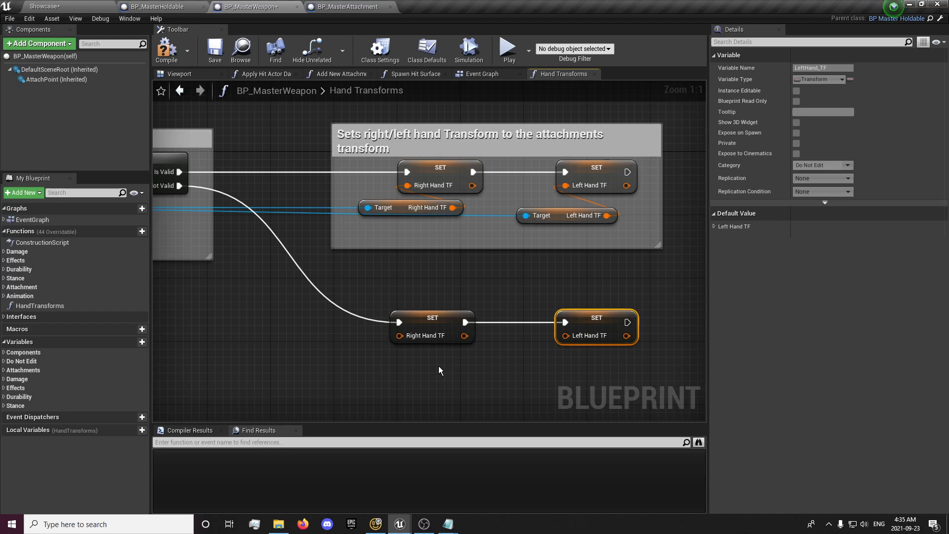
Step: Add a Get Default Left Hand TF node and feed it into Set Left Hand TF
{"action": "right_click", "coordinate": [440, 370]}
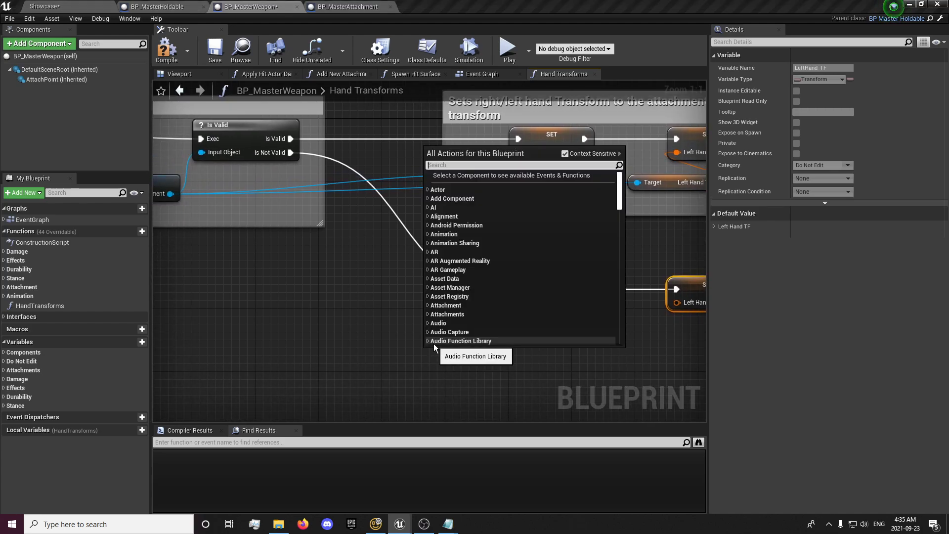
{"action": "type", "text": "default lef"}
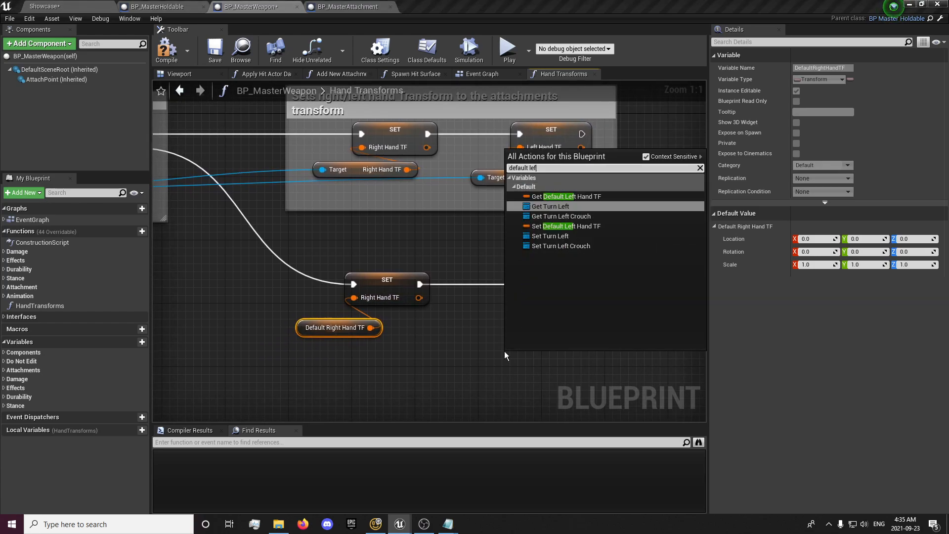
{"action": "left_click", "coordinate": [568, 196]}
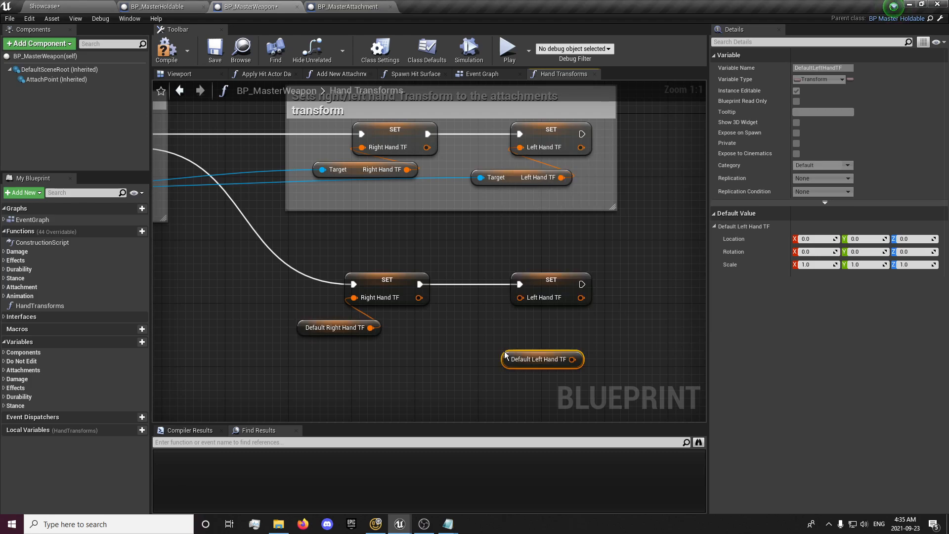
{"action": "left_click_drag", "start_coordinate": [582, 359], "coordinate": [518, 297]}
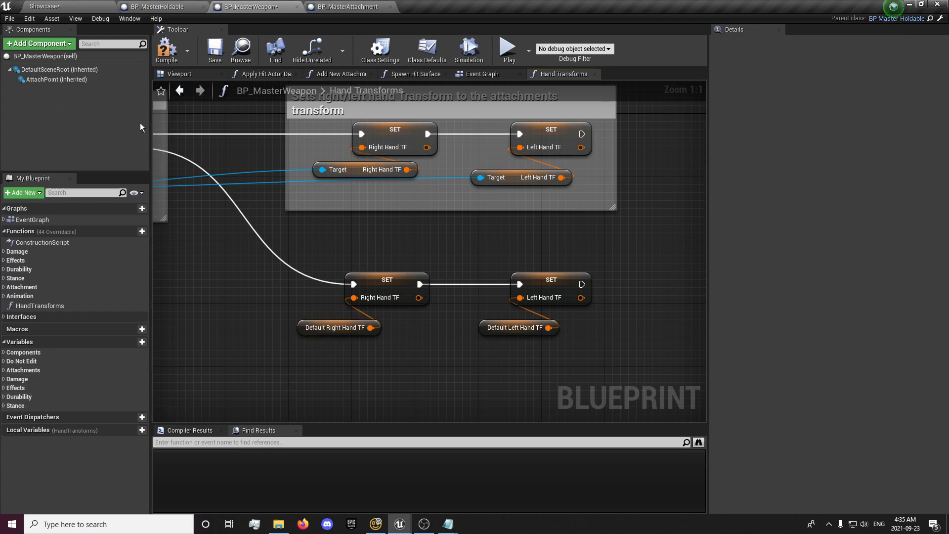
{"action": "left_click", "coordinate": [214, 49]}
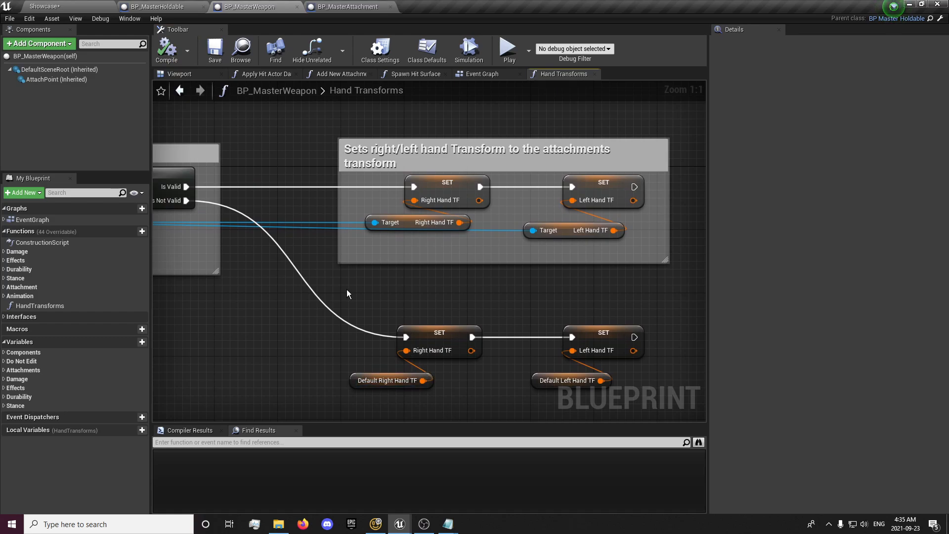
{"action": "mouse_move", "coordinate": [598, 329]}
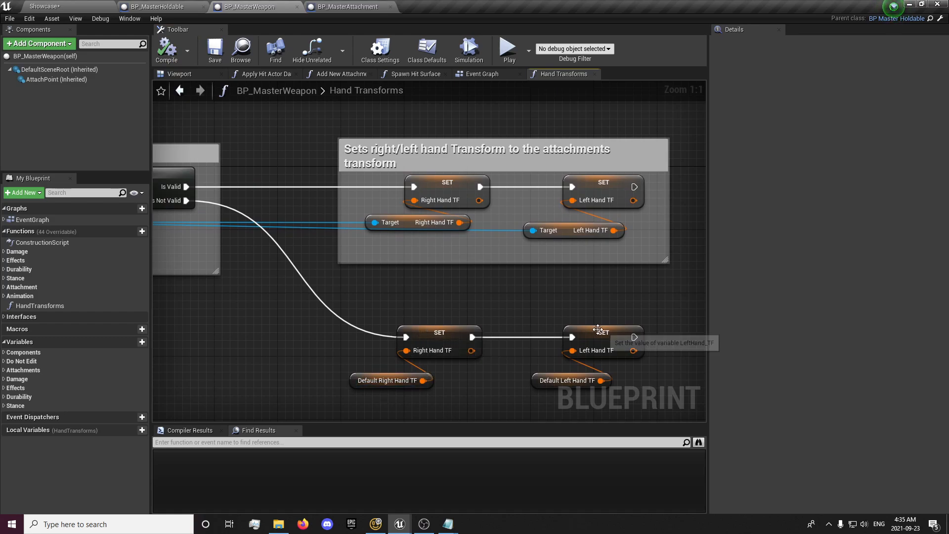
{"action": "scroll", "scroll_direction": "down", "scroll_amount": 3}
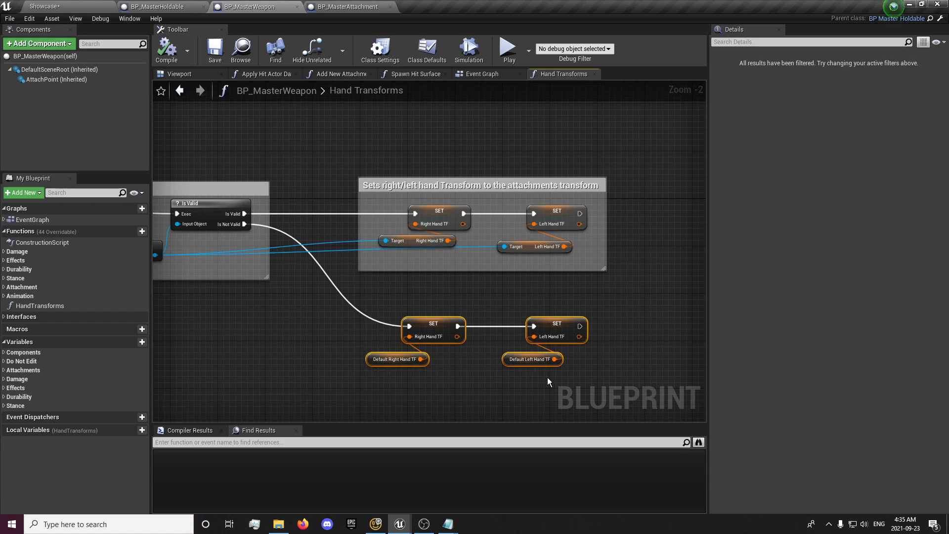
Step: Type a comment saying the setters restore the weapon's default hand locations without a sight
{"action": "type", "text": "Sets the sight"}
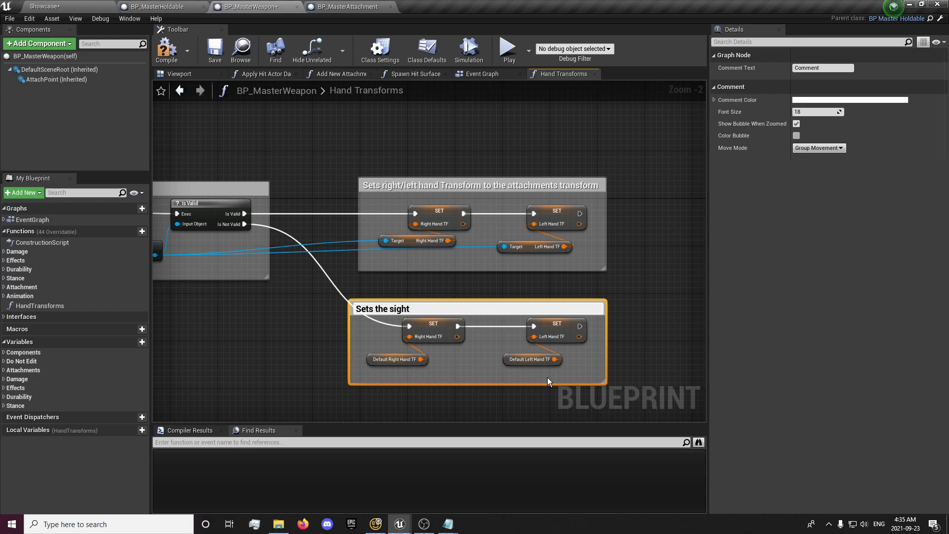
{"action": "type", "text": "Sets the right/"}
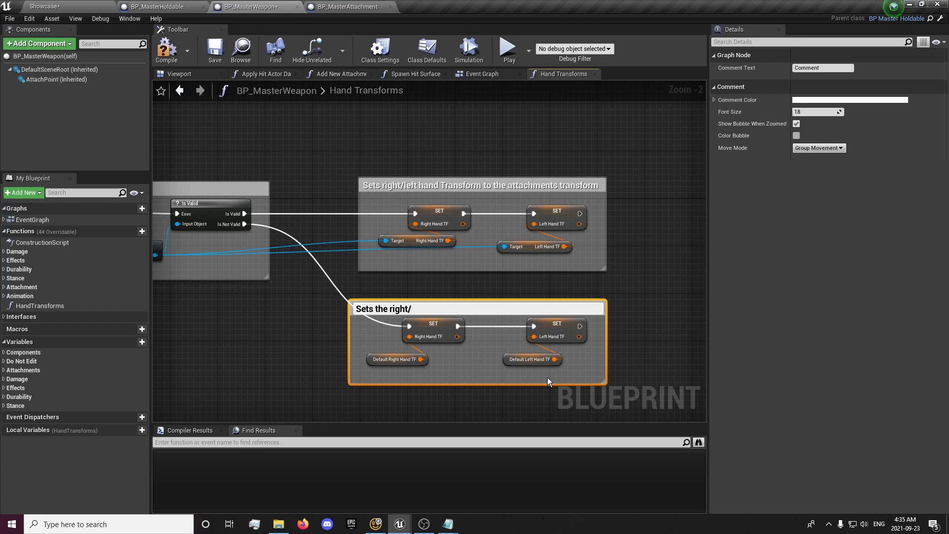
{"action": "type", "text": "hand locations ba"}
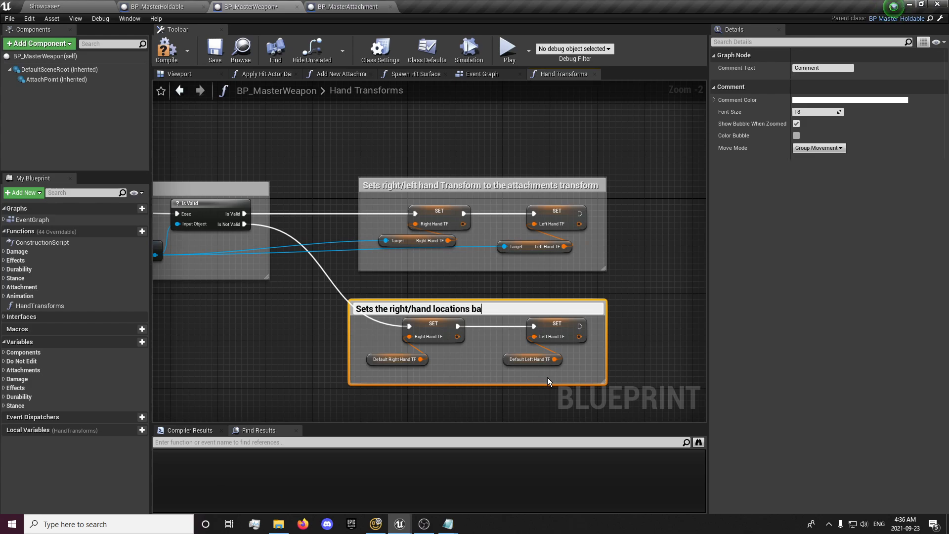
{"action": "type", "text": "ck to norma"}
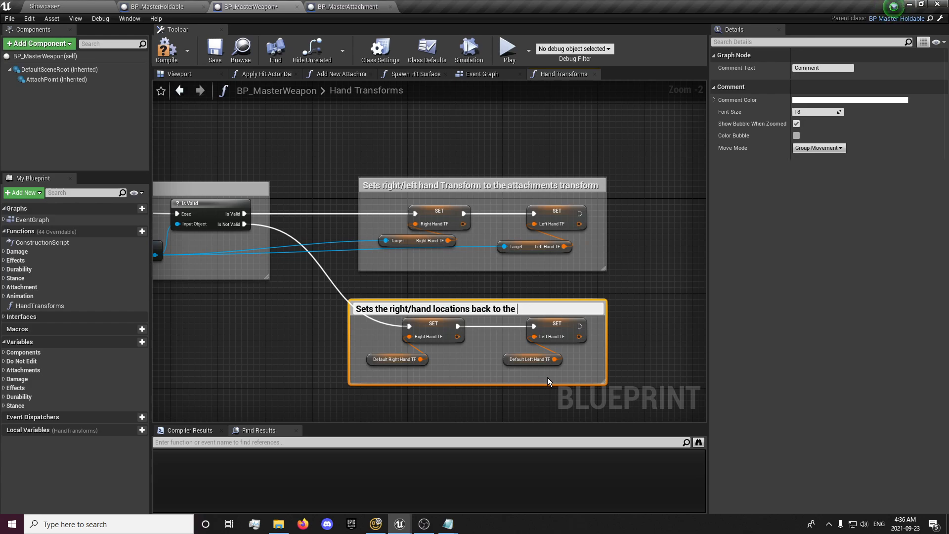
{"action": "type", "text": "weapons default value (withou"}
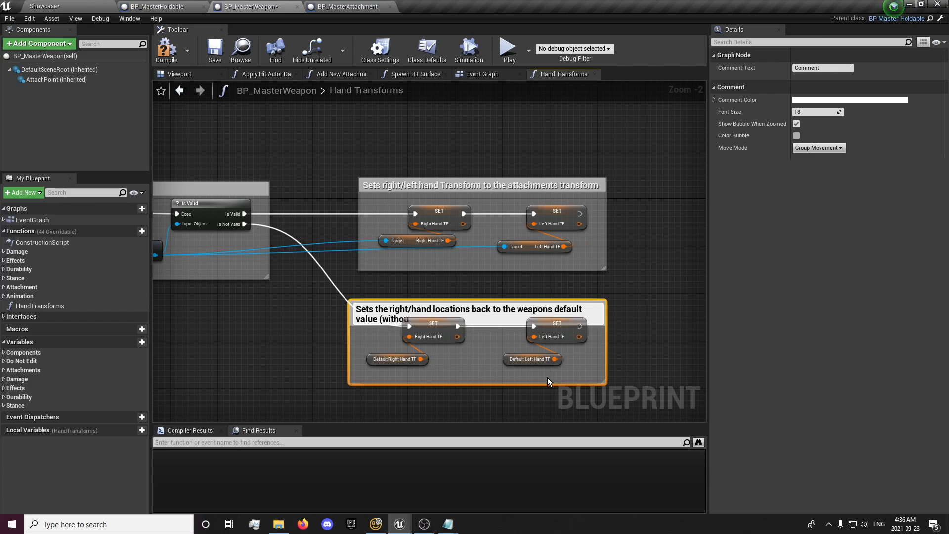
{"action": "type", "text": "a sight ata"}
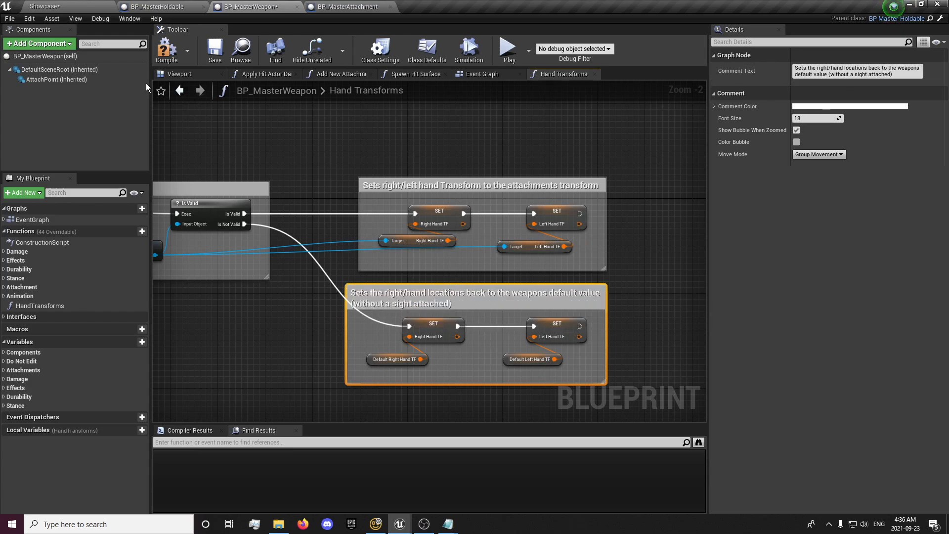
Step: Finish the comment, save the weapon blueprint, and reposition the comment group
{"action": "left_click", "coordinate": [214, 49]}
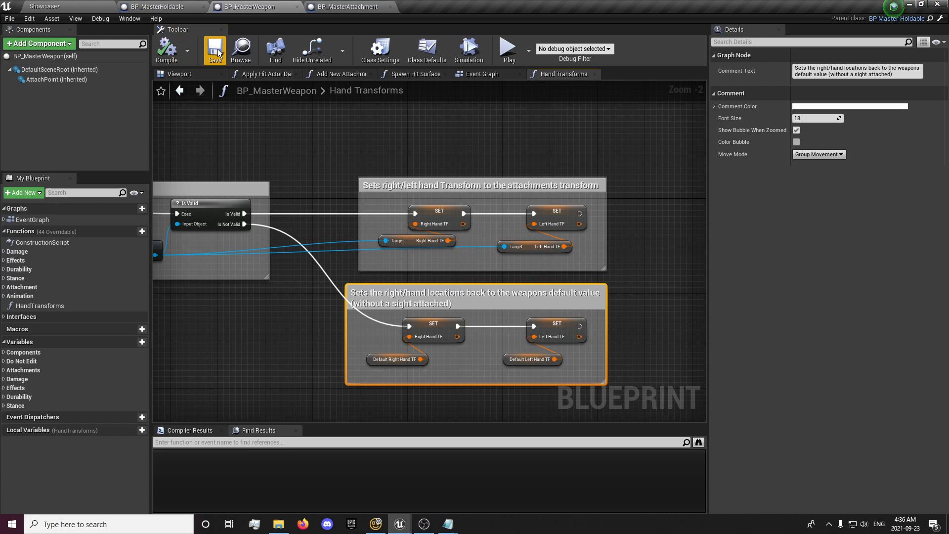
{"action": "left_click", "coordinate": [214, 50]}
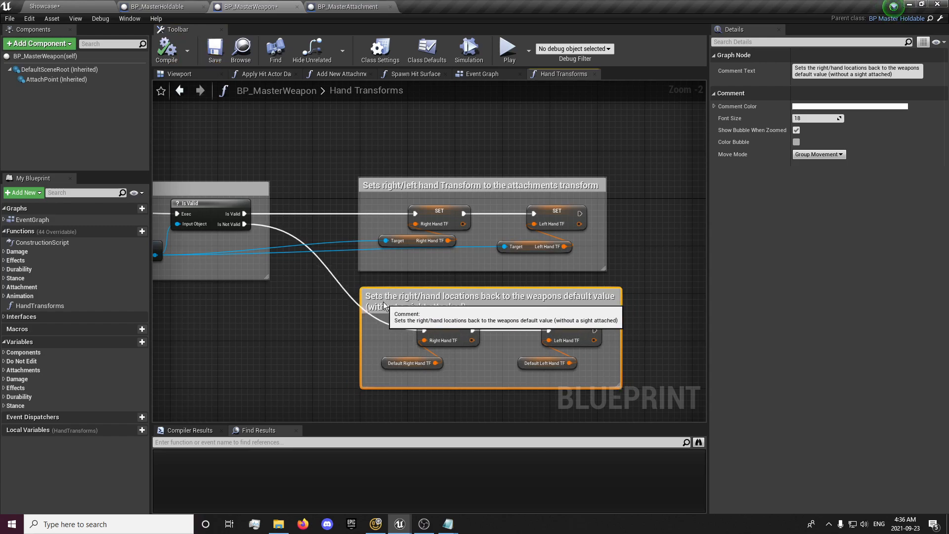
{"action": "left_click", "coordinate": [166, 50]}
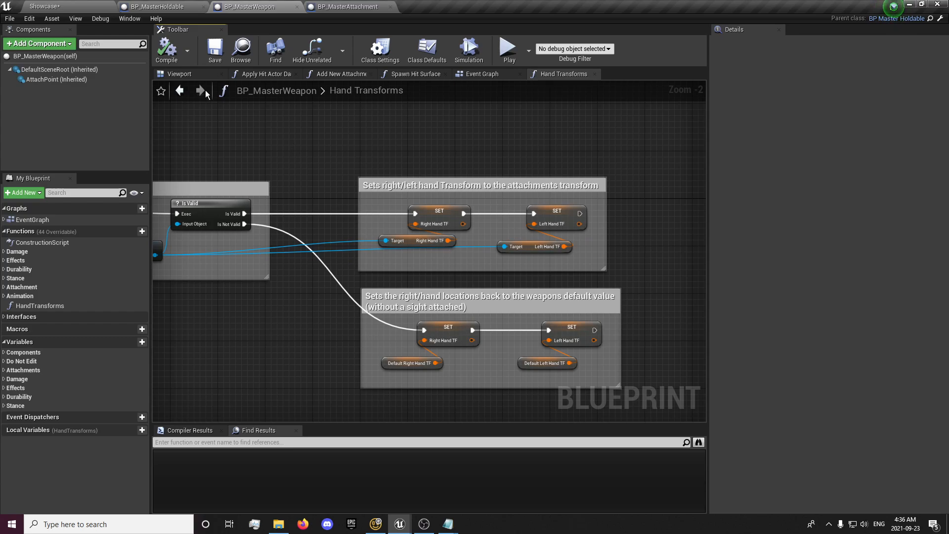
Step: Add an Event Tick node that calls Hand Transforms, and compile the weapon blueprint
{"action": "left_click", "coordinate": [30, 219]}
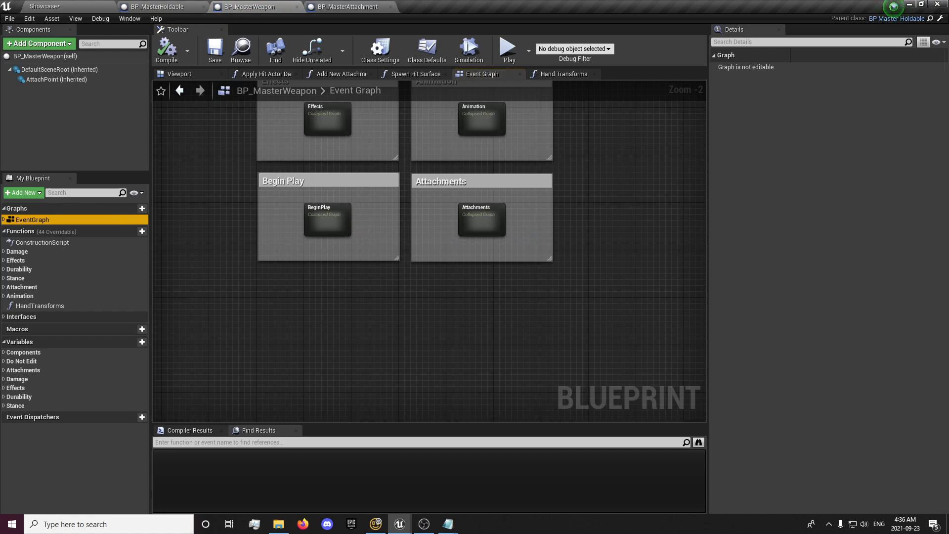
{"action": "mouse_move", "coordinate": [290, 320]}
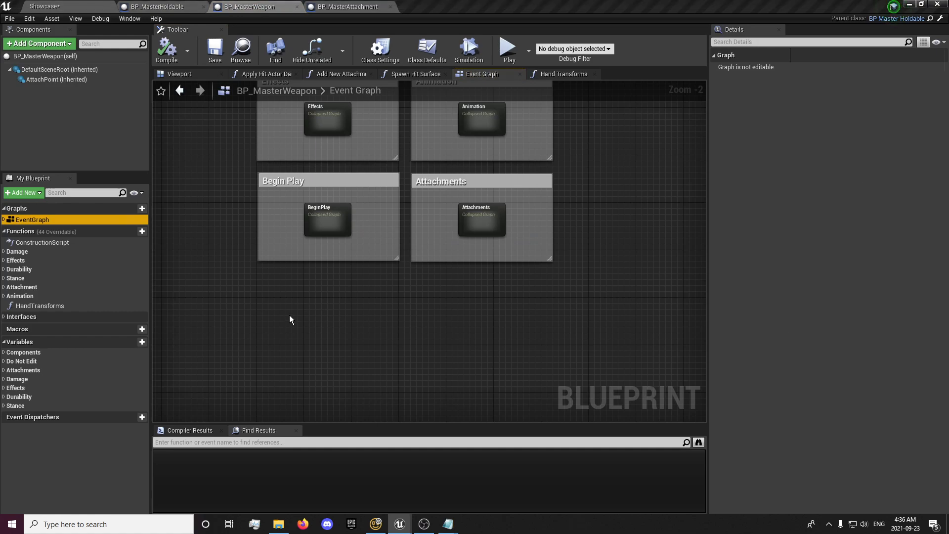
{"action": "type", "text": "tick"}
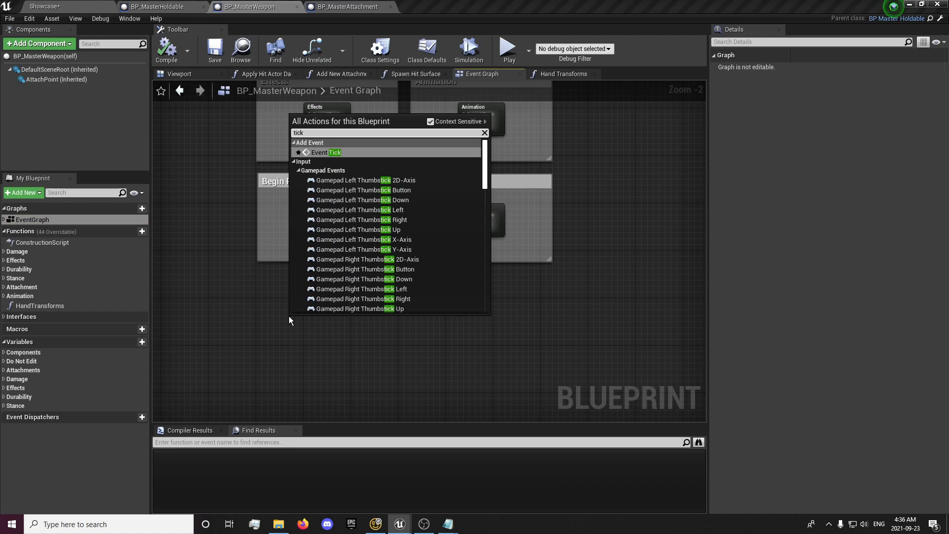
{"action": "left_click", "coordinate": [327, 151]}
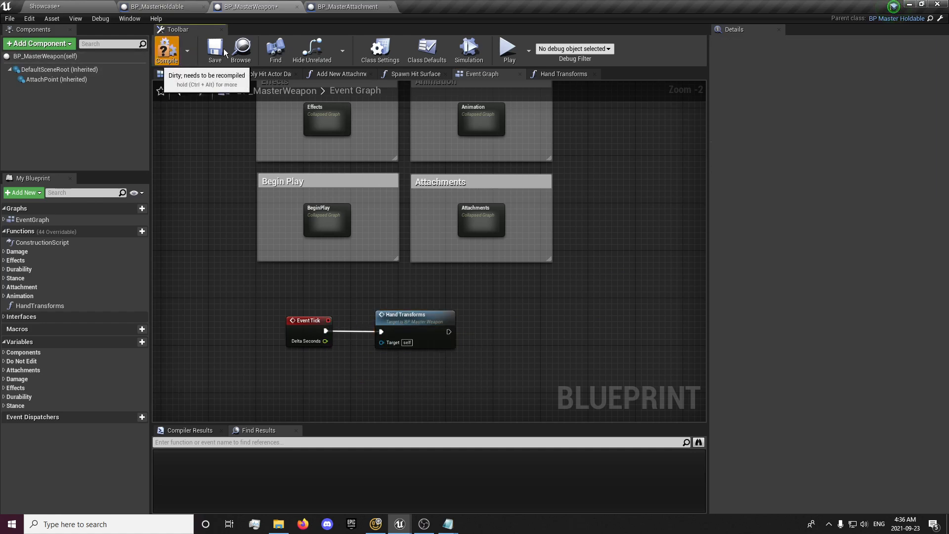
{"action": "left_click", "coordinate": [167, 51]}
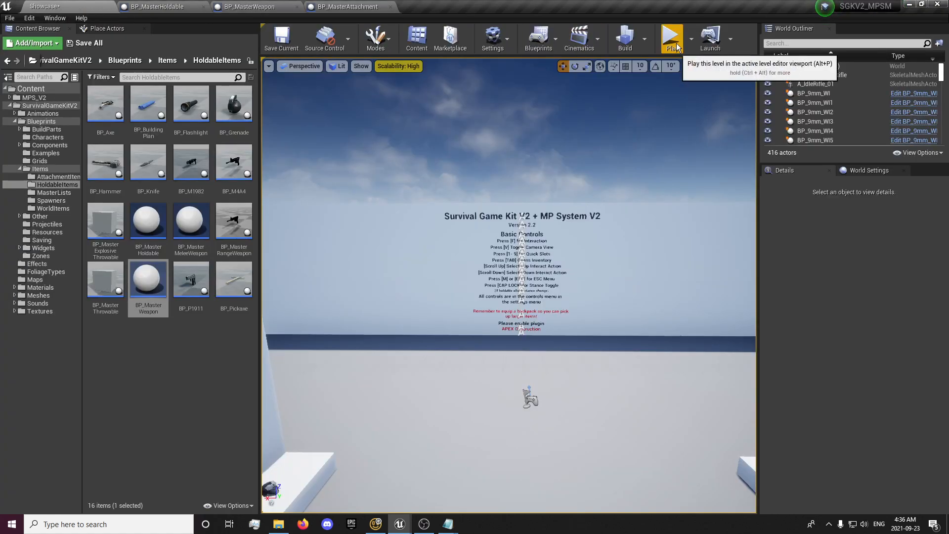
Step: Play the level with the M4A4 to check hand placement, then stop
{"action": "left_click", "coordinate": [671, 38]}
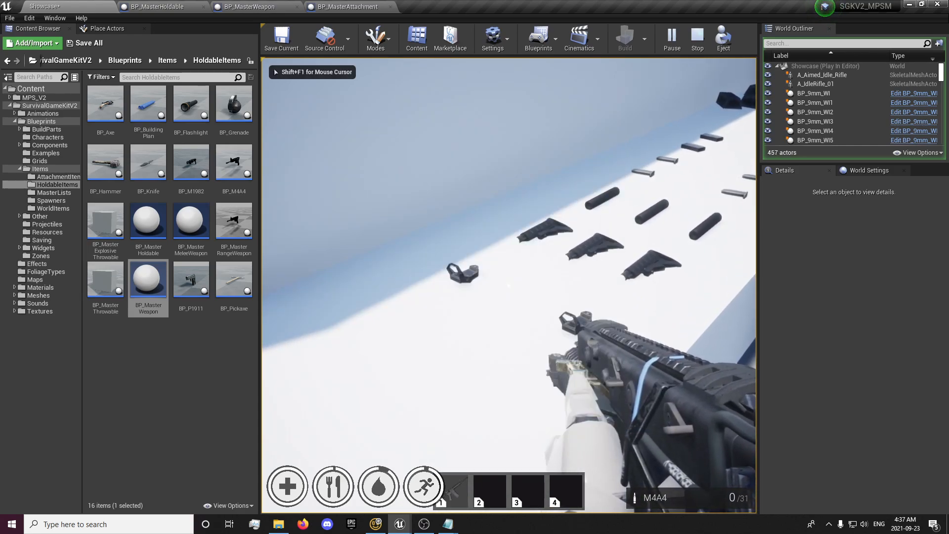
{"action": "left_click", "coordinate": [345, 7]}
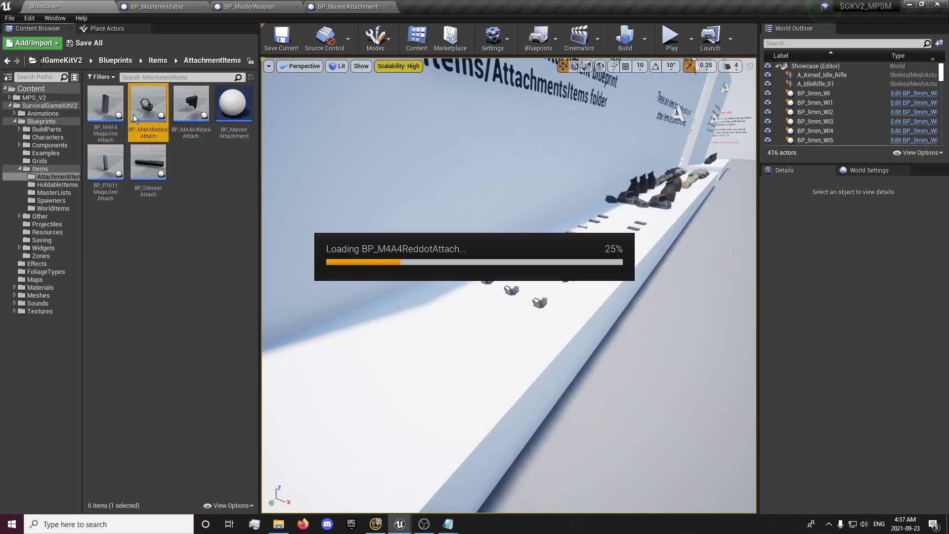
Step: Open BP_M4A4ReddotAttach and set its Right Hand TF Location Z to -7.0
{"action": "double_click", "coordinate": [148, 103]}
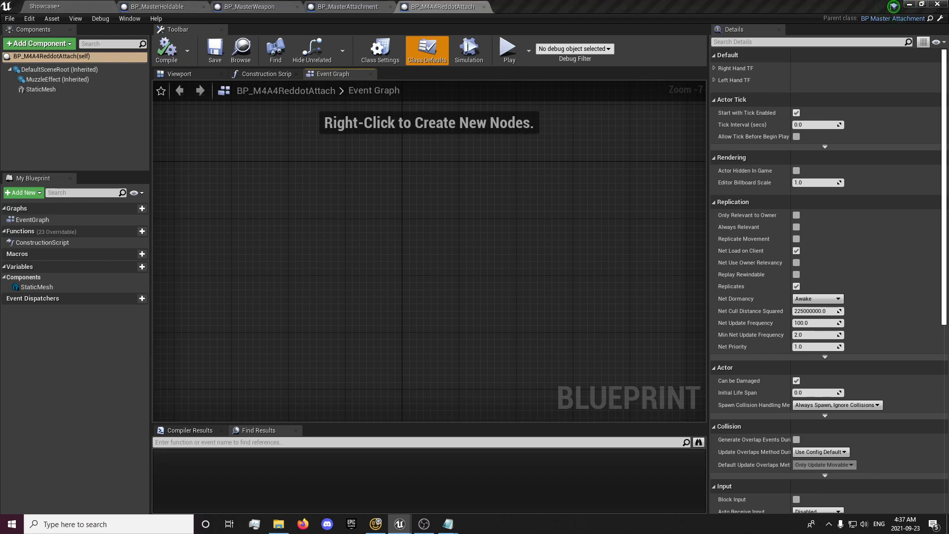
{"action": "mouse_move", "coordinate": [423, 116]}
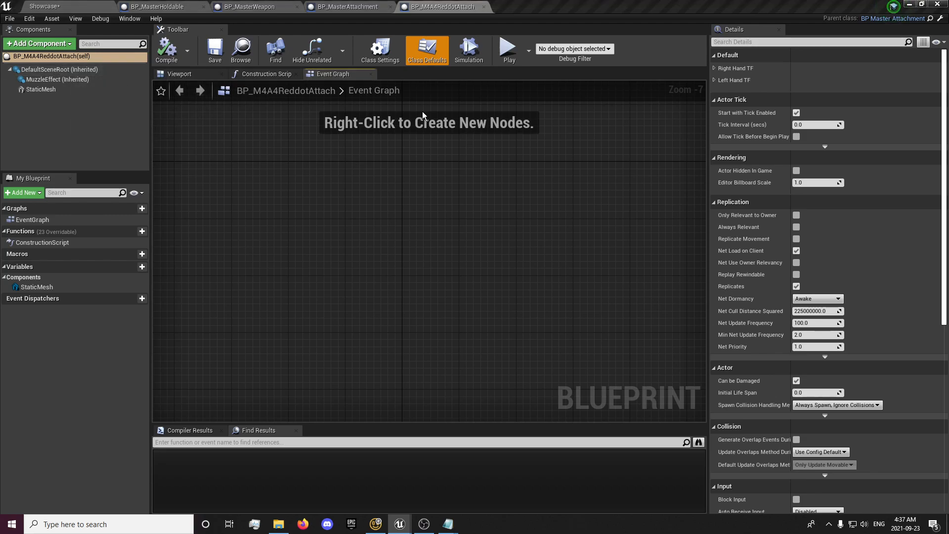
{"action": "left_click", "coordinate": [715, 68]}
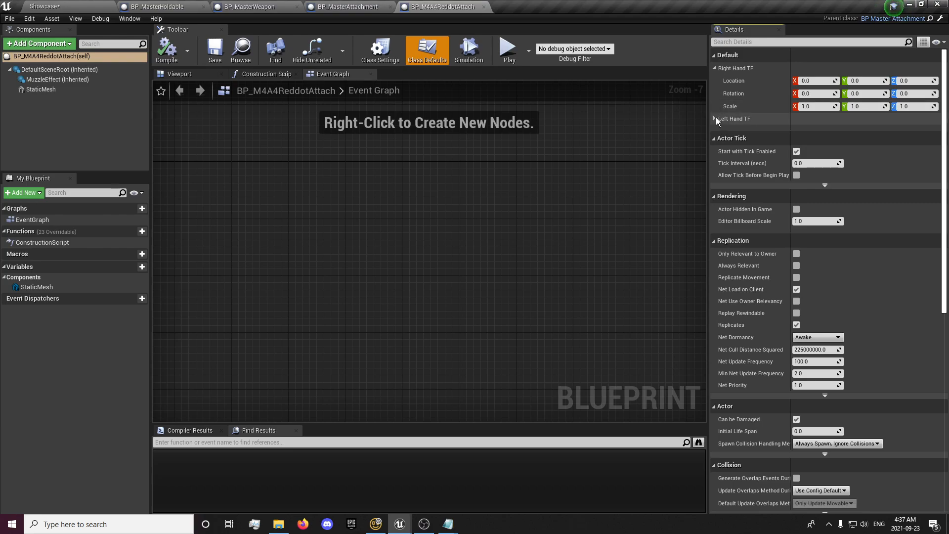
{"action": "left_click", "coordinate": [714, 119]}
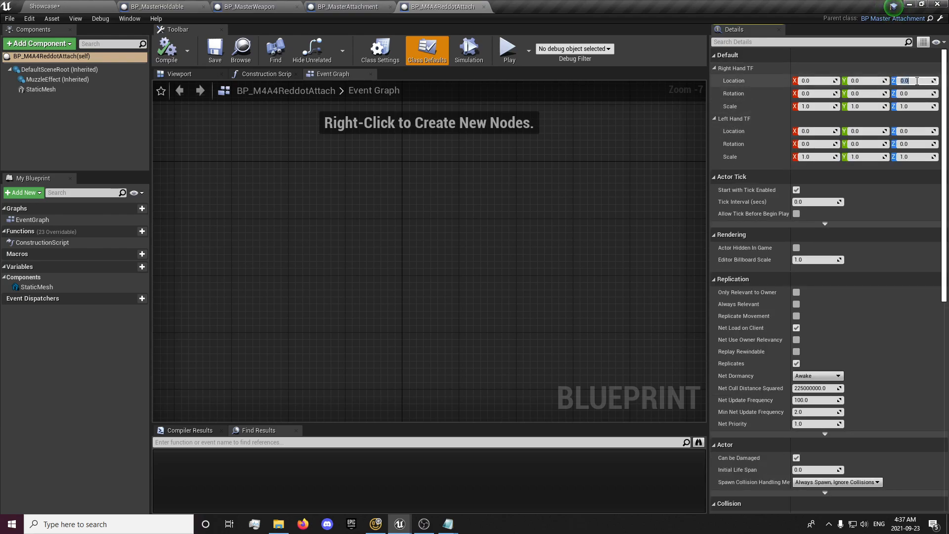
{"action": "type", "text": "-7.0"}
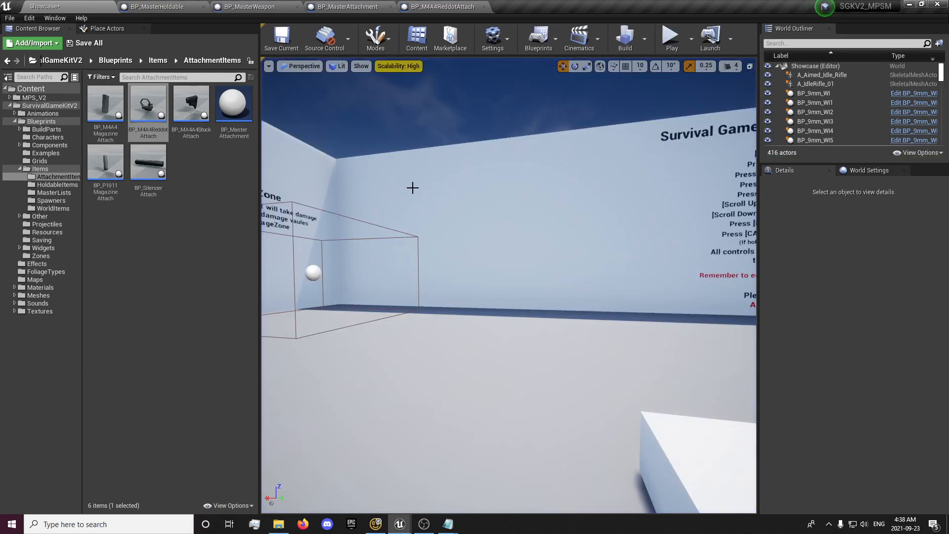
Step: Assign the SK_M4A4 skeletal mesh to BP_M4A4's SkeletalMesh component
{"action": "left_click", "coordinate": [248, 6]}
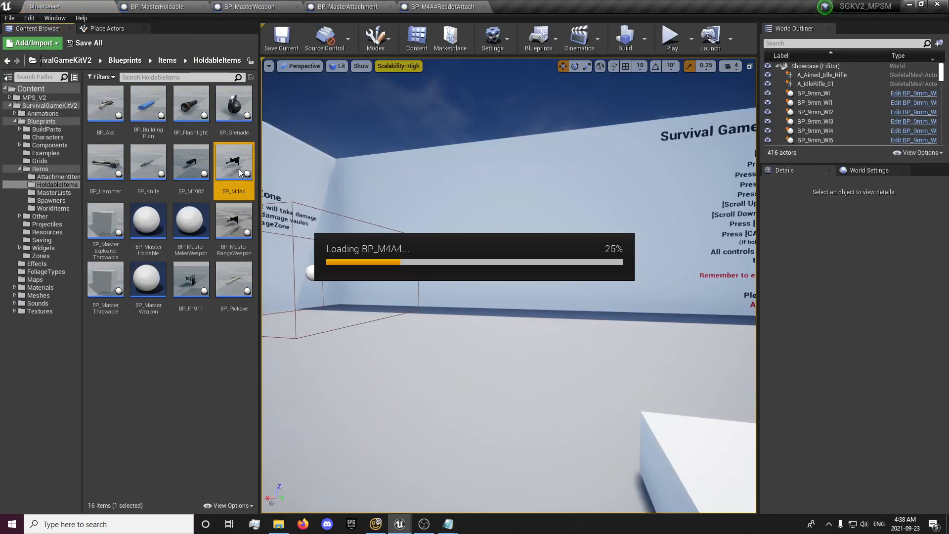
{"action": "double_click", "coordinate": [235, 162]}
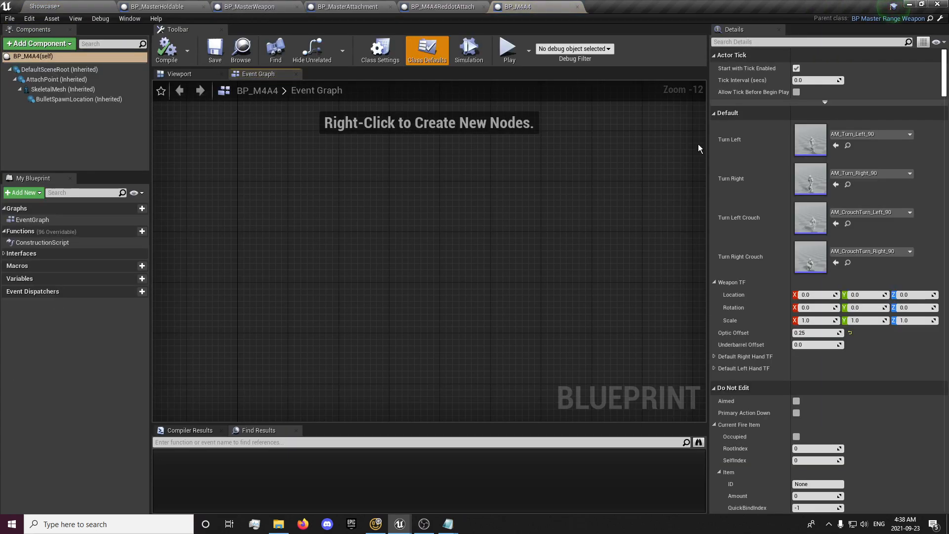
{"action": "left_click", "coordinate": [63, 89]}
{"action": "type", "text": "m4"}
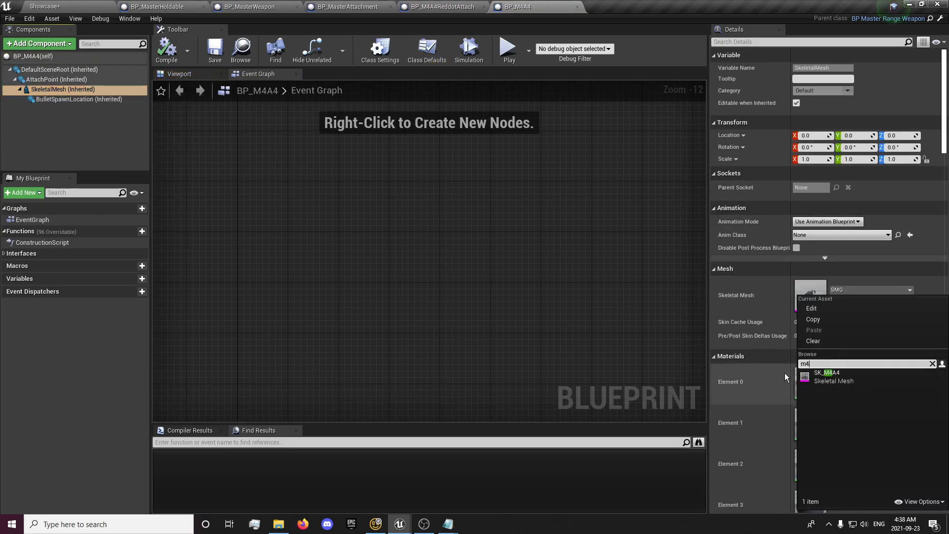
{"action": "left_click", "coordinate": [827, 376]}
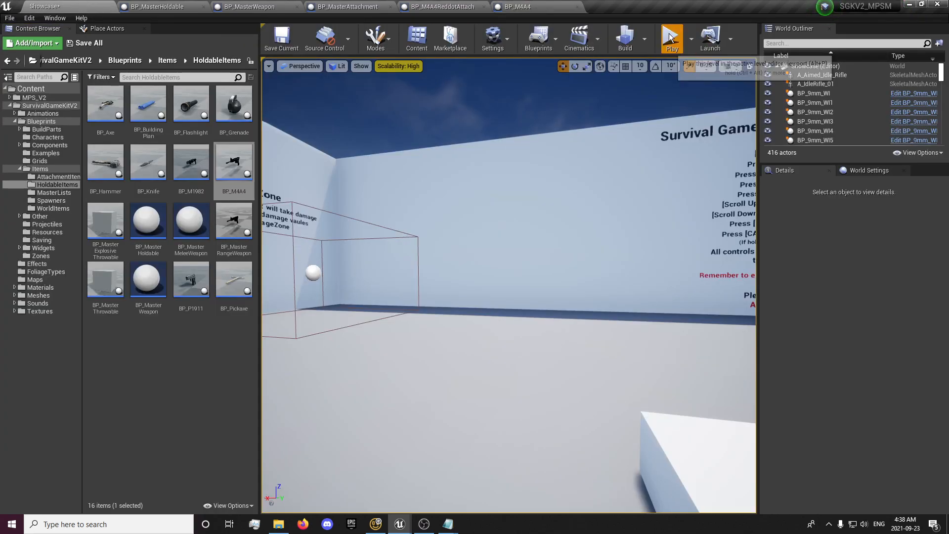
Step: Play-test moving the M4A4's Reddot Sight into the backpack, then open BP_MasterWeapon
{"action": "left_click", "coordinate": [671, 38]}
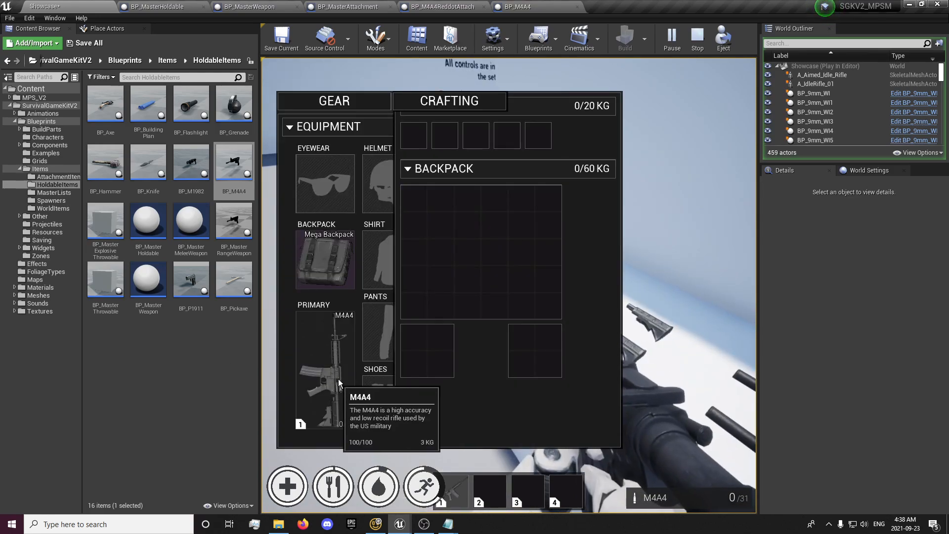
{"action": "left_click", "coordinate": [325, 369]}
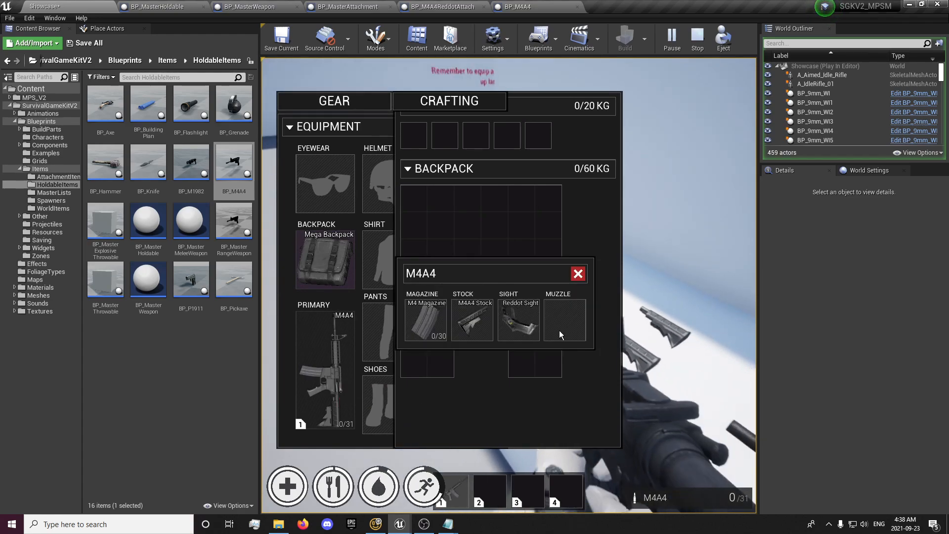
{"action": "left_click_drag", "start_coordinate": [517, 319], "coordinate": [534, 199]}
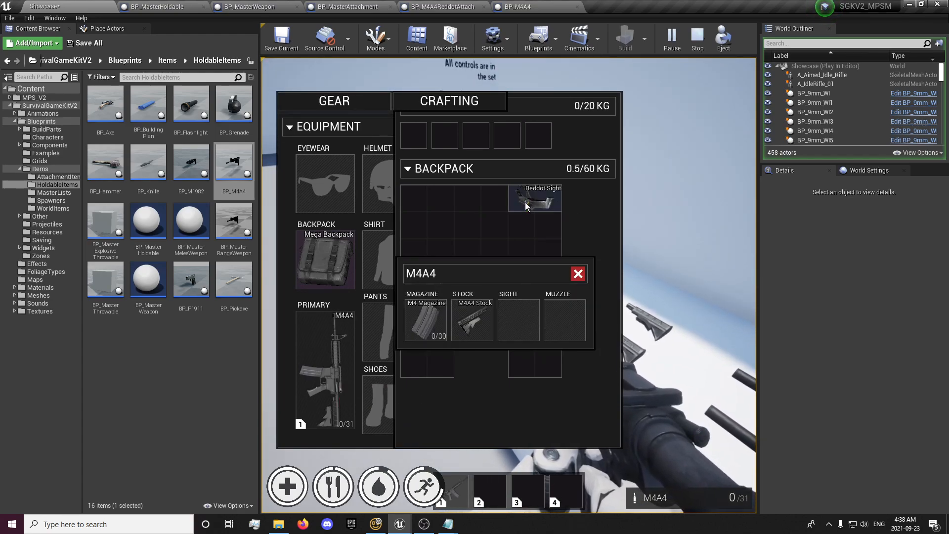
{"action": "left_click_drag", "start_coordinate": [534, 199], "coordinate": [518, 318]}
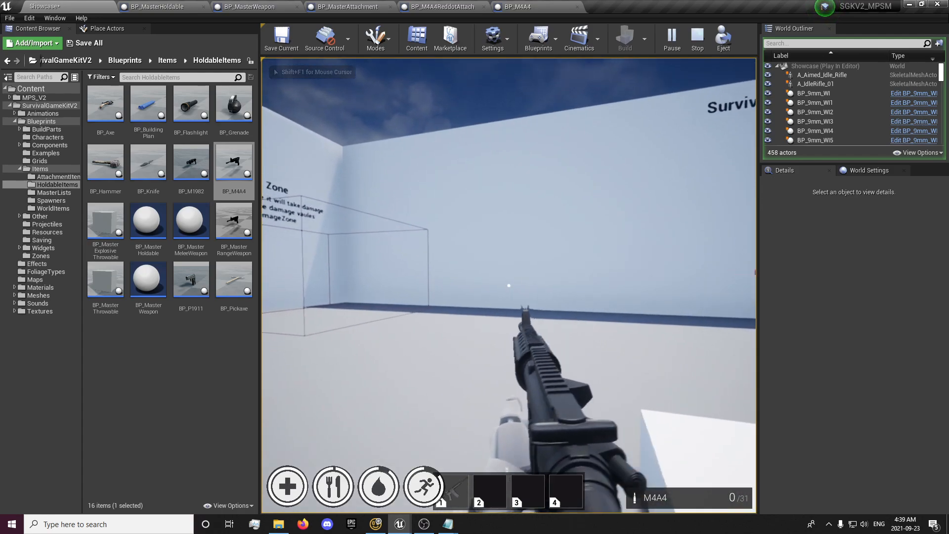
{"action": "left_click", "coordinate": [696, 38]}
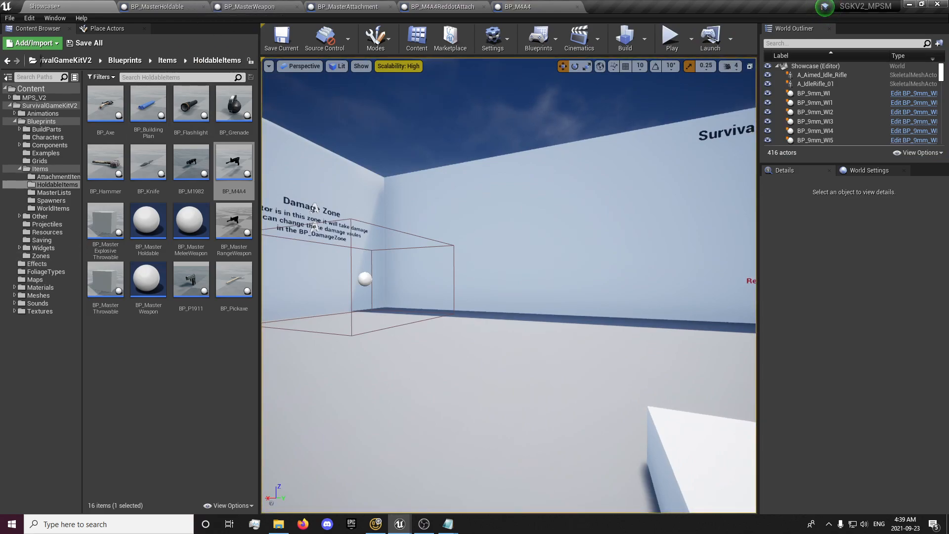
{"action": "left_click", "coordinate": [248, 6]}
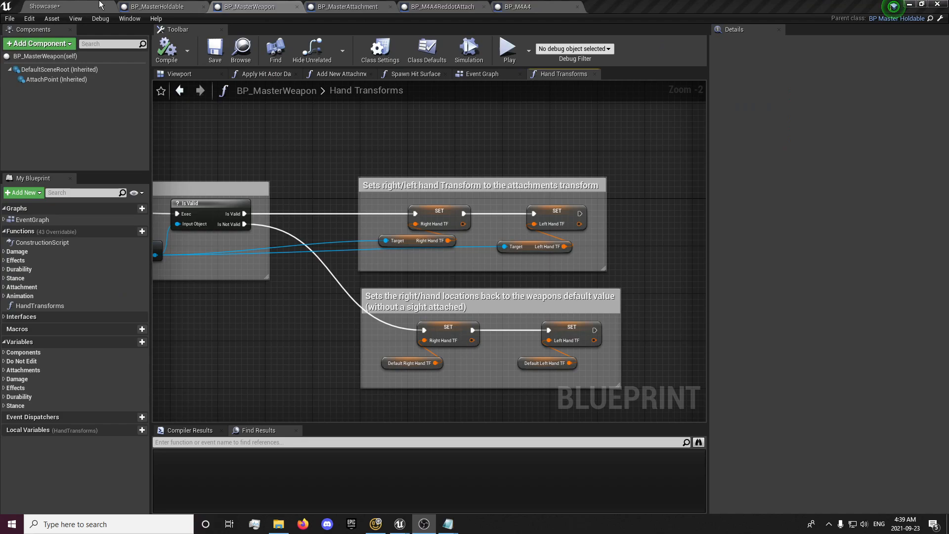
{"action": "mouse_move", "coordinate": [263, 6]}
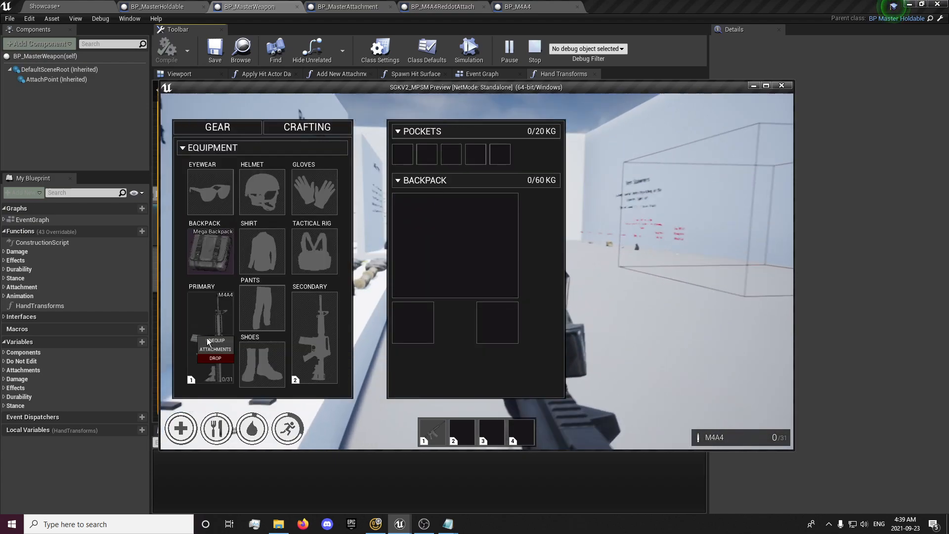
Step: Confirm the Reddot Sight sits in the M4A4's Sight slot, then close the preview
{"action": "left_click", "coordinate": [215, 344]}
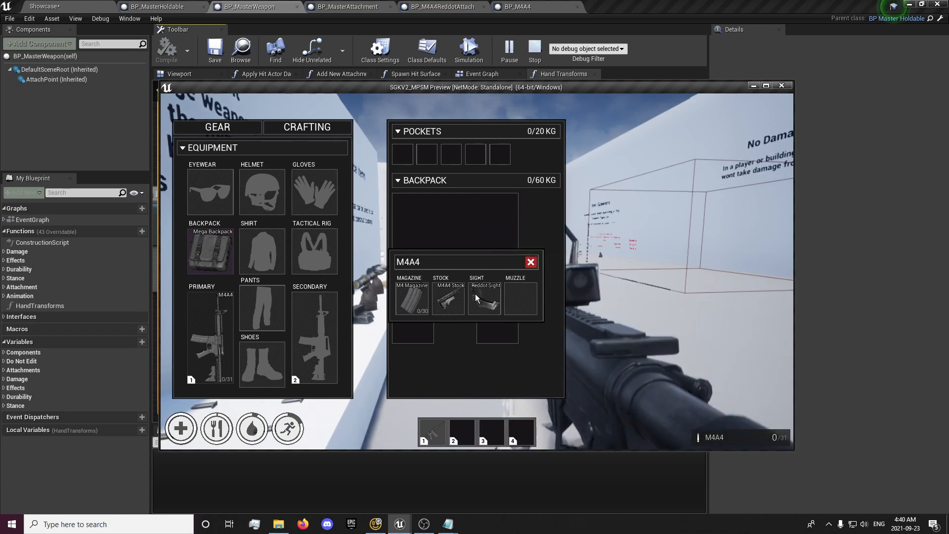
{"action": "left_click_drag", "start_coordinate": [484, 300], "coordinate": [497, 223]}
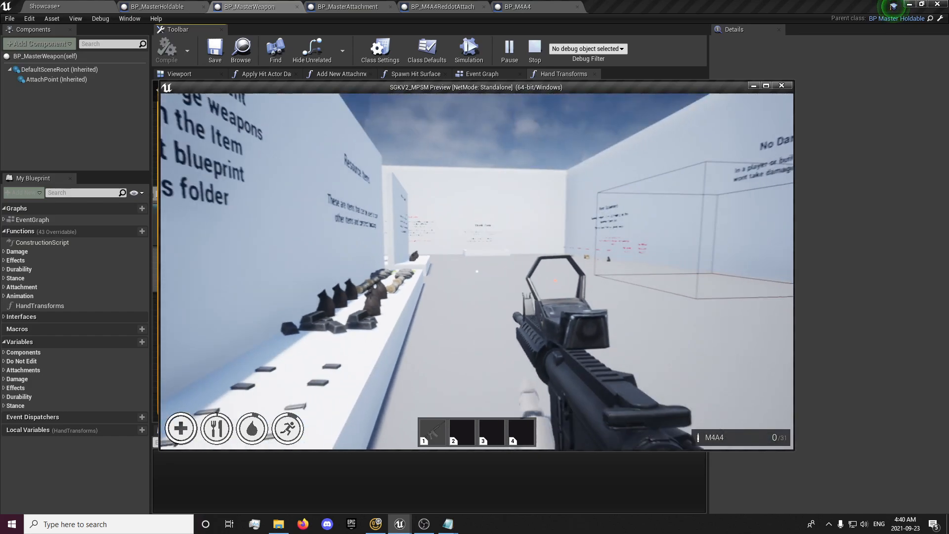
{"action": "left_click", "coordinate": [533, 50]}
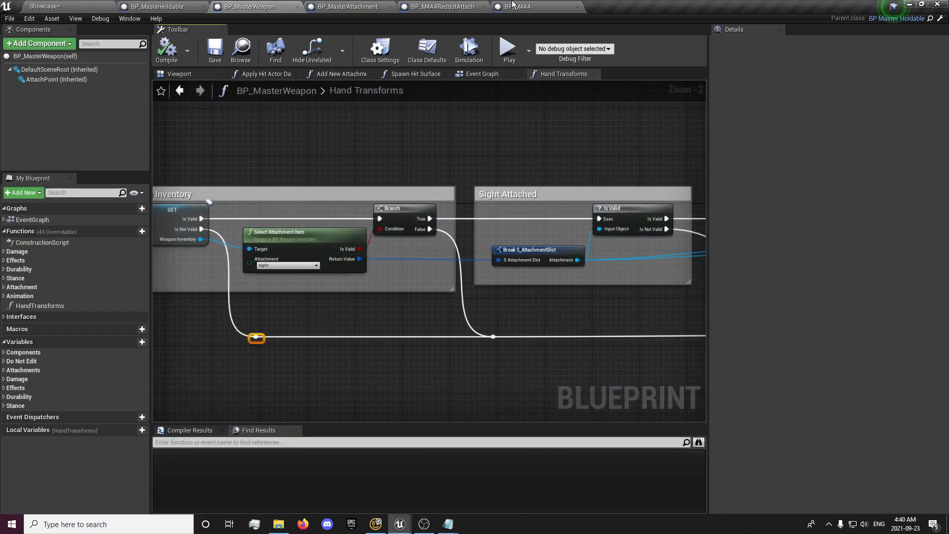
Step: In BP_M4A4 Class Defaults, set Default Right Hand TF Location Z to -3.0
{"action": "left_click", "coordinate": [518, 6]}
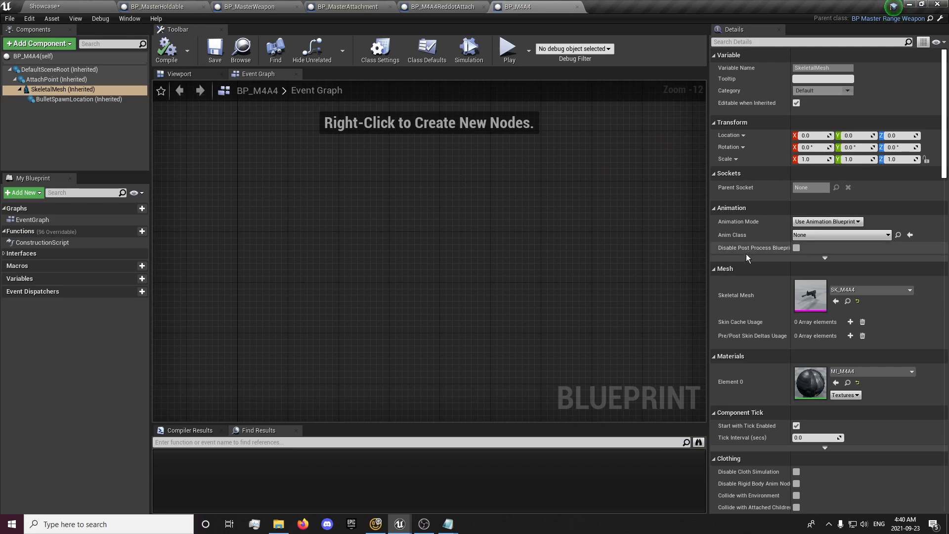
{"action": "mouse_move", "coordinate": [237, 191]}
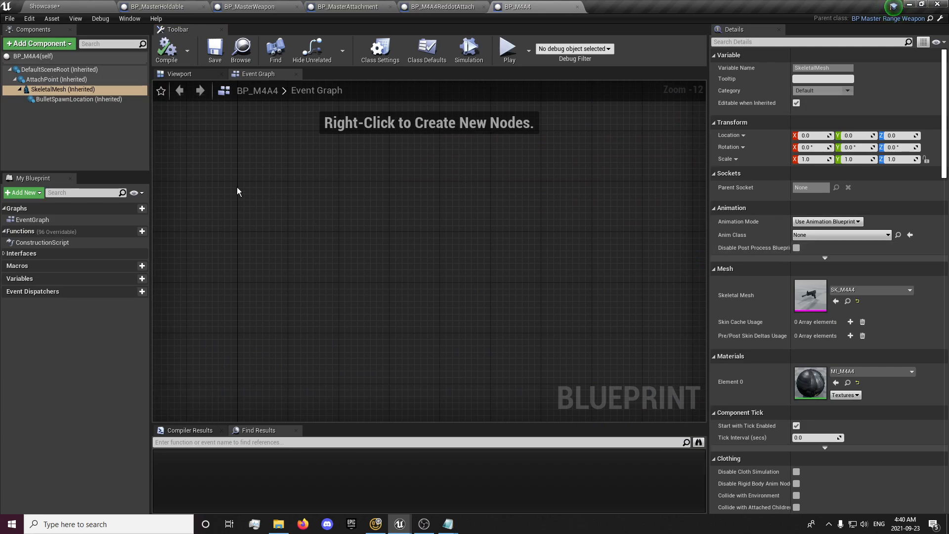
{"action": "left_click", "coordinate": [426, 51]}
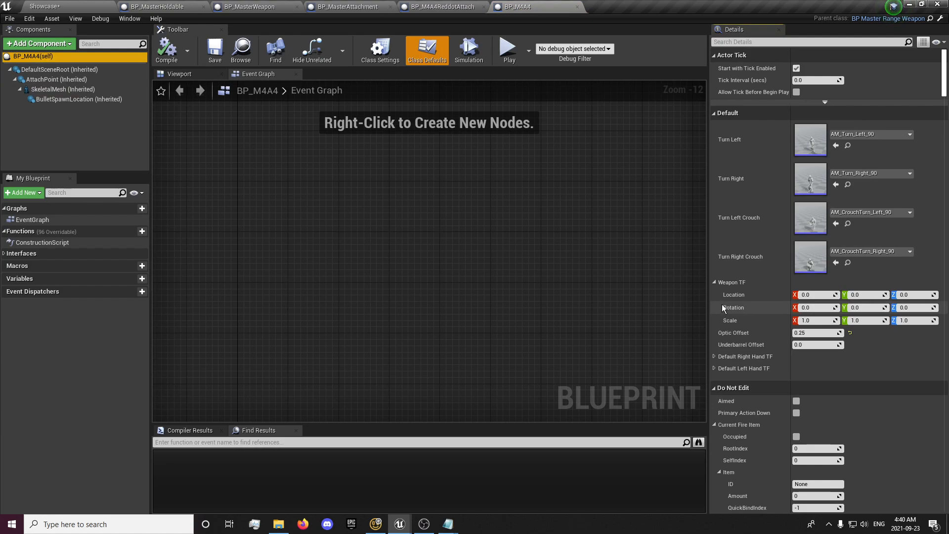
{"action": "left_click", "coordinate": [715, 356]}
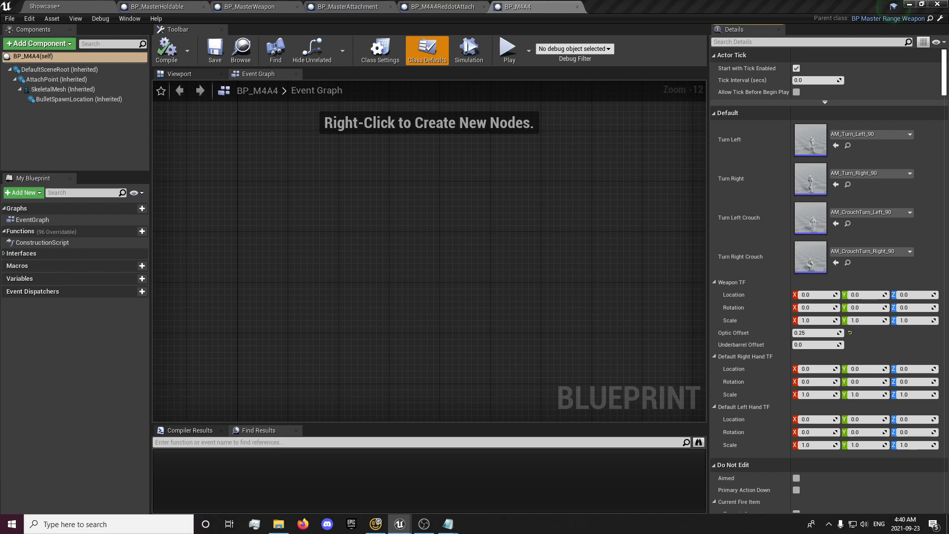
{"action": "left_click", "coordinate": [914, 369]}
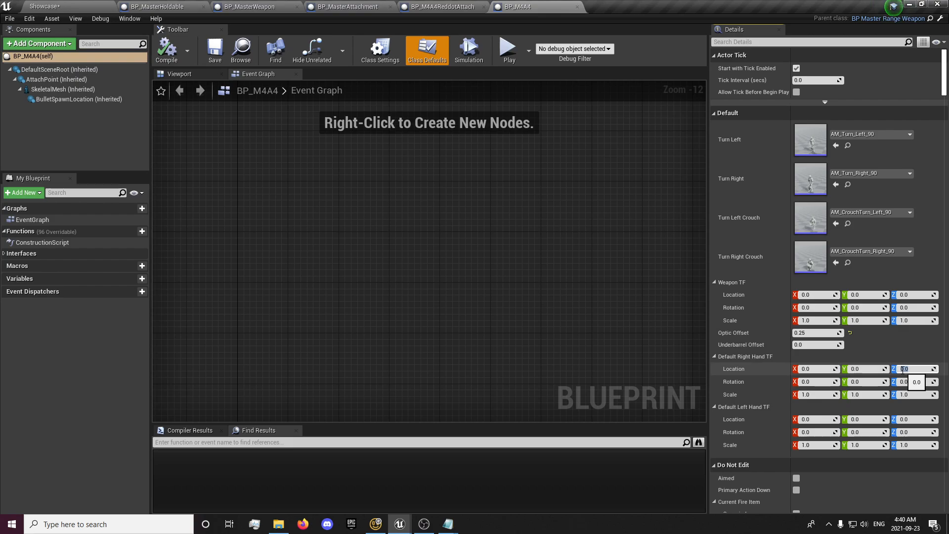
{"action": "type", "text": "-3.0"}
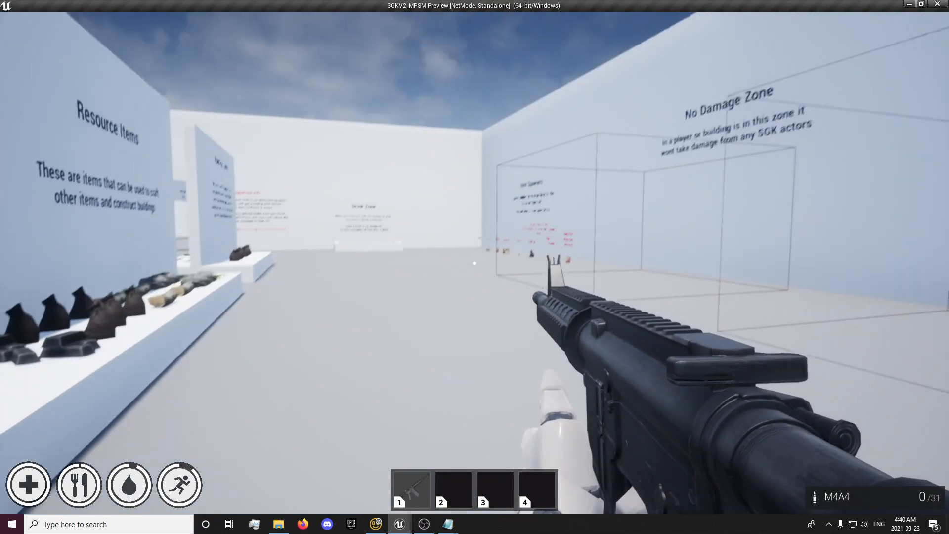
Step: Switch from the M4A4 to the axe in the running preview
{"action": "key", "text": "tab"}
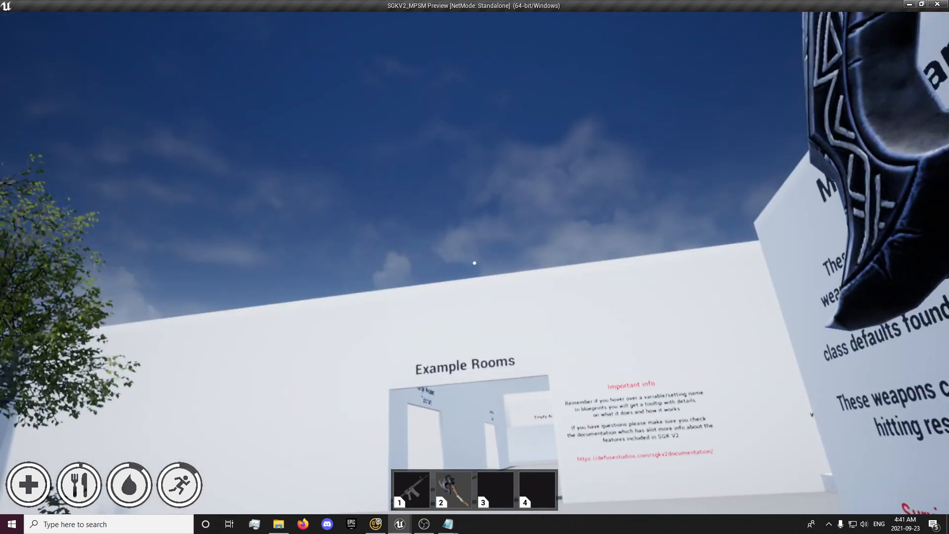
{"action": "mouse_move", "coordinate": [475, 262]}
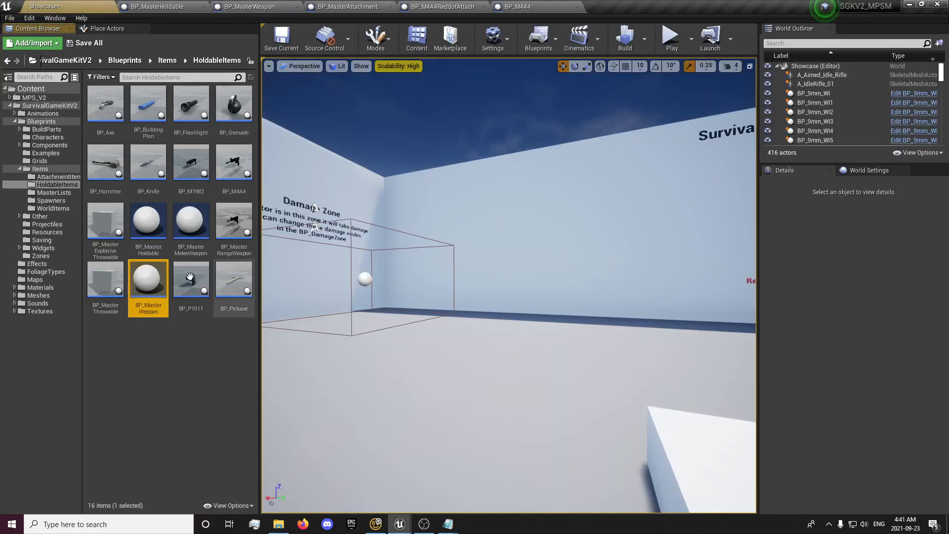
{"action": "mouse_move", "coordinate": [104, 104]}
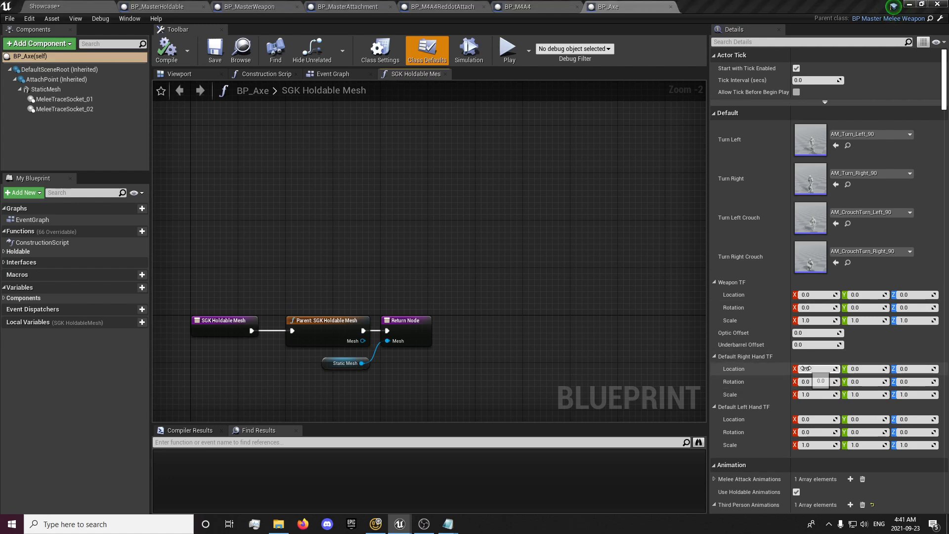
Step: Set BP_Axe's Default Right Hand TF Location X to -15 and start Play
{"action": "type", "text": "-15"}
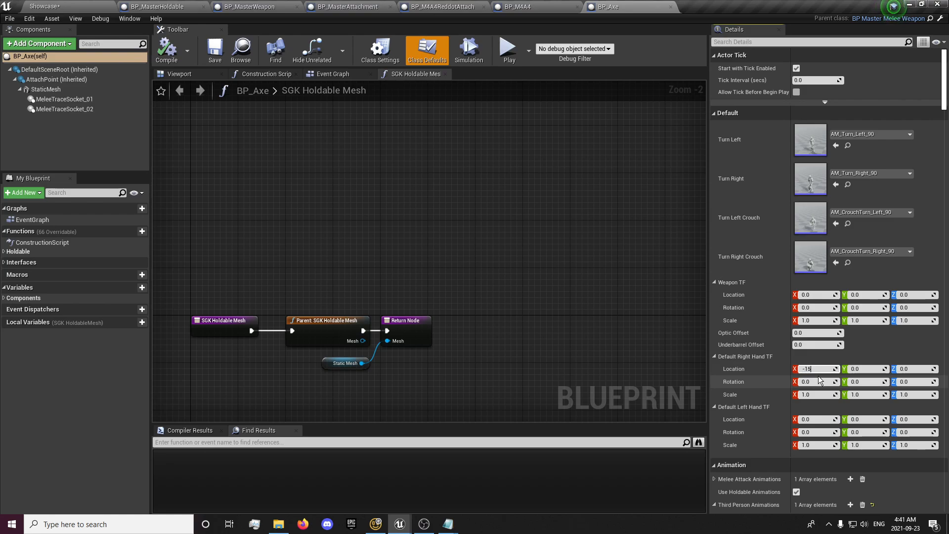
{"action": "left_click", "coordinate": [817, 368]}
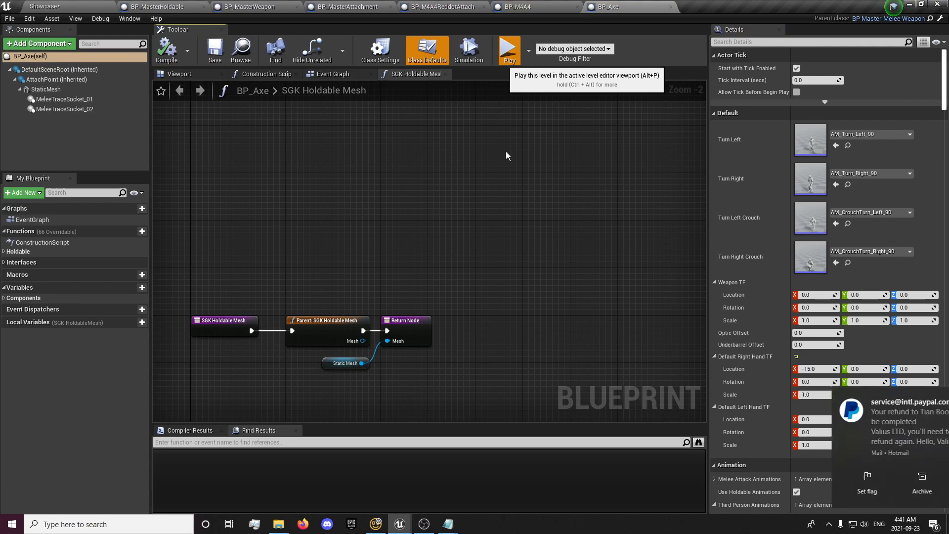
{"action": "left_click", "coordinate": [508, 51]}
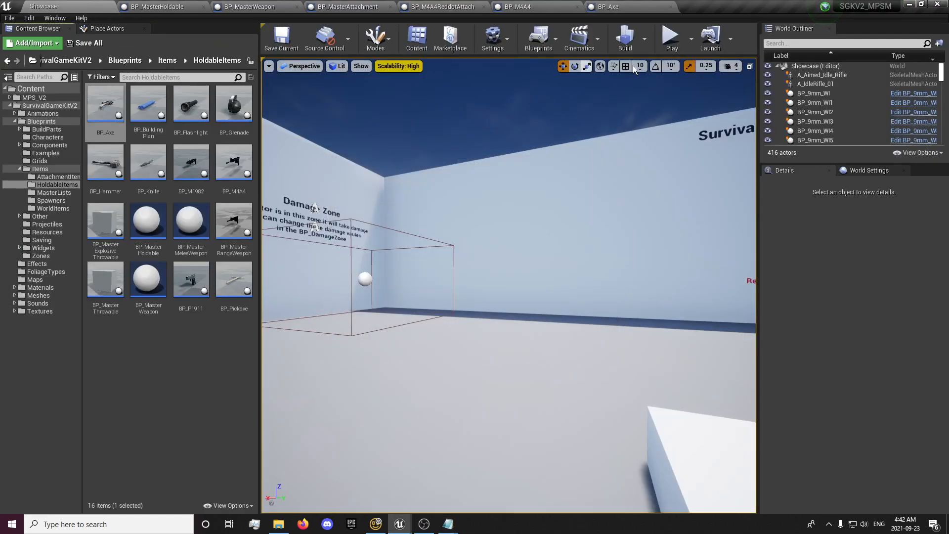
{"action": "left_click", "coordinate": [670, 38]}
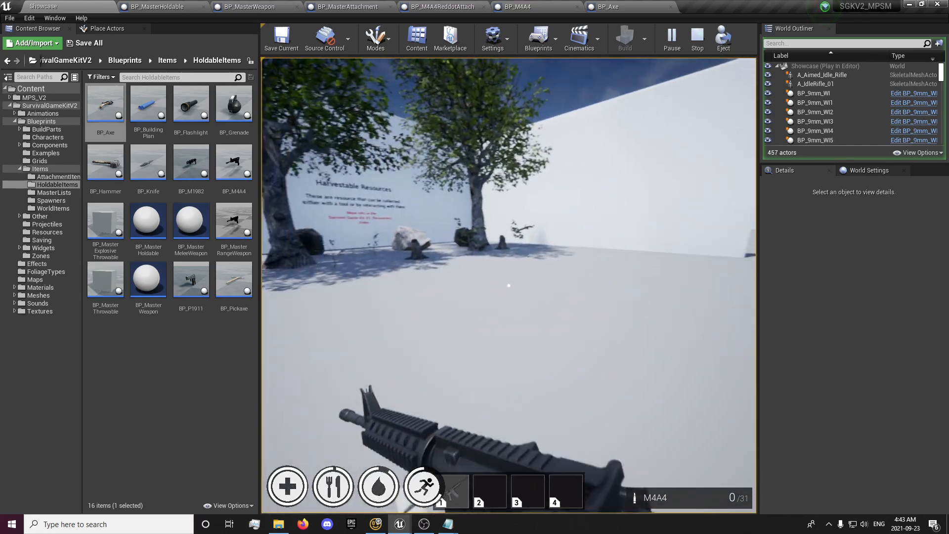
{"action": "left_click", "coordinate": [695, 39]}
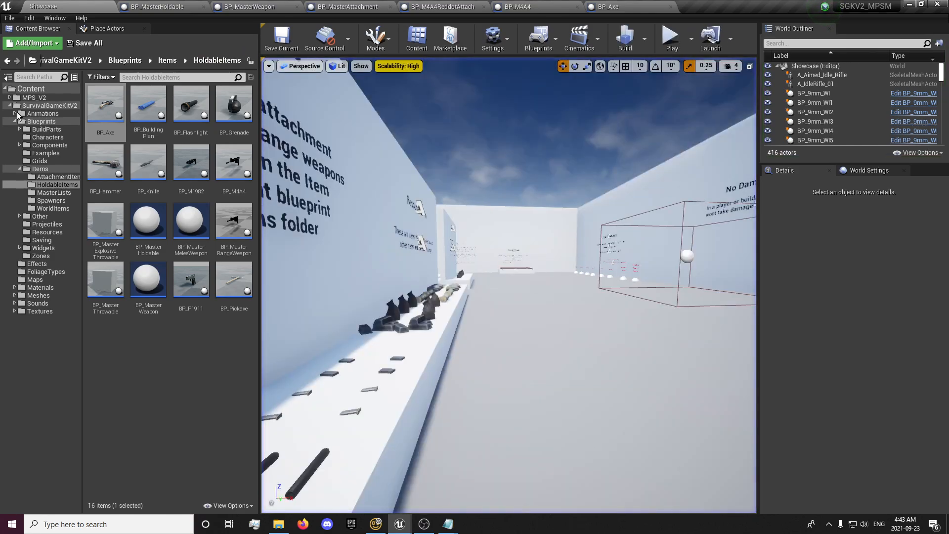